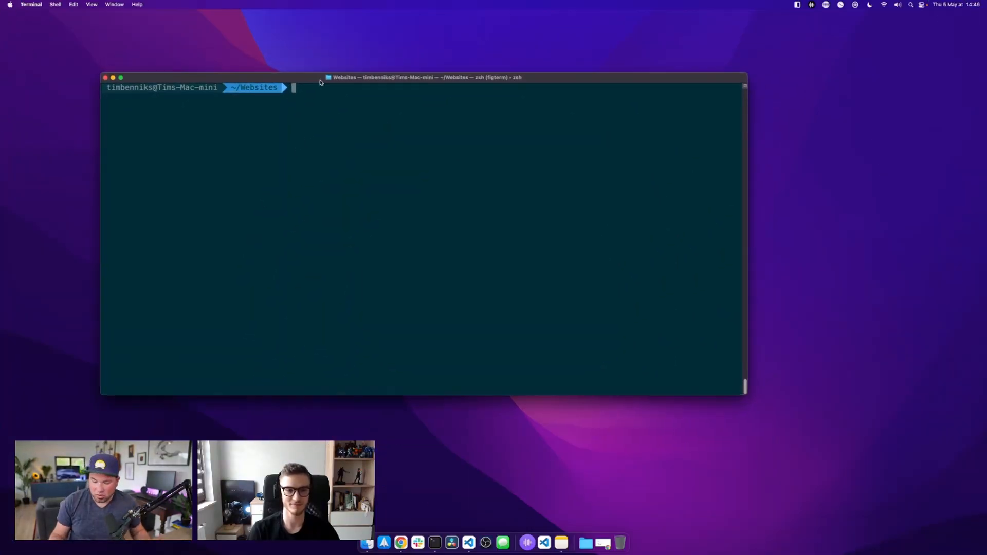
Scaffold the nuxt-app Nuxt 3 project with npx nuxi init and launch VS Code on it.
type("n")
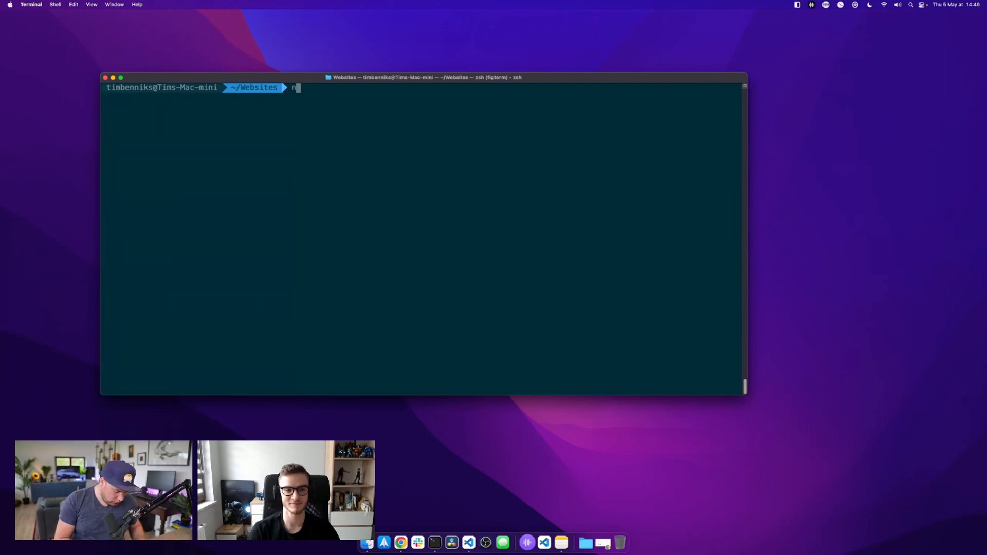
type("px nuxi")
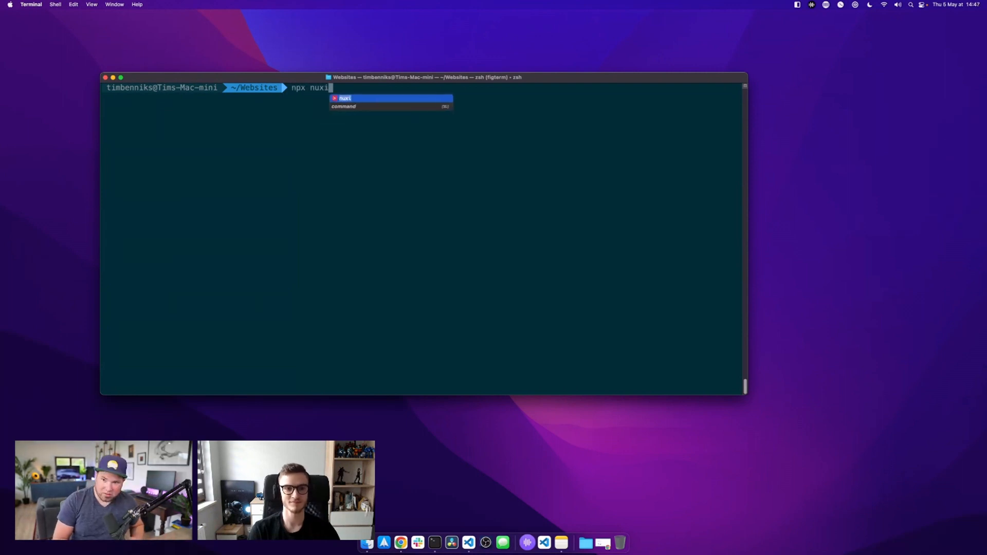
type("init")
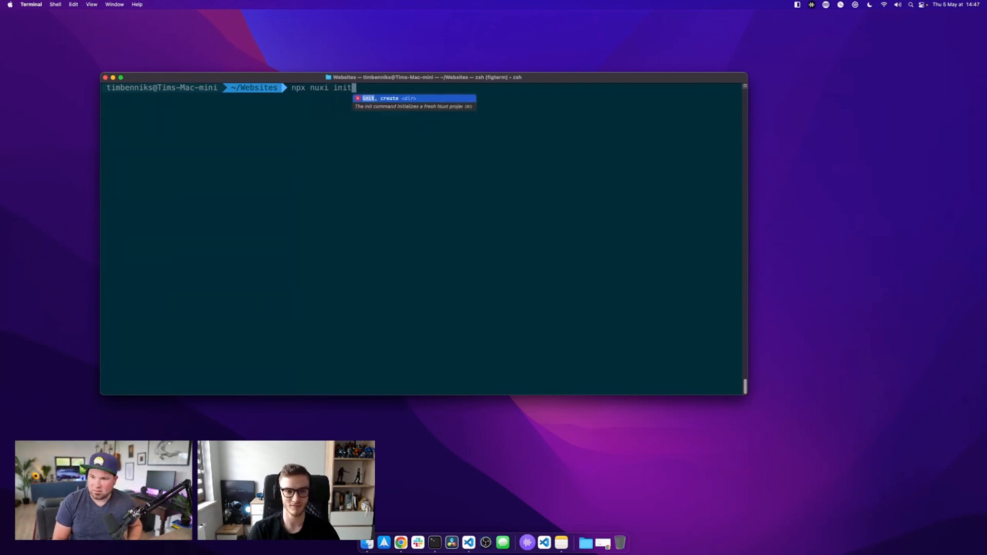
key("Return")
type("yarn")
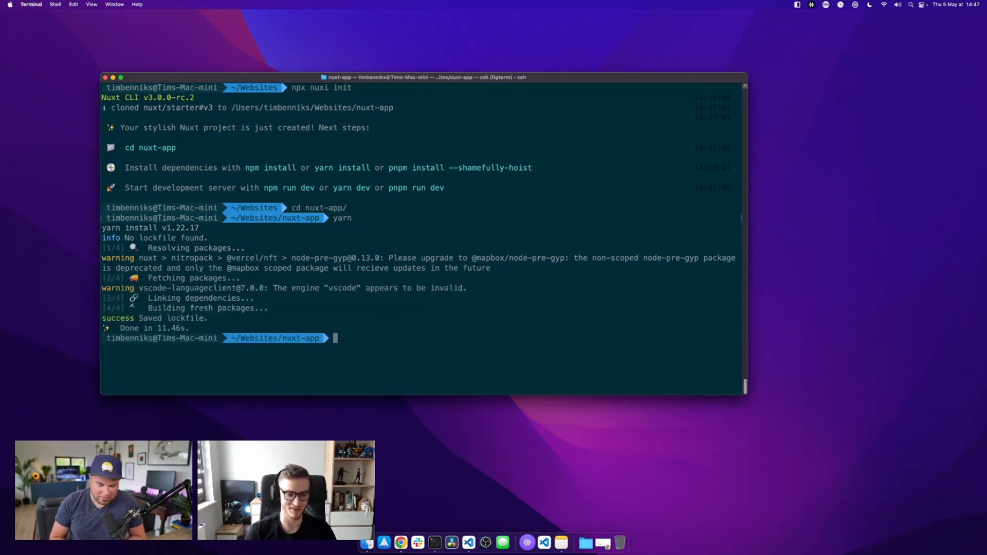
type("code .")
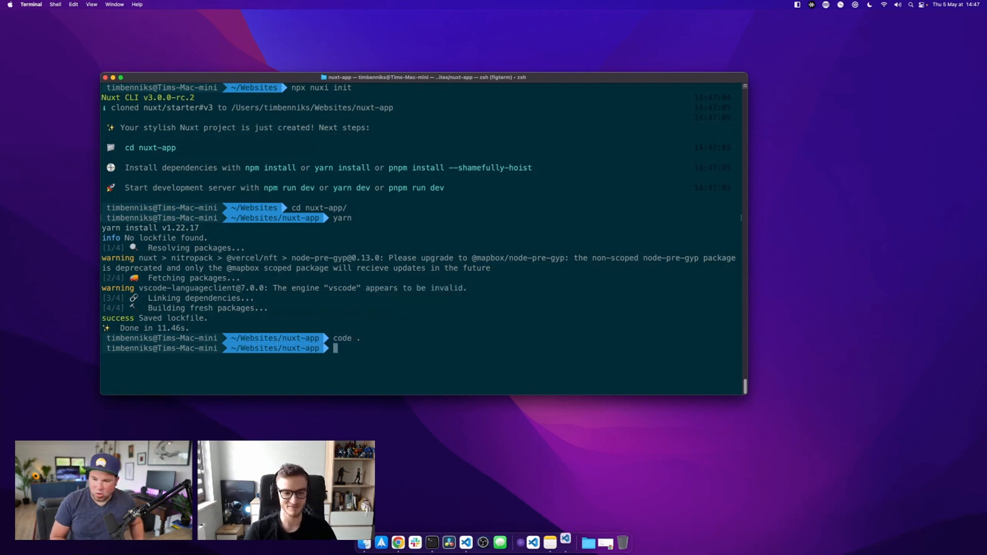
Look over app.vue and nuxt.config.ts in the new nuxt-app project.
left_click(469, 543)
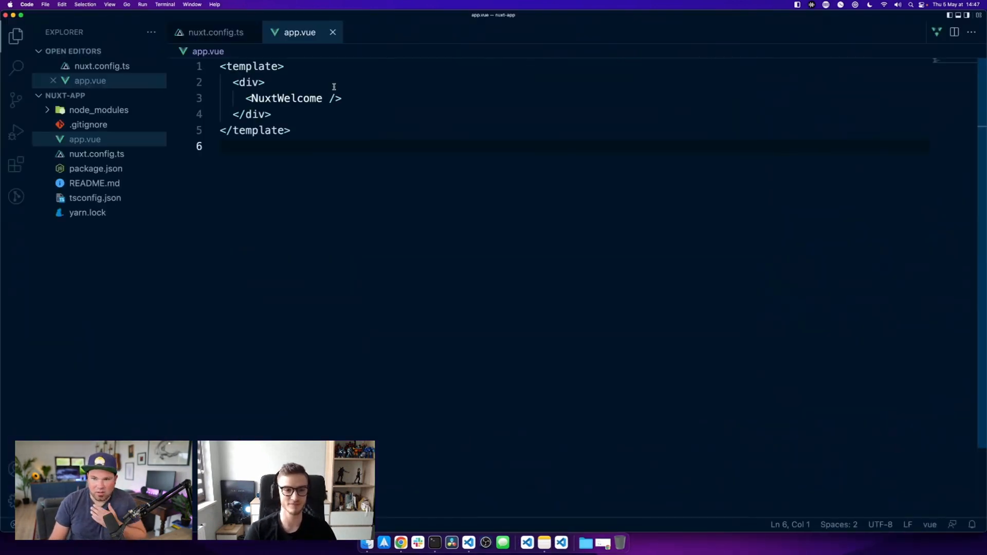
left_click(300, 32)
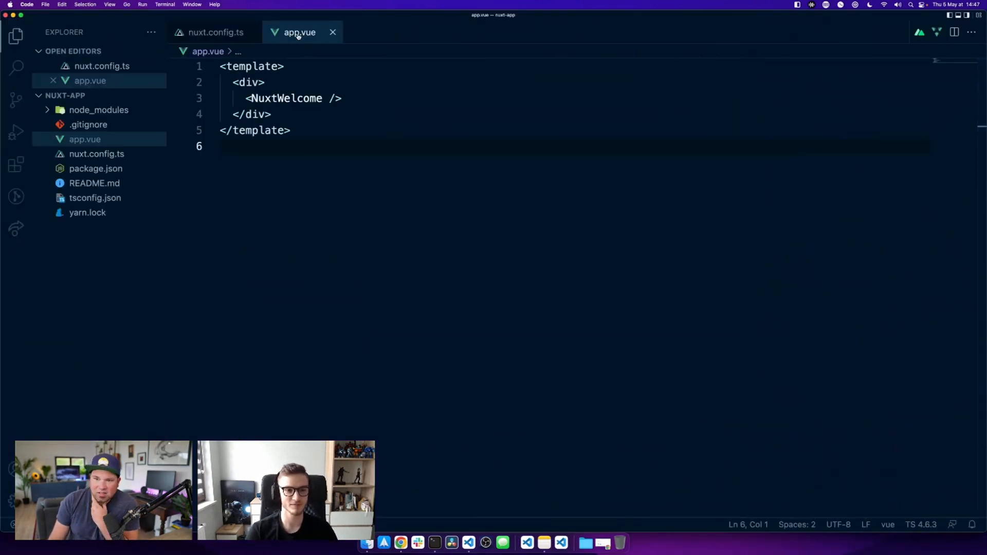
left_click(216, 32)
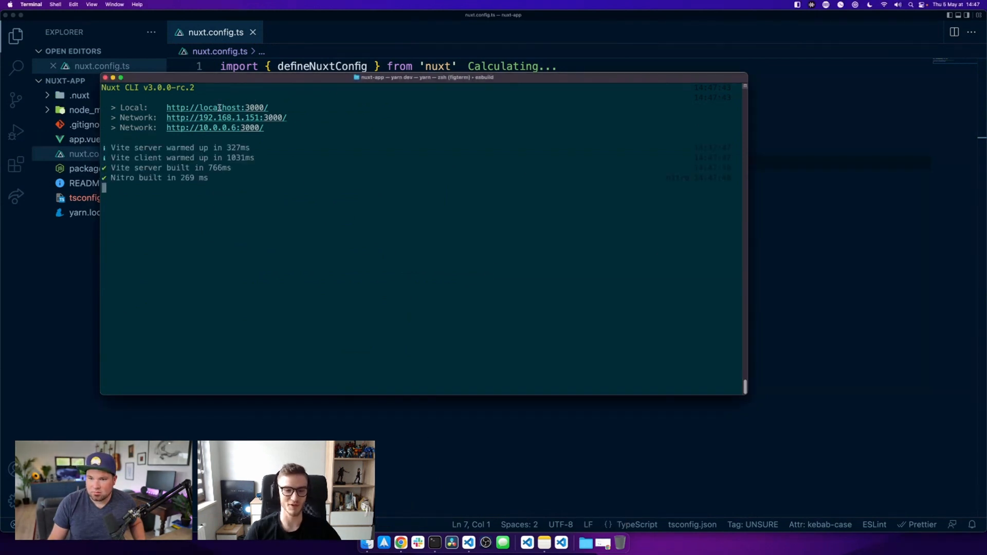
Open localhost:3000 in Chrome to see the Nuxt 3 welcome page.
double_click(216, 107)
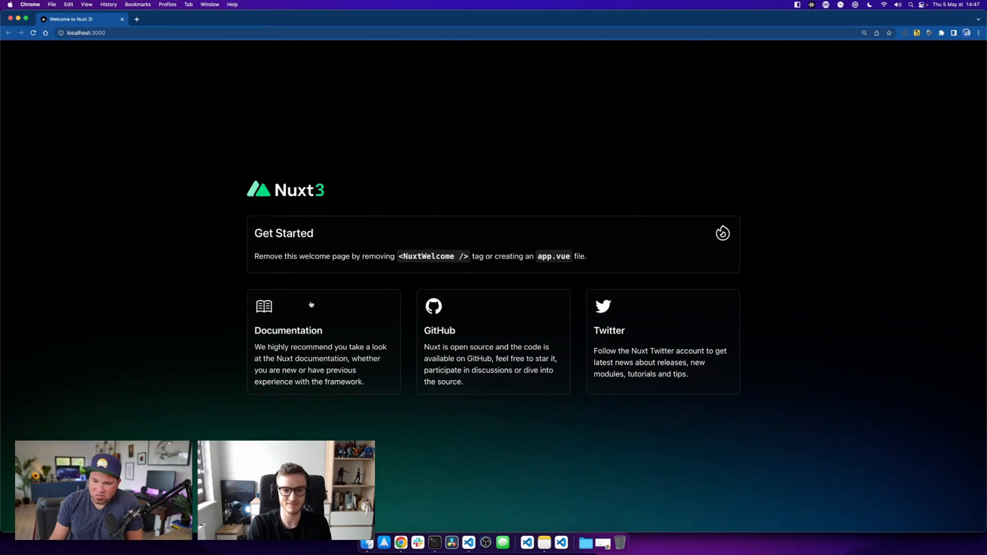
mouse_move(443, 340)
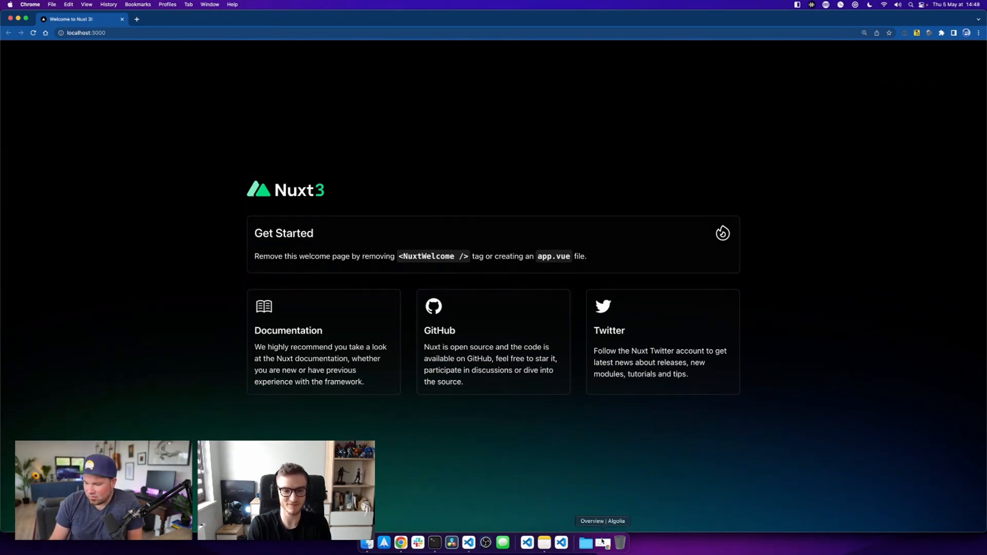
mouse_move(586, 543)
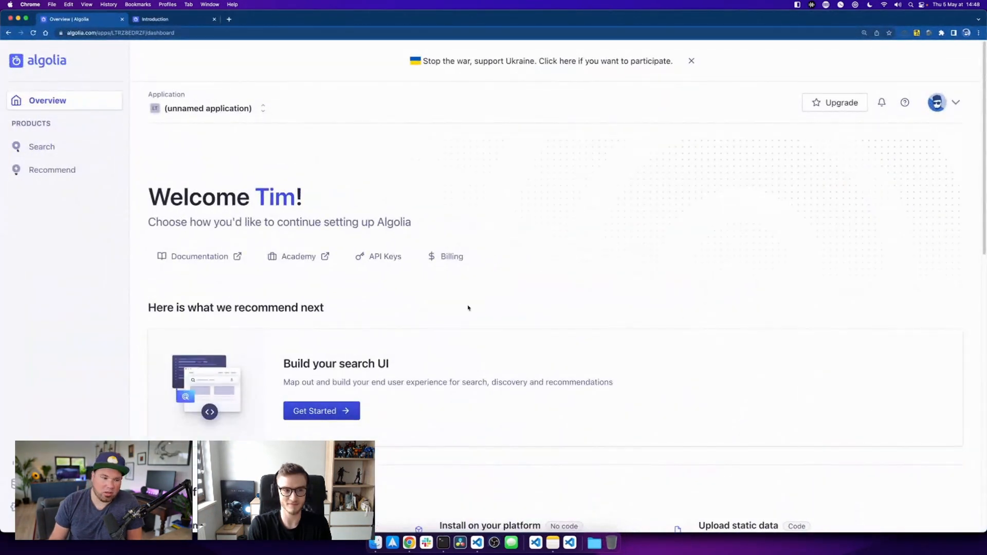
Browse the 65 records in the VIDEOS index, then switch to the nuxt/algolia docs.
scroll("down", 3)
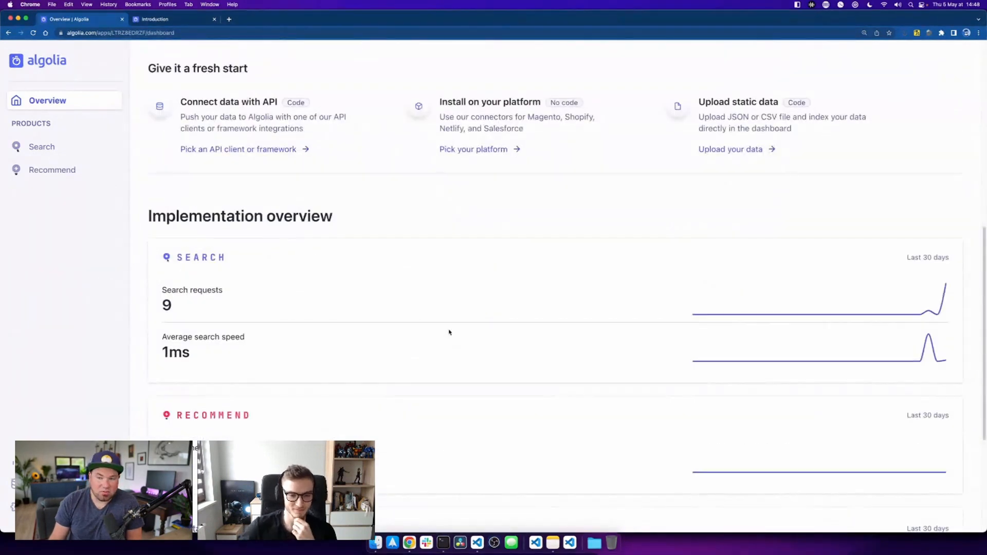
scroll("down", 3)
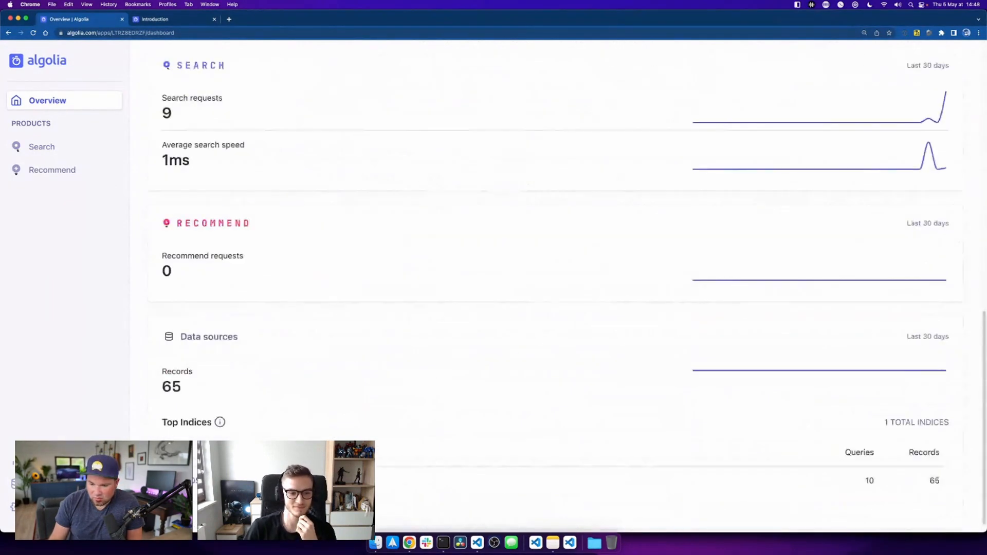
left_click(41, 146)
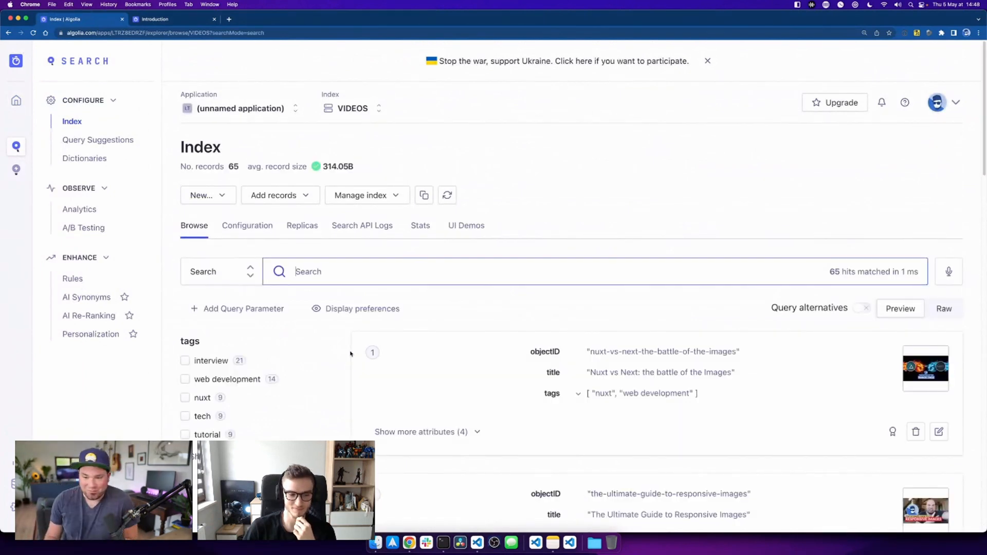
scroll("down", 3)
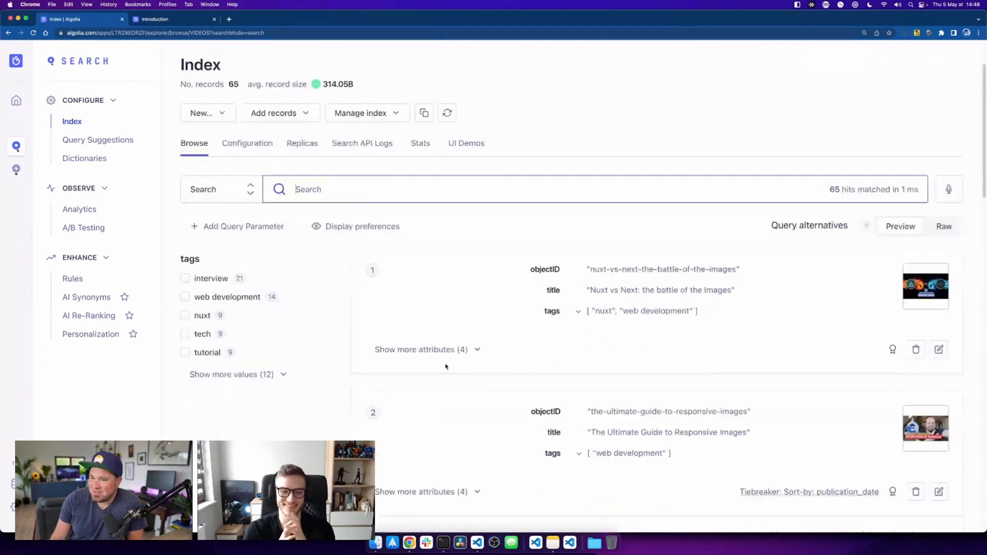
scroll("down", 3)
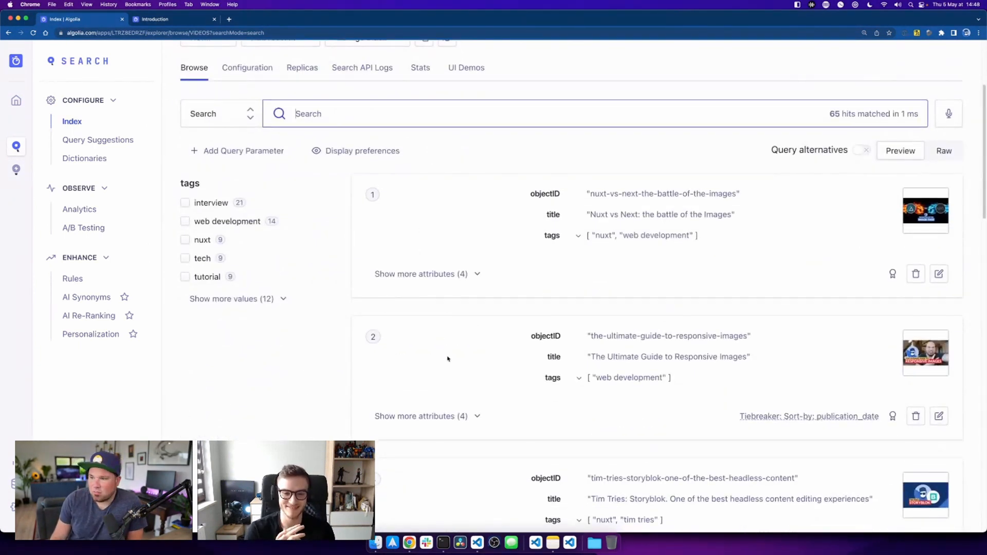
scroll("down", 3)
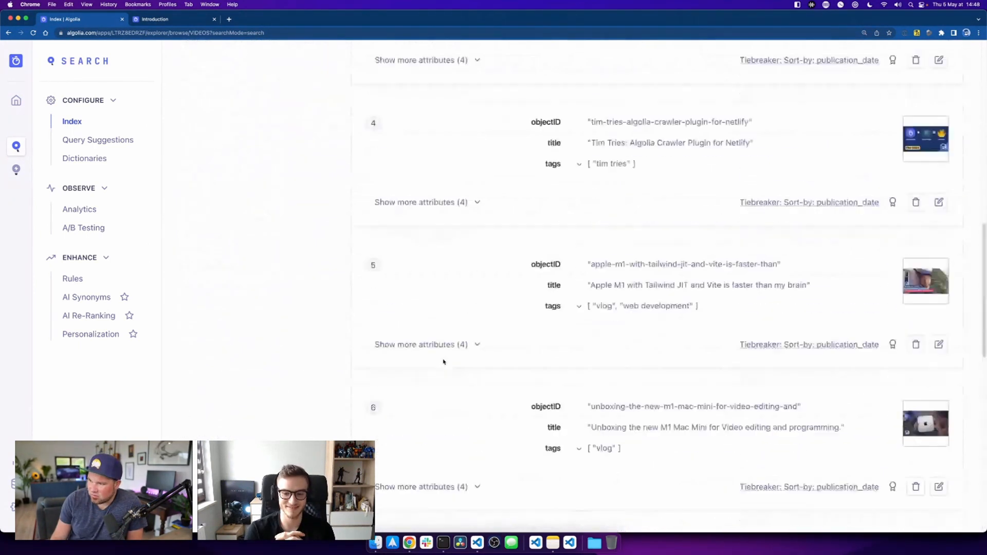
scroll("up", 3)
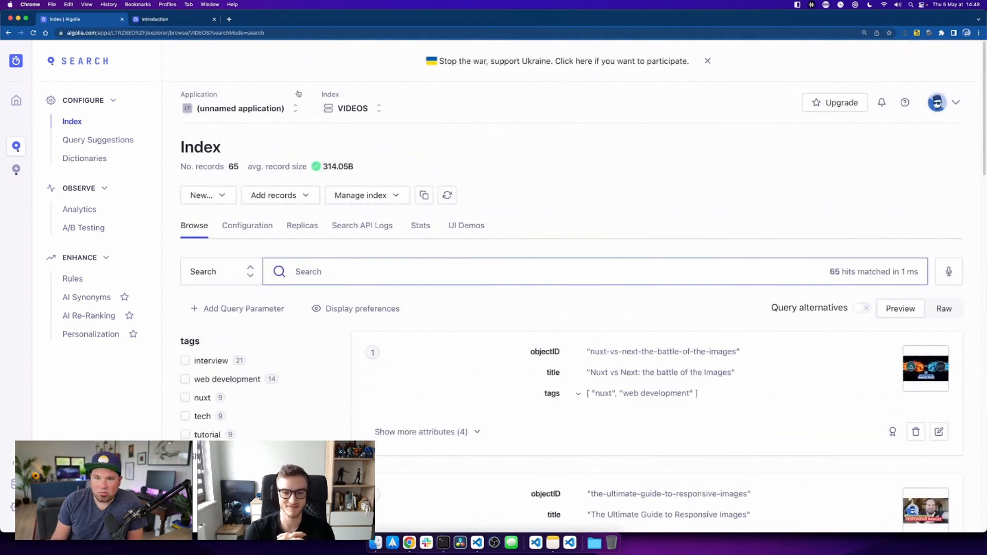
left_click(154, 19)
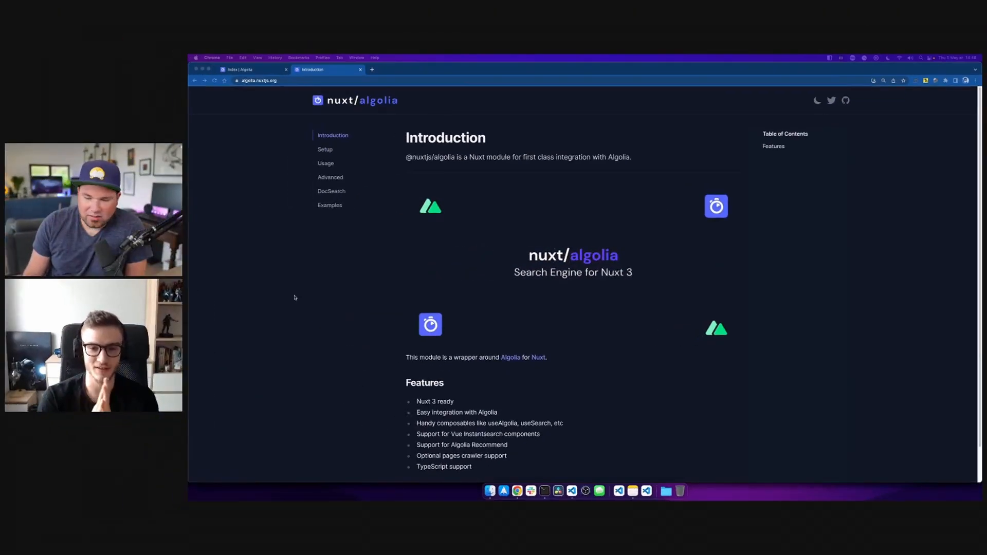
scroll("down", 3)
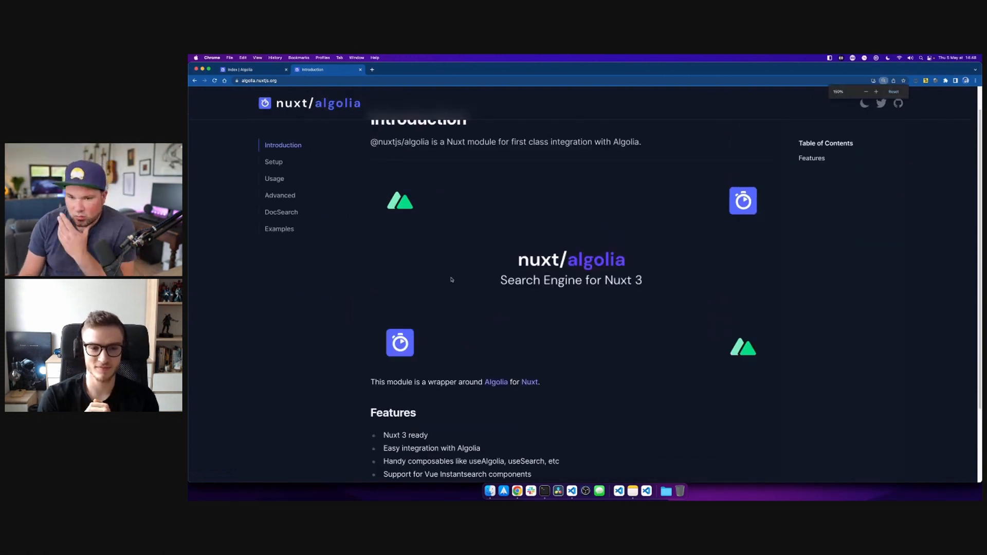
scroll("down", 3)
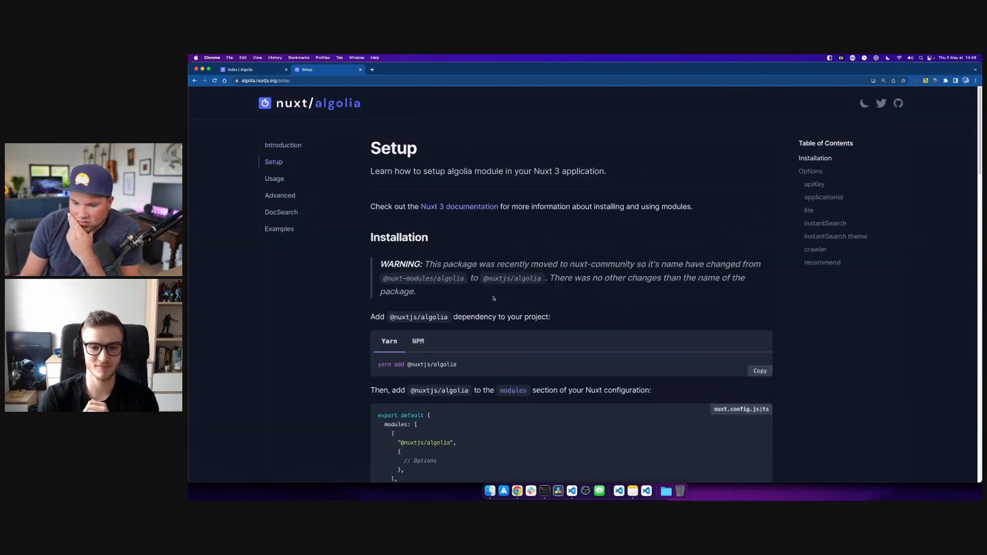
double_click(413, 364)
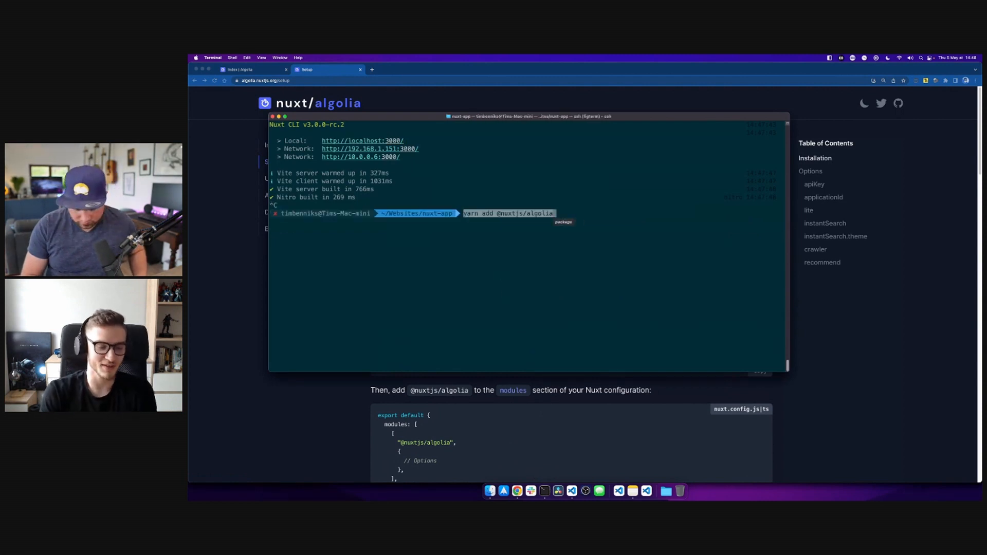
key("Return")
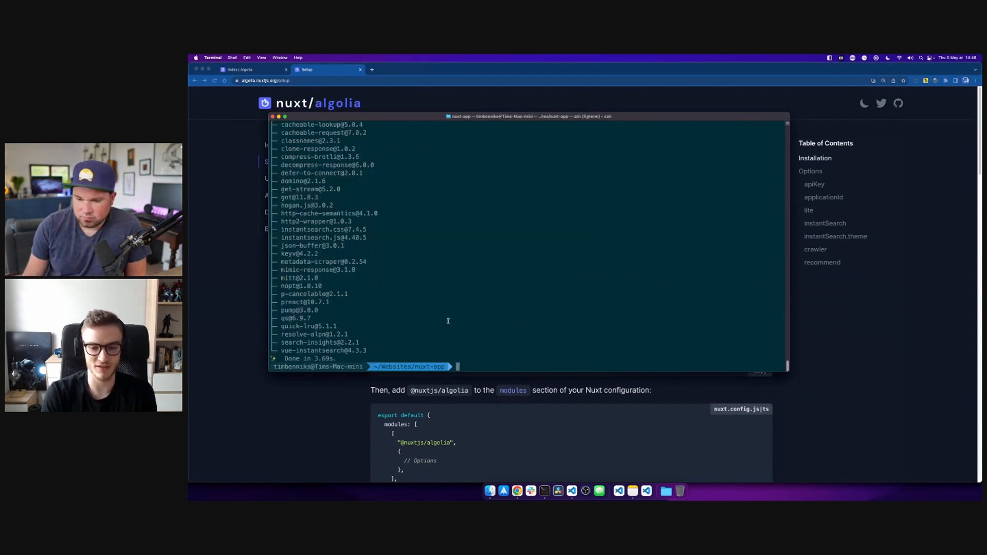
scroll("up", 3)
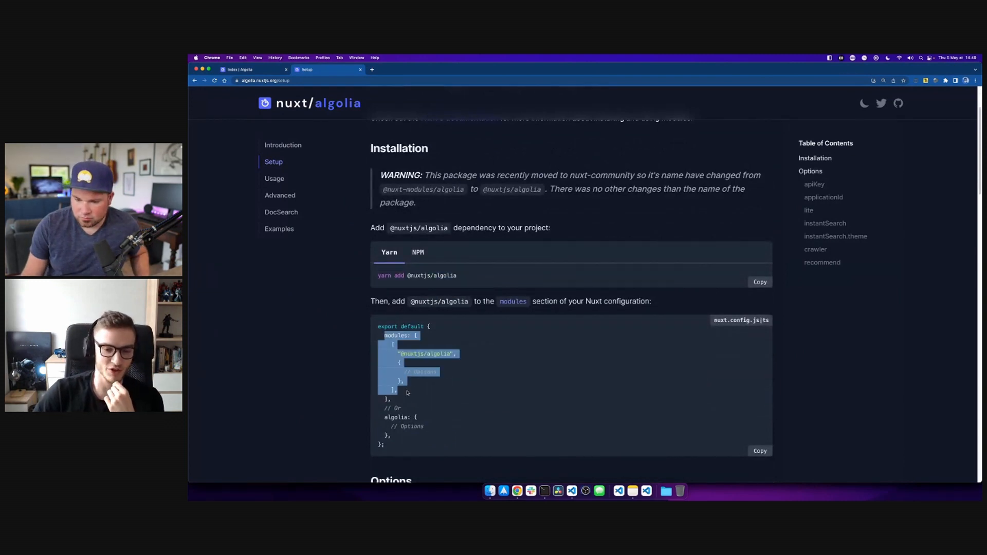
mouse_move(570, 491)
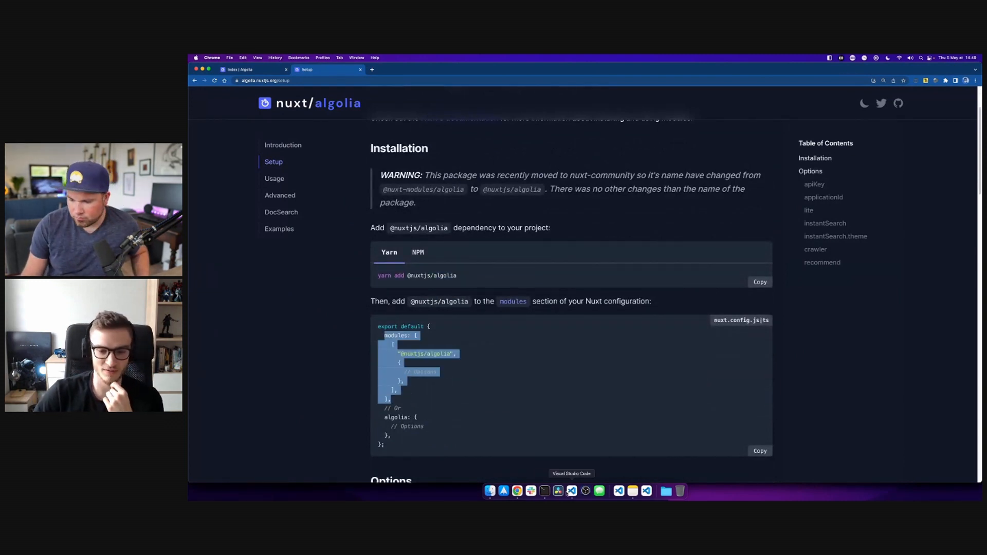
left_click(571, 490)
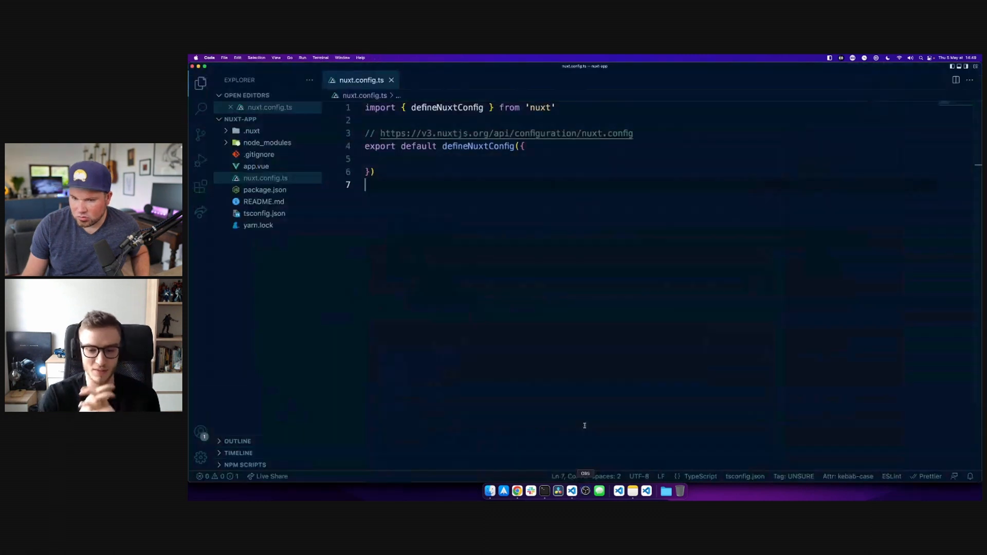
left_click(390, 159)
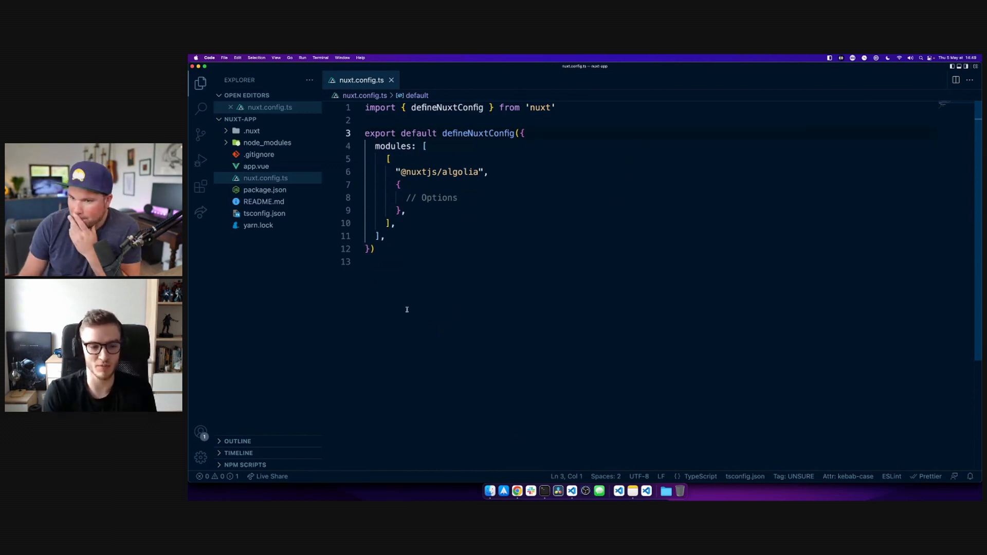
left_click(515, 491)
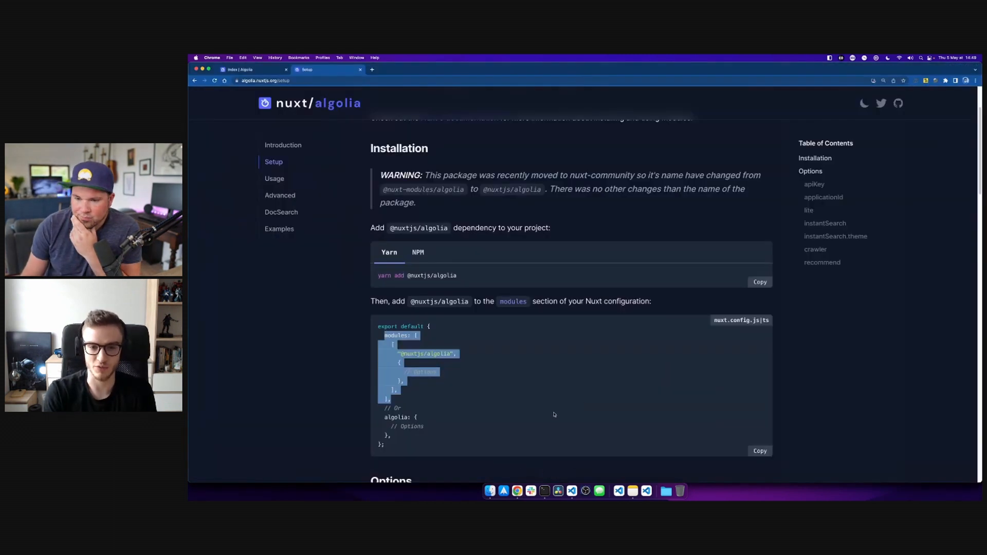
scroll("down", 3)
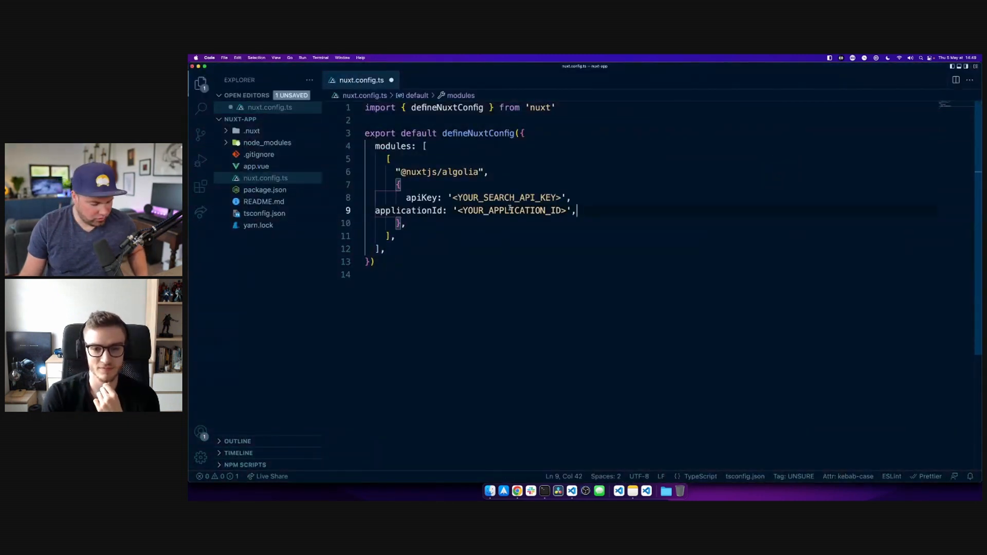
left_click(516, 491)
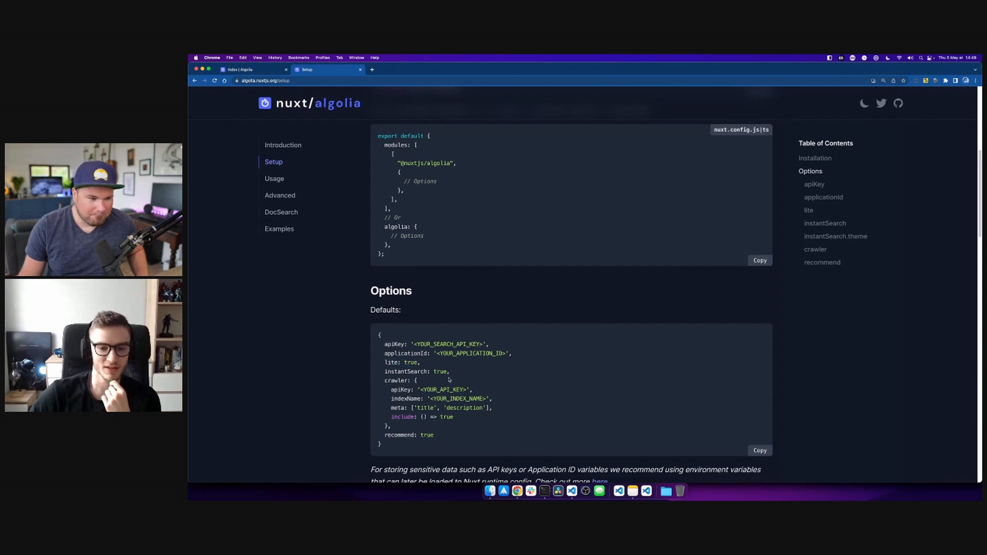
mouse_move(507, 389)
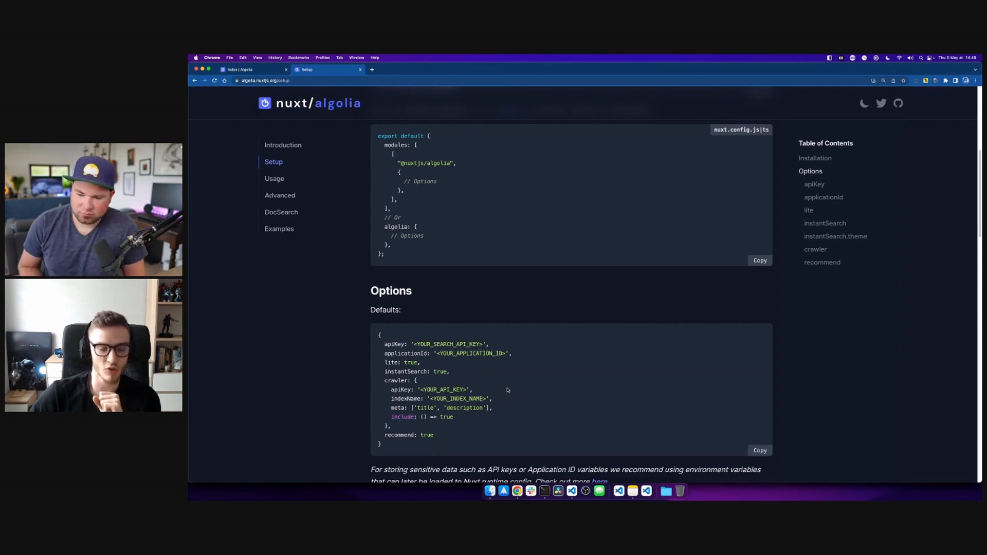
left_click(619, 491)
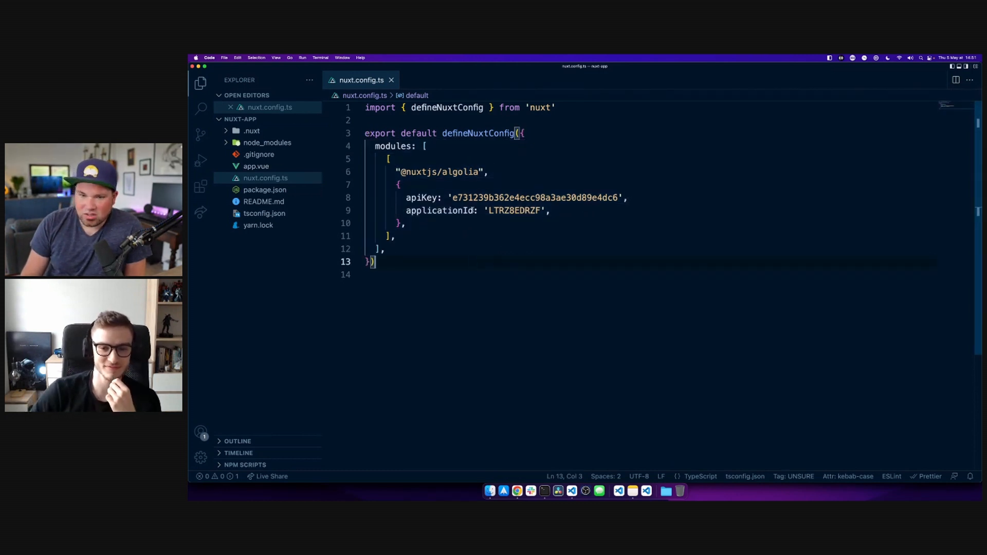
Add a <script setup> block to app.vue and copy the docs' useSearch example.
left_click(256, 166)
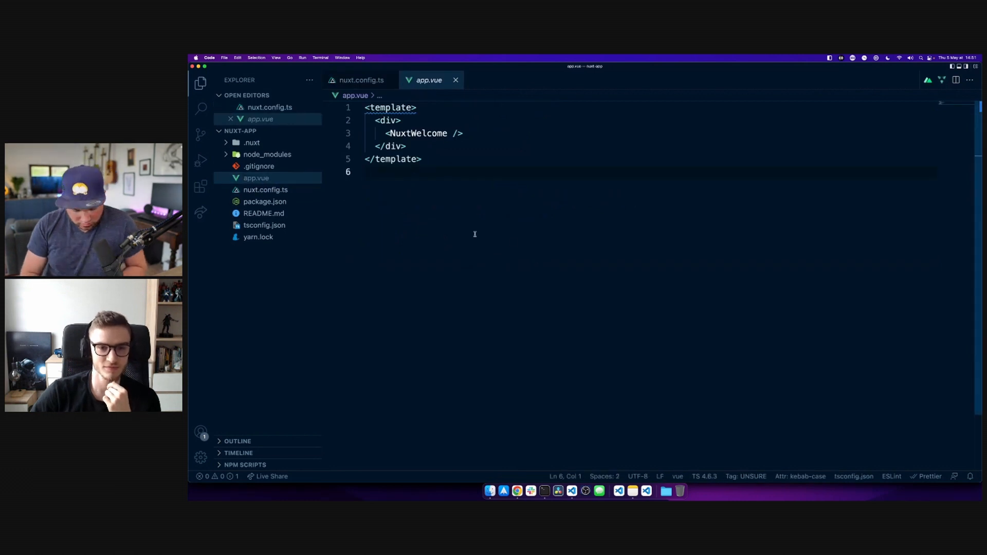
type("<sc")
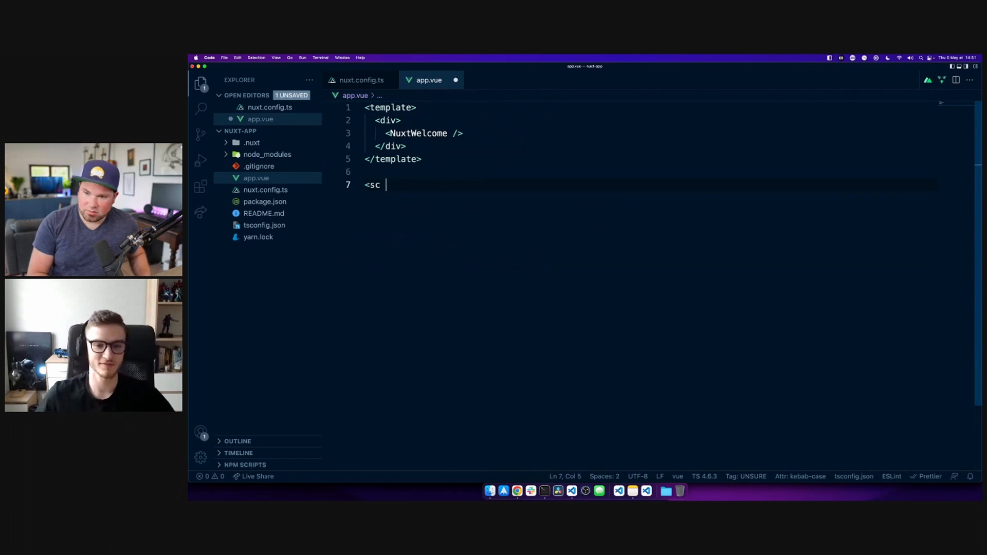
type("ript")
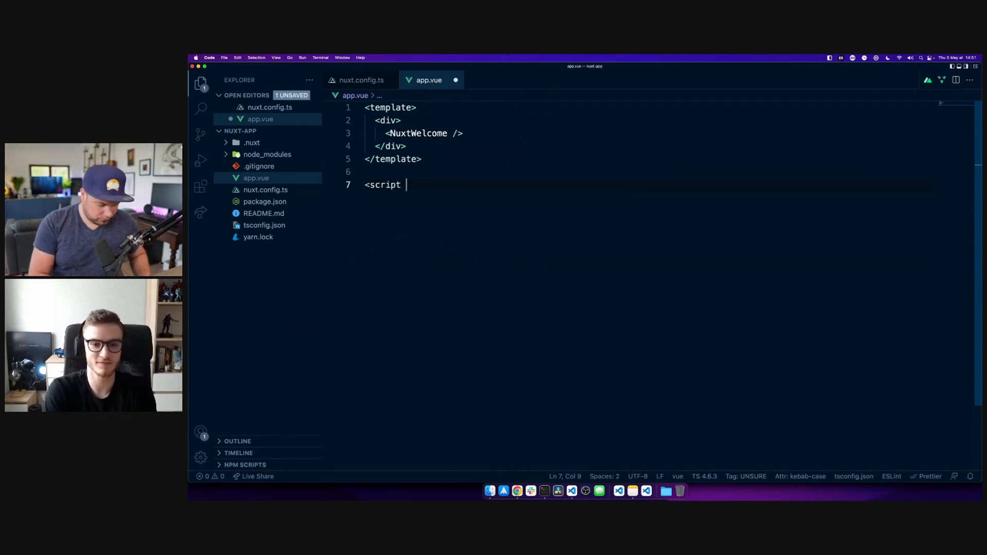
type("seto")
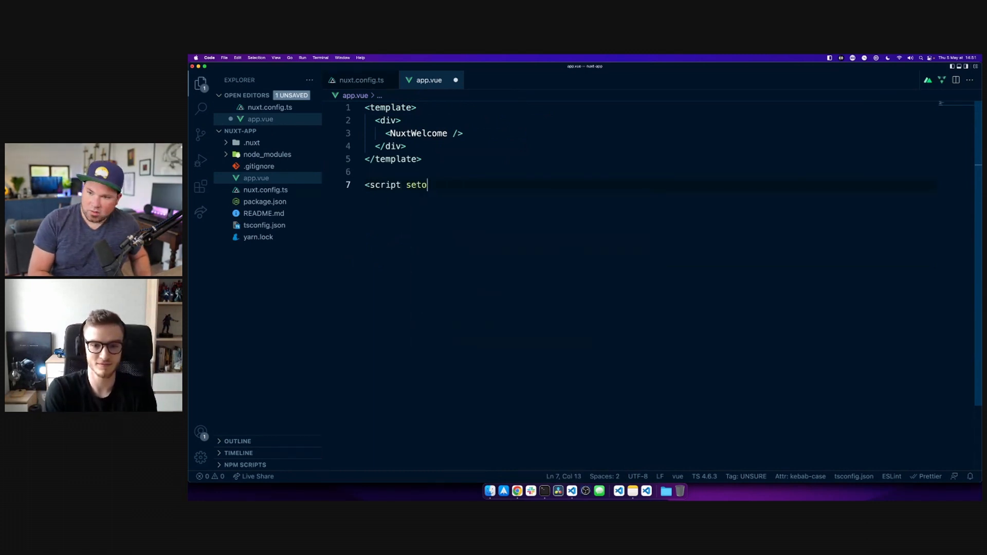
type("up>")
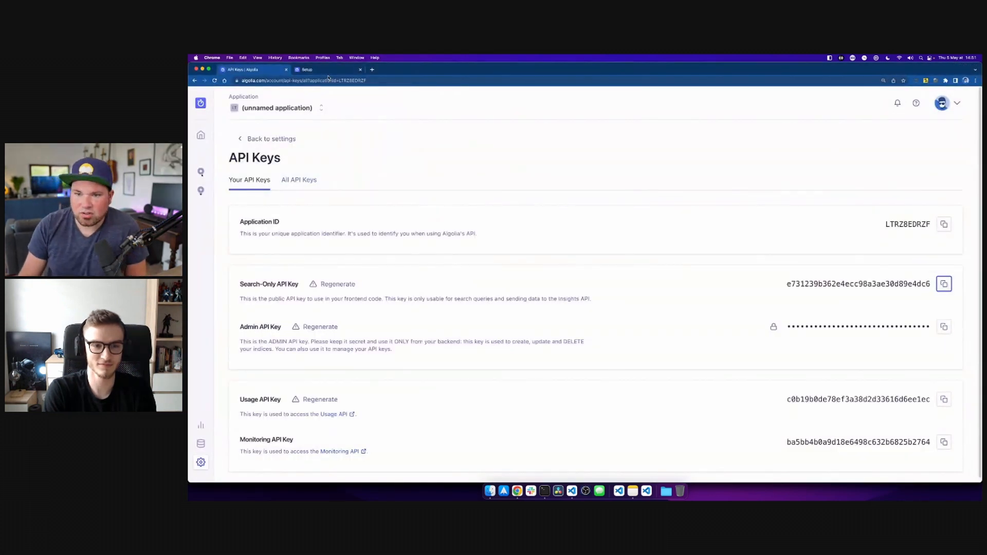
left_click(306, 69)
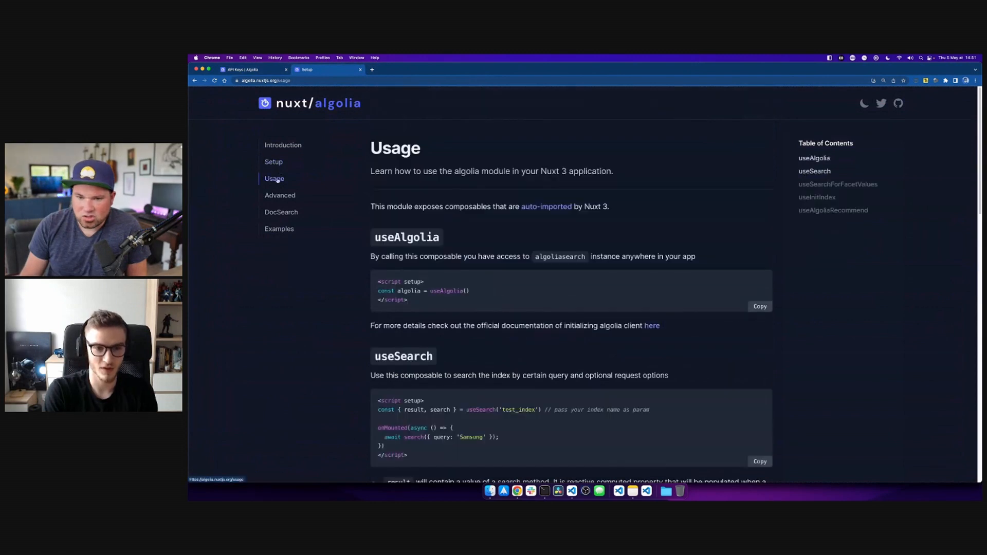
scroll("down", 3)
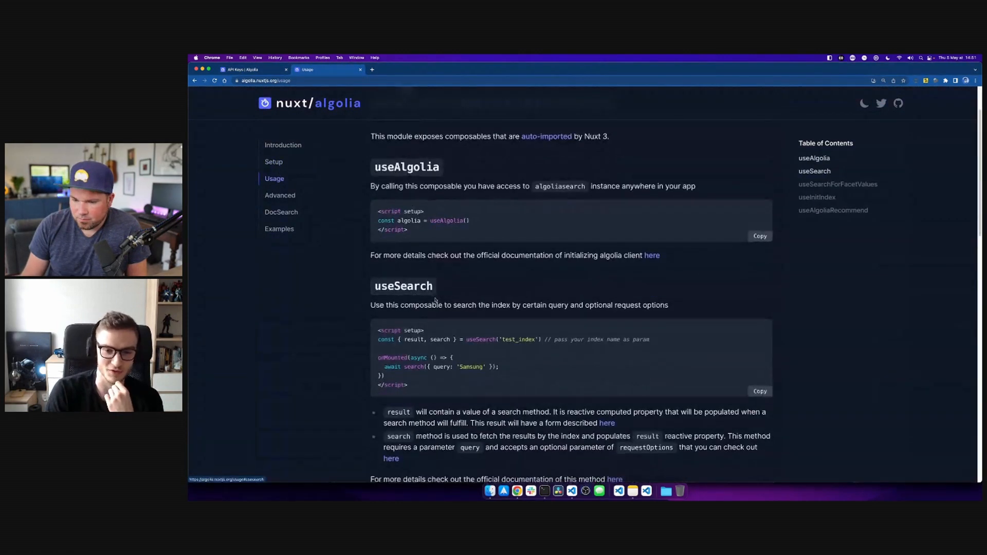
scroll("down", 3)
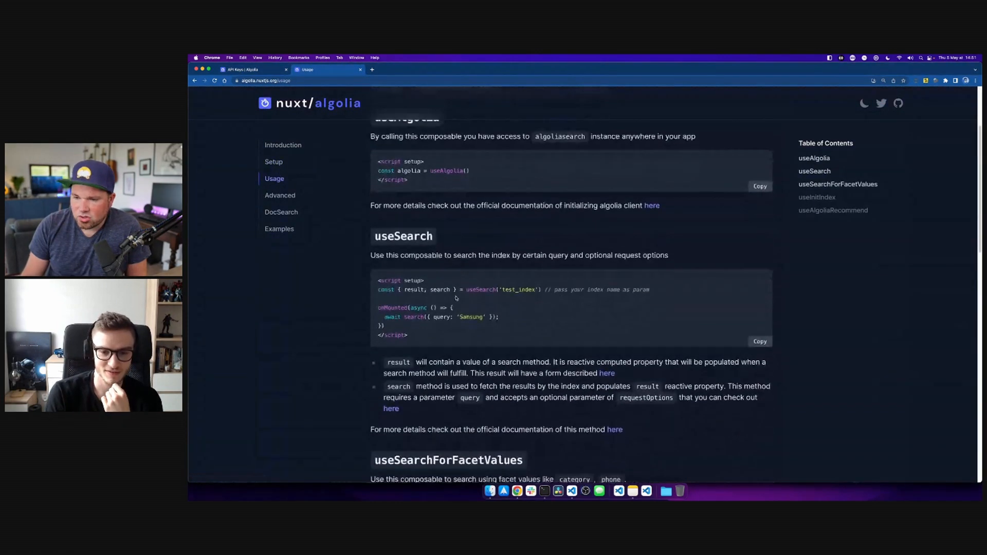
double_click(480, 289)
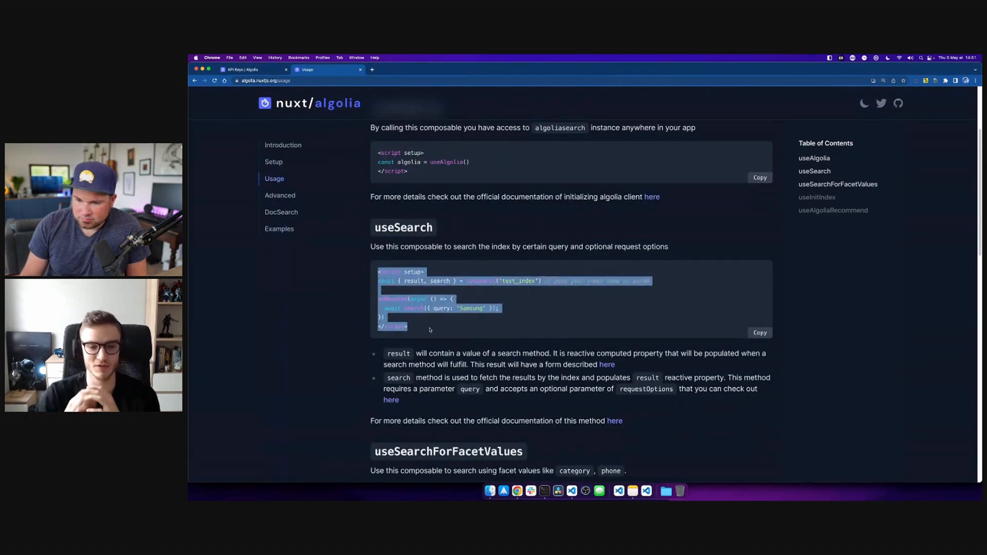
mouse_move(503, 311)
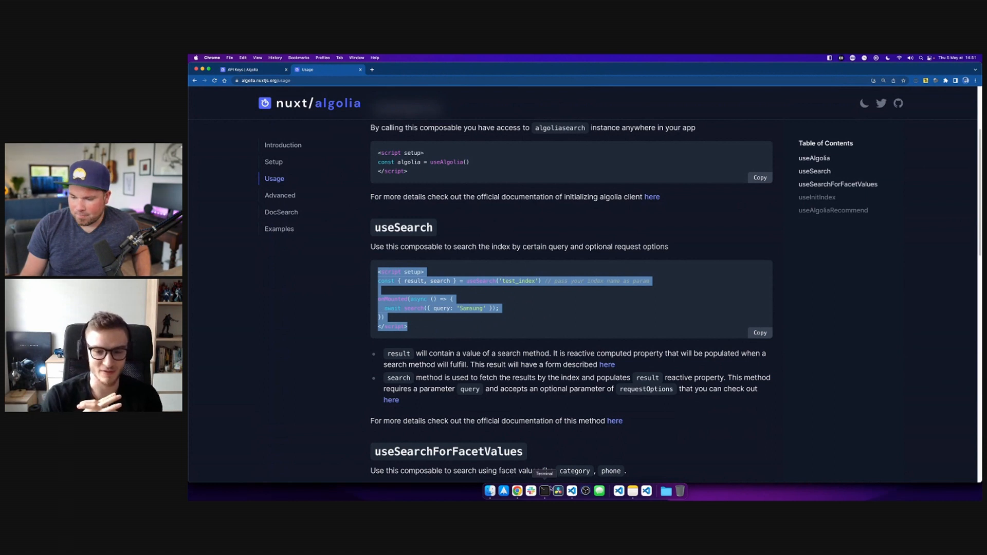
mouse_move(571, 491)
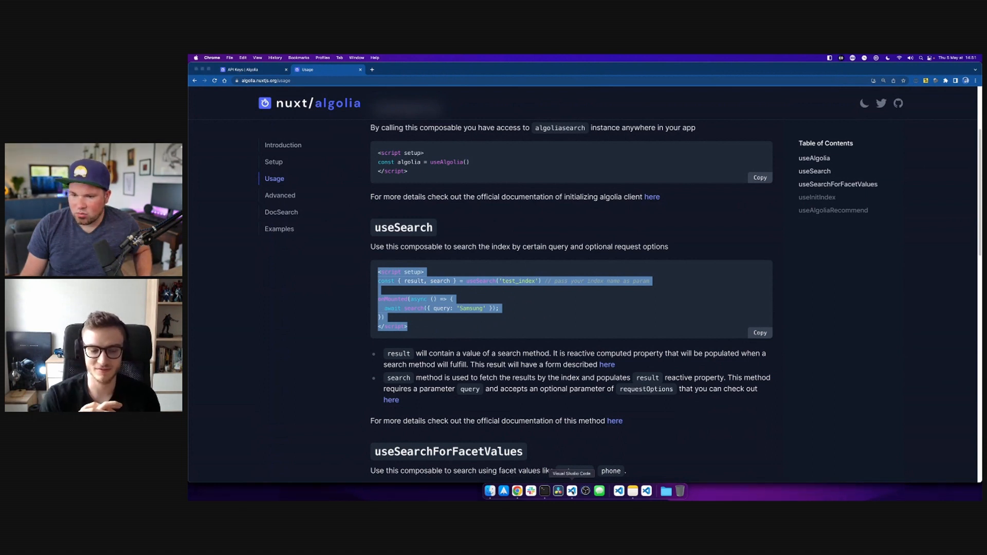
Paste the snippet, delete its index comment, and rename test_index to VIDEOS.
left_click(557, 490)
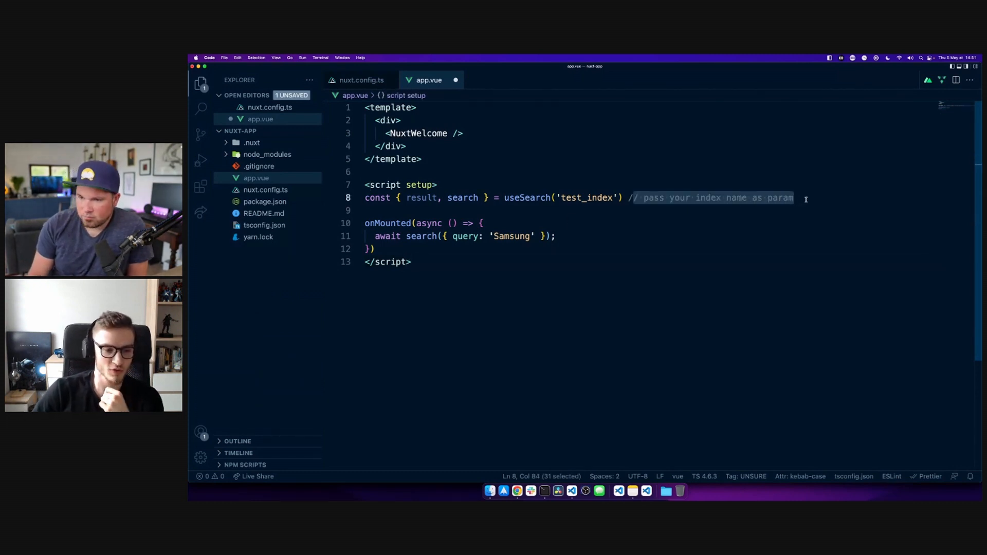
key("Backspace")
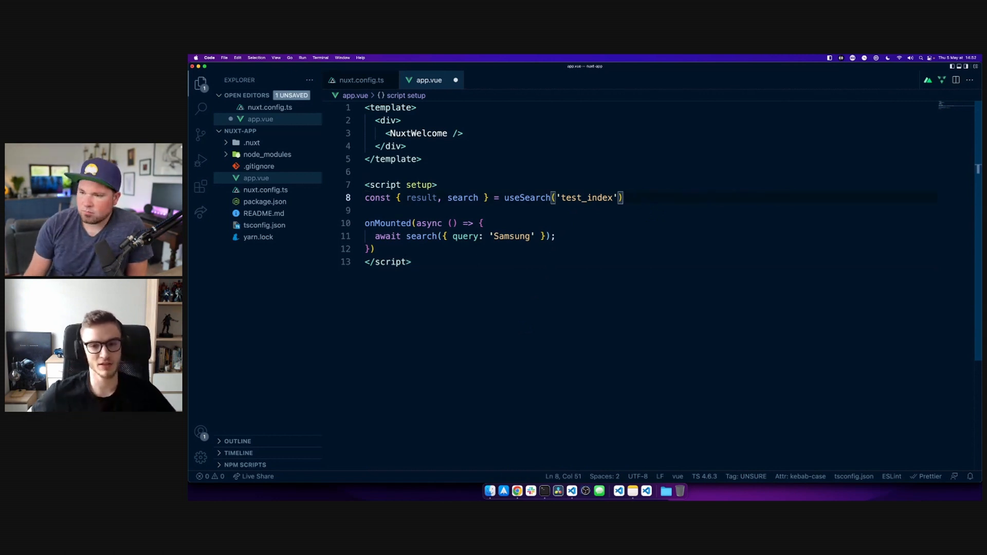
double_click(587, 197)
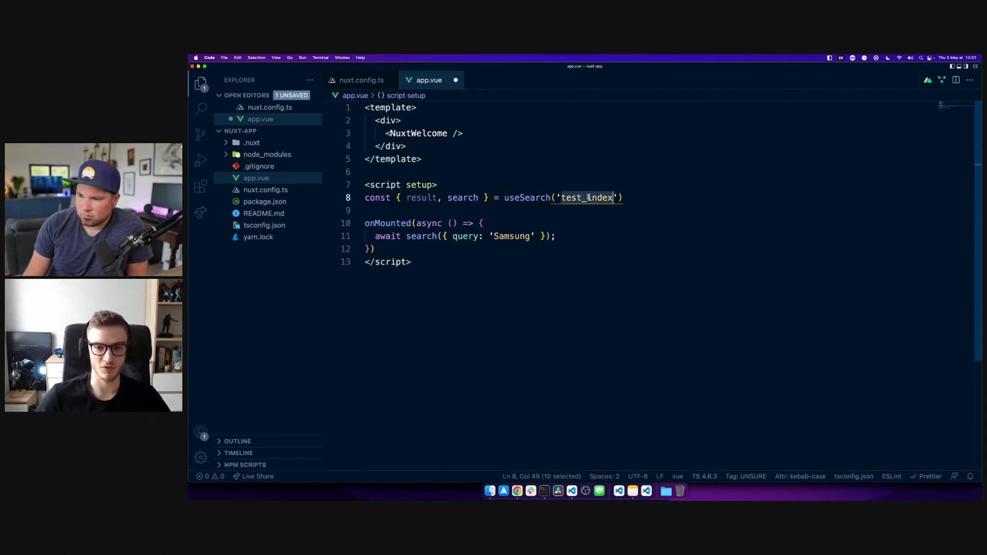
type("VID")
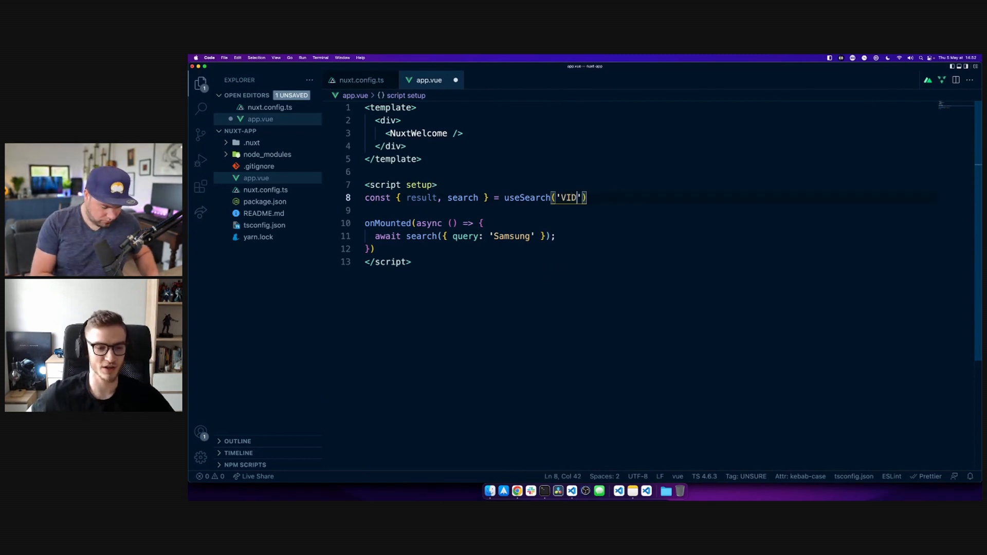
type("EOS")
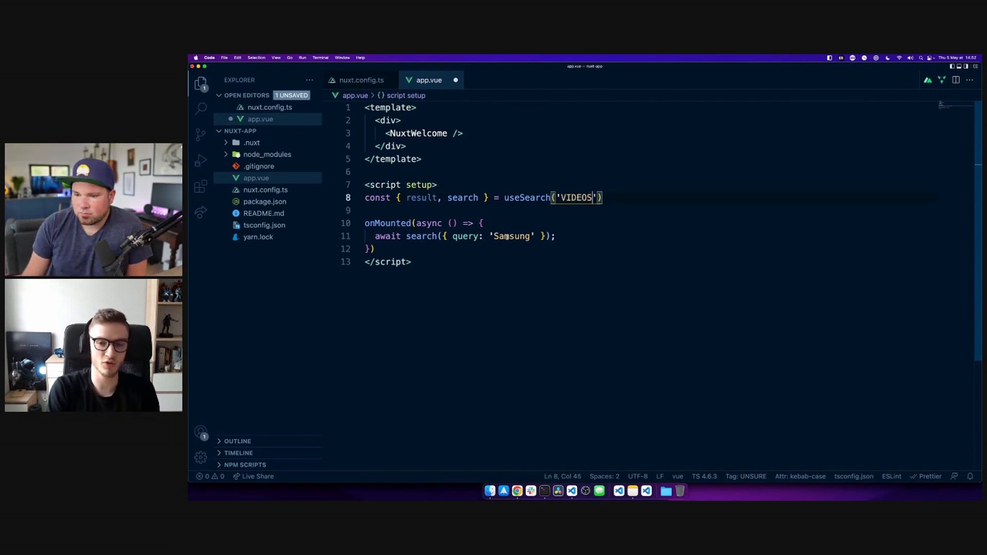
left_click(411, 261)
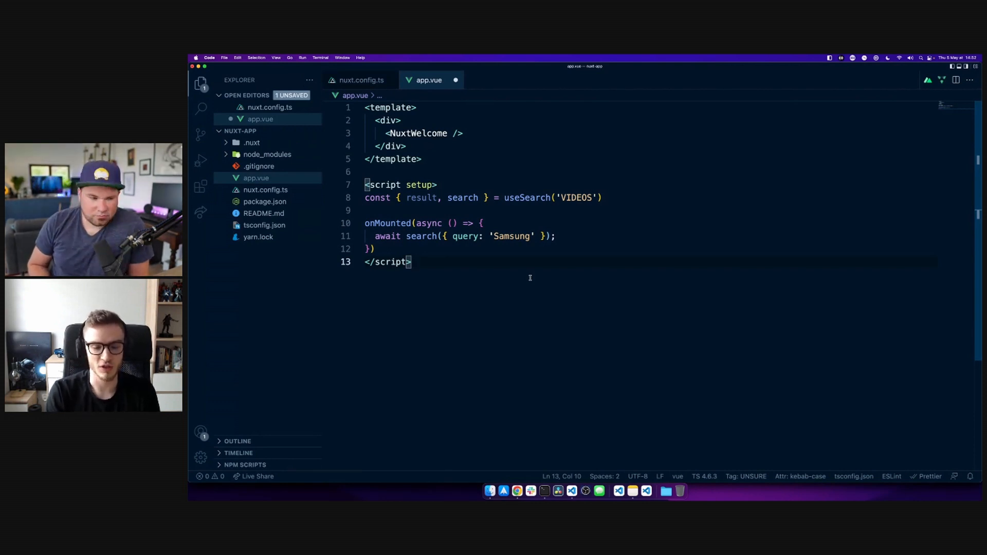
mouse_move(528, 197)
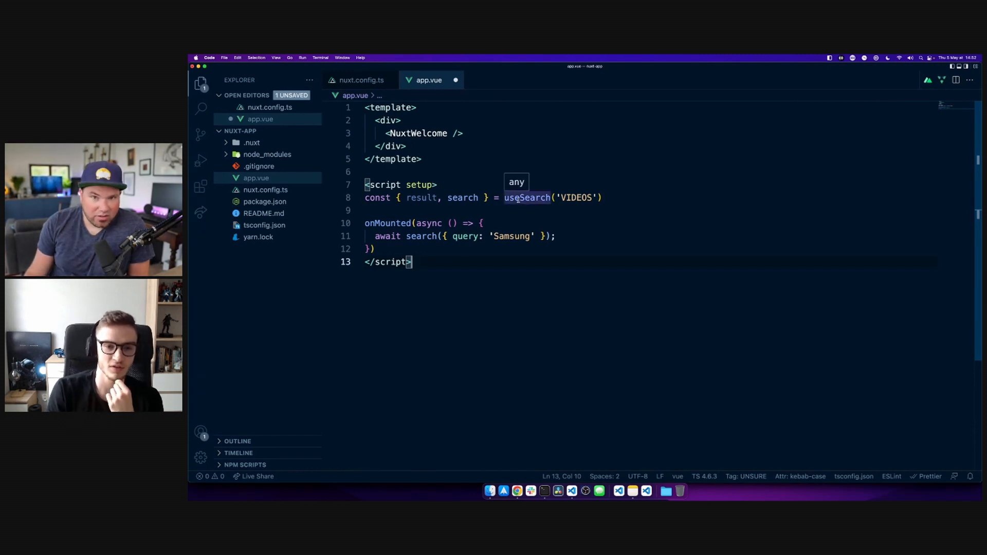
mouse_move(514, 286)
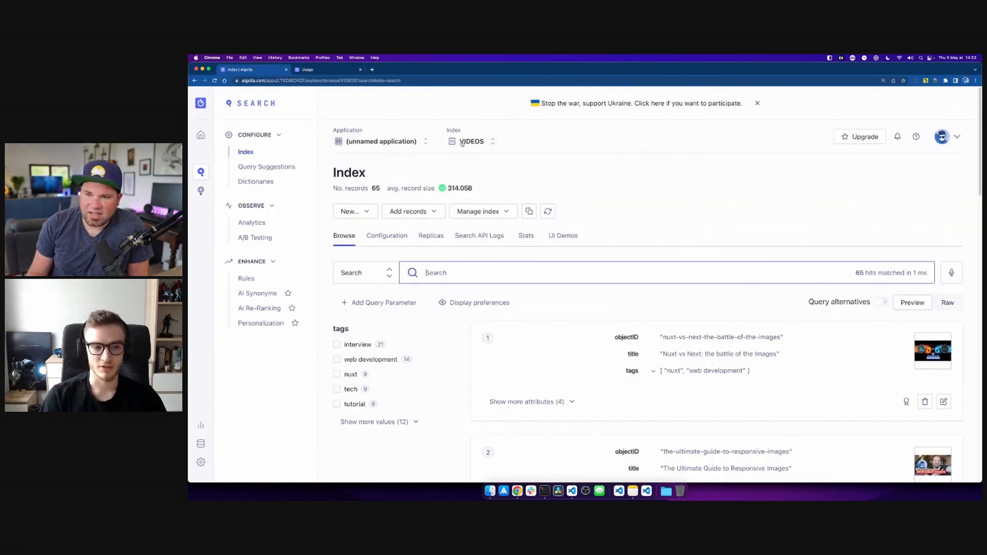
mouse_move(594, 294)
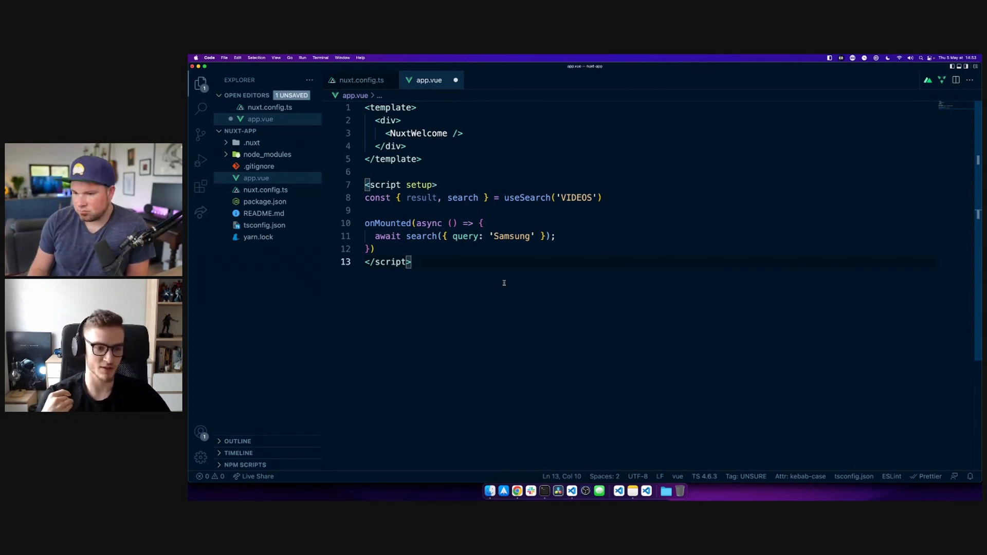
Change the mount-time search query from 'Samsung' to 'Nuxt'.
double_click(512, 236)
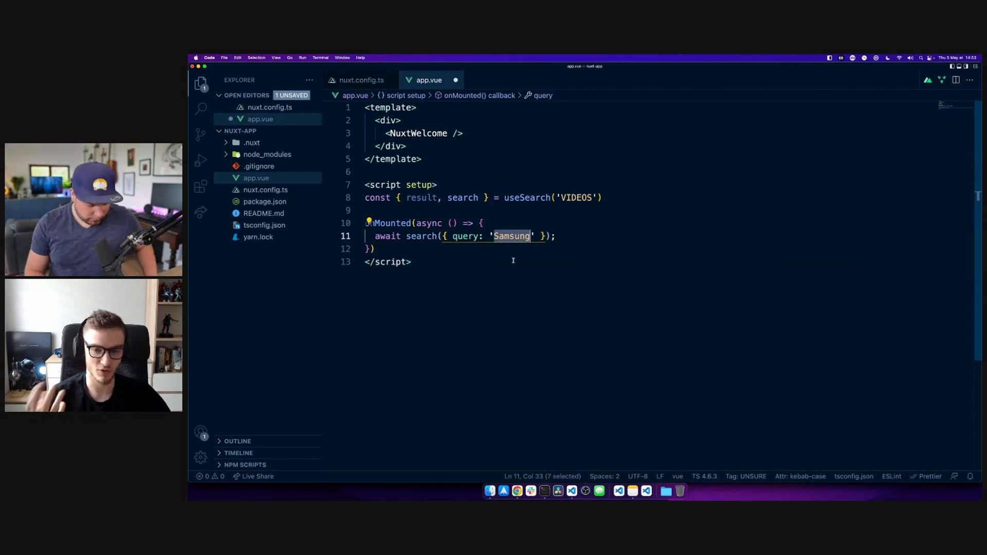
type("Nuxt")
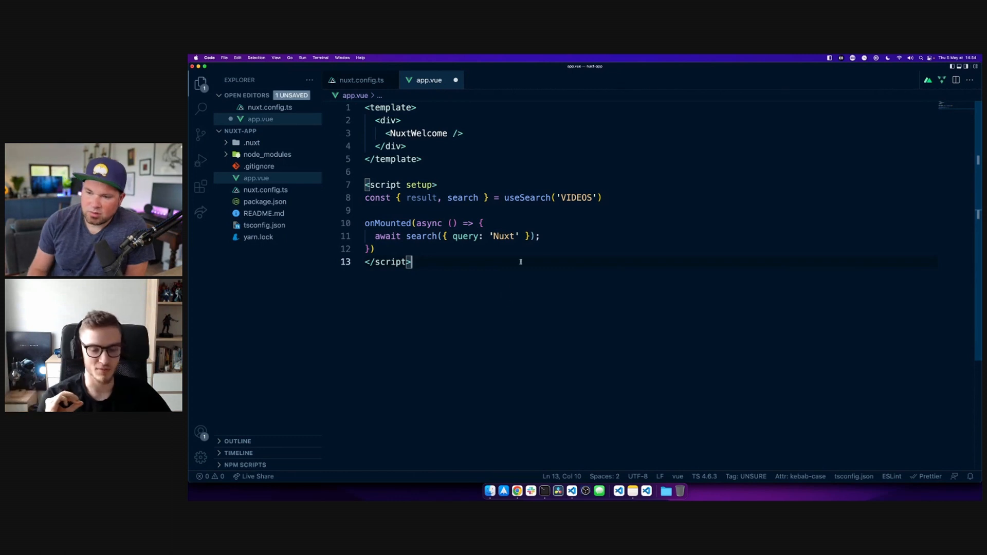
mouse_move(496, 275)
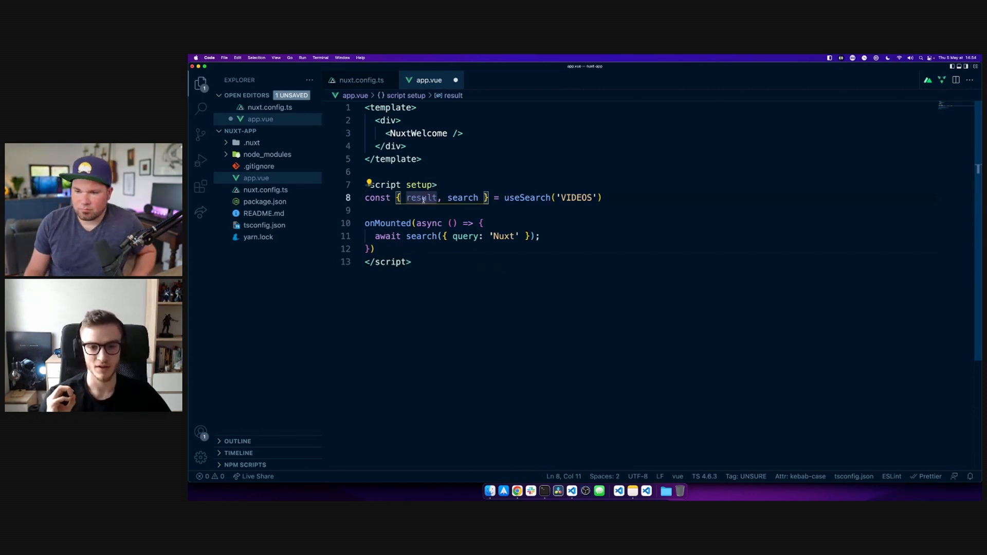
Replace the template's welcome markup with <pre>{{ result }}</pre> to print the search result.
double_click(419, 196)
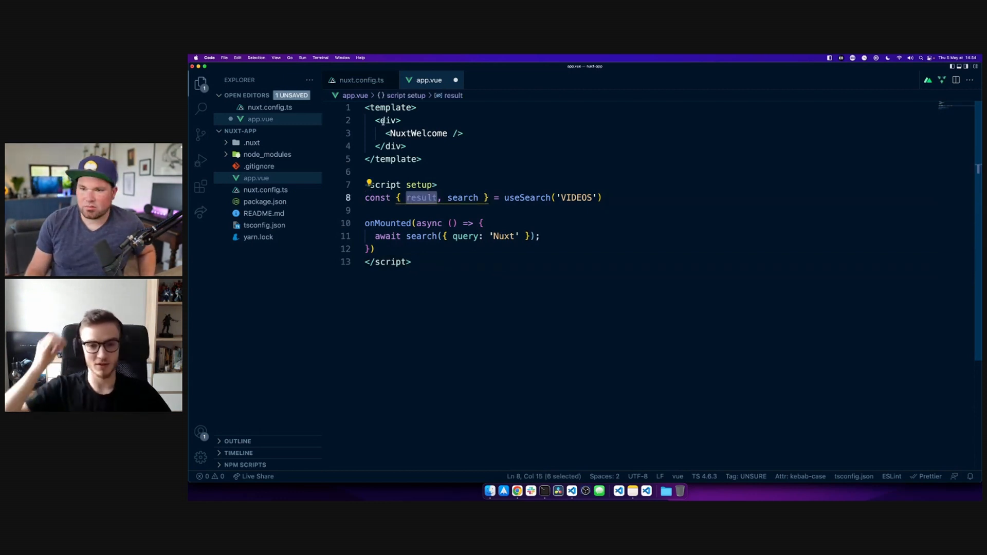
type("<pre>")
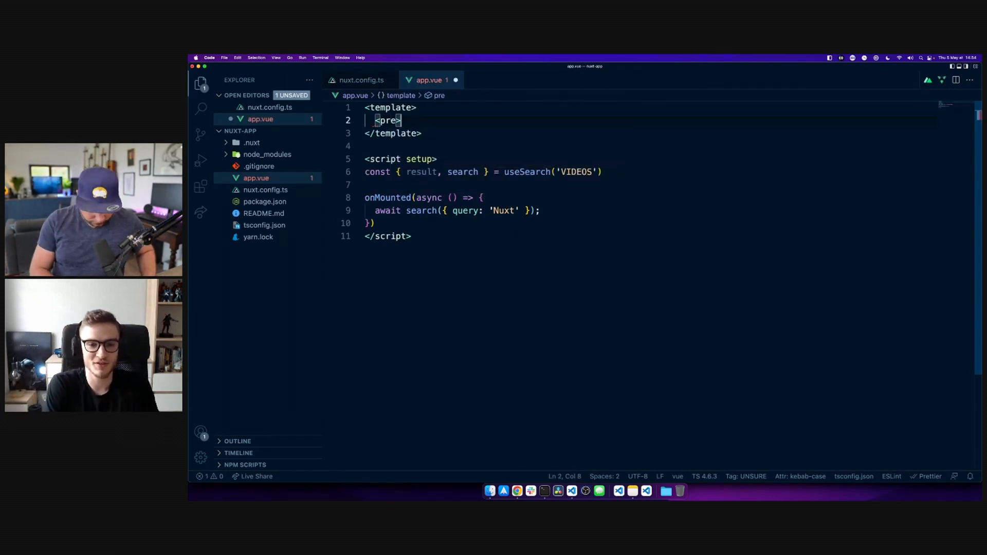
type("{{}}")
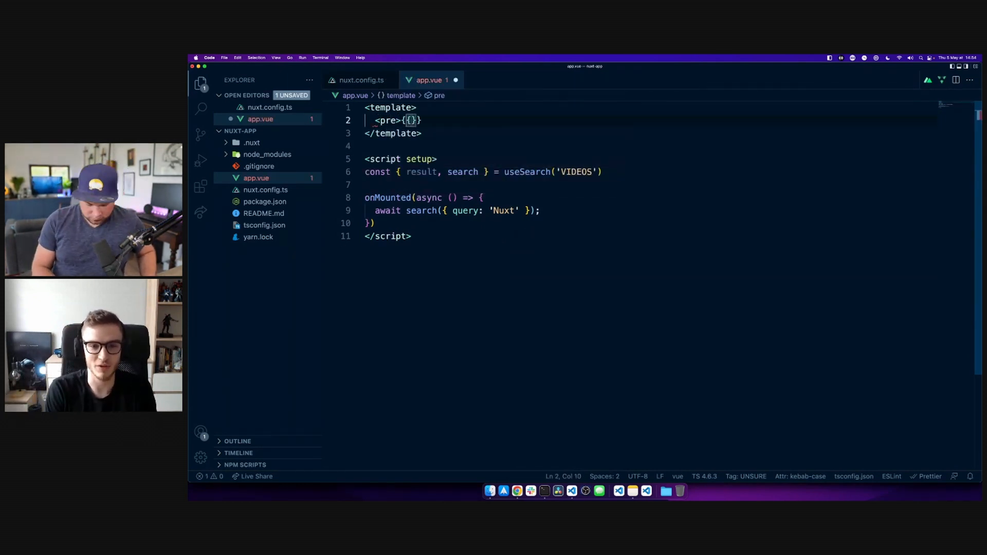
type("result")
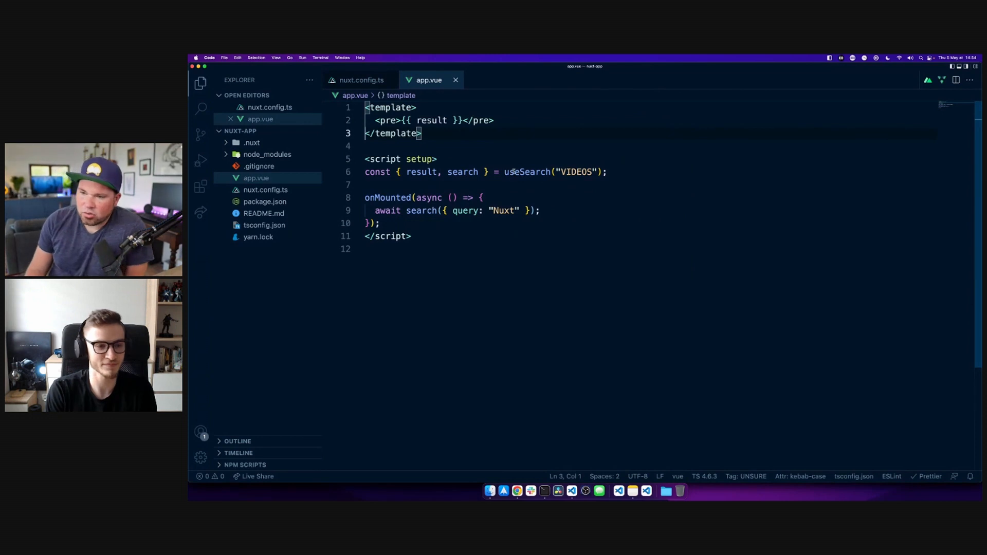
left_click(535, 172)
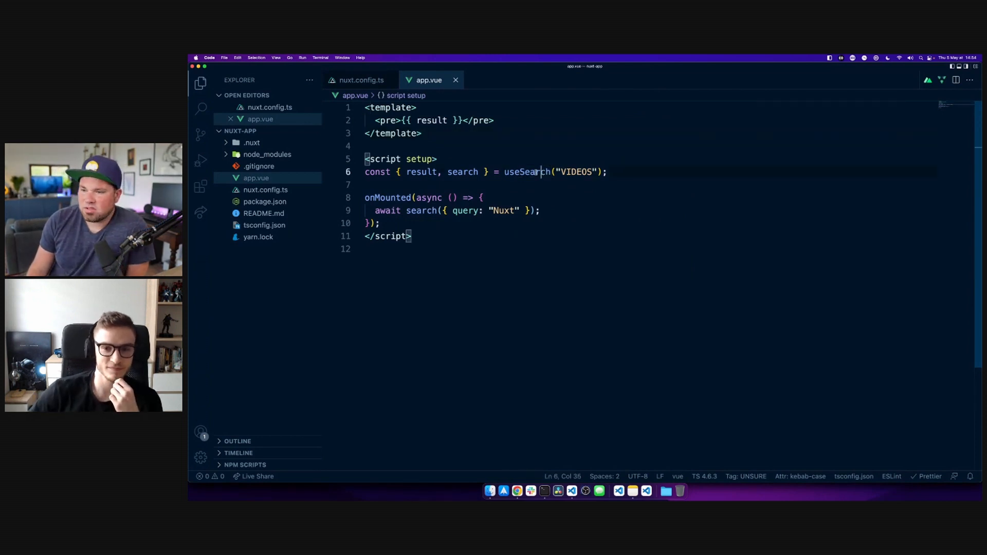
double_click(420, 172)
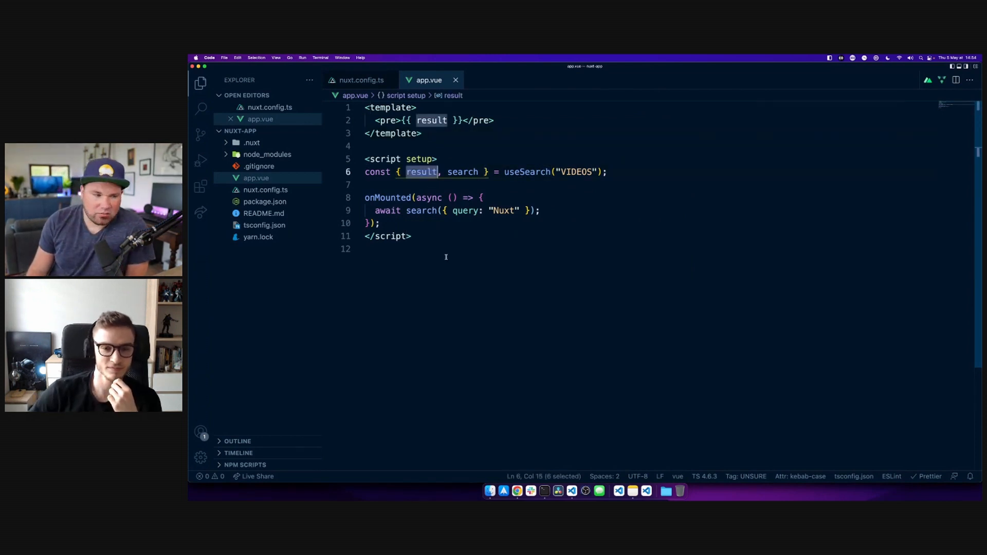
left_click(451, 248)
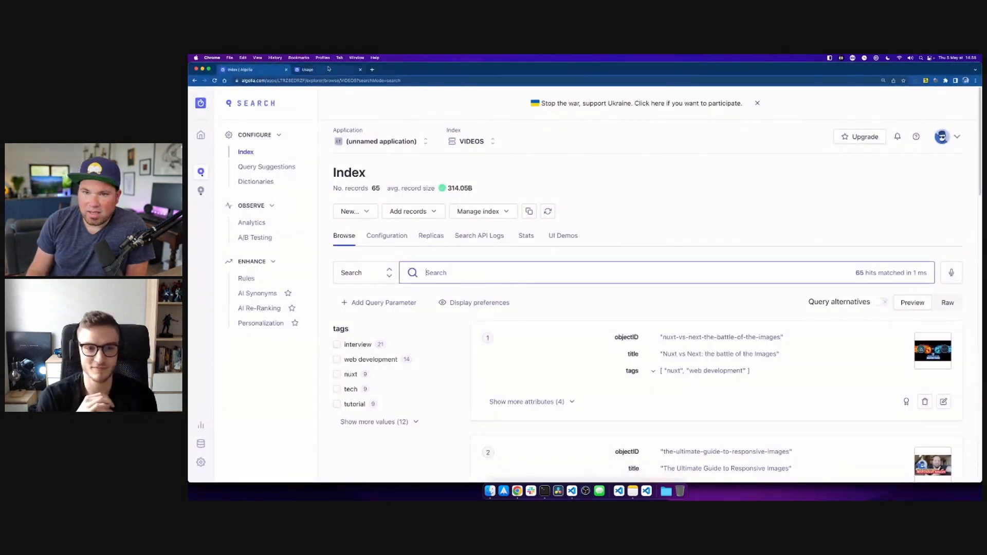
Switch to the localhost:3000 tab showing the raw JSON Algolia hits.
left_click(307, 69)
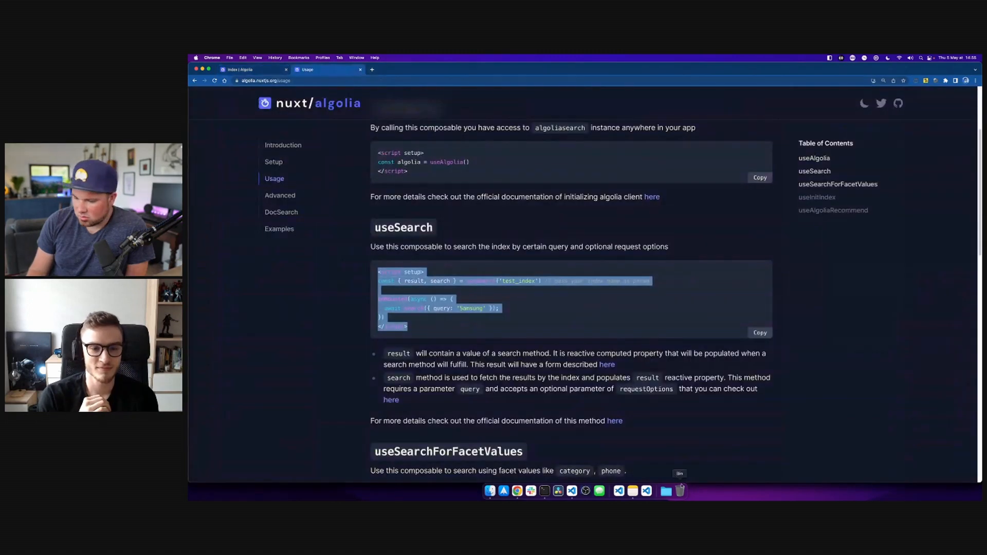
left_click(402, 69)
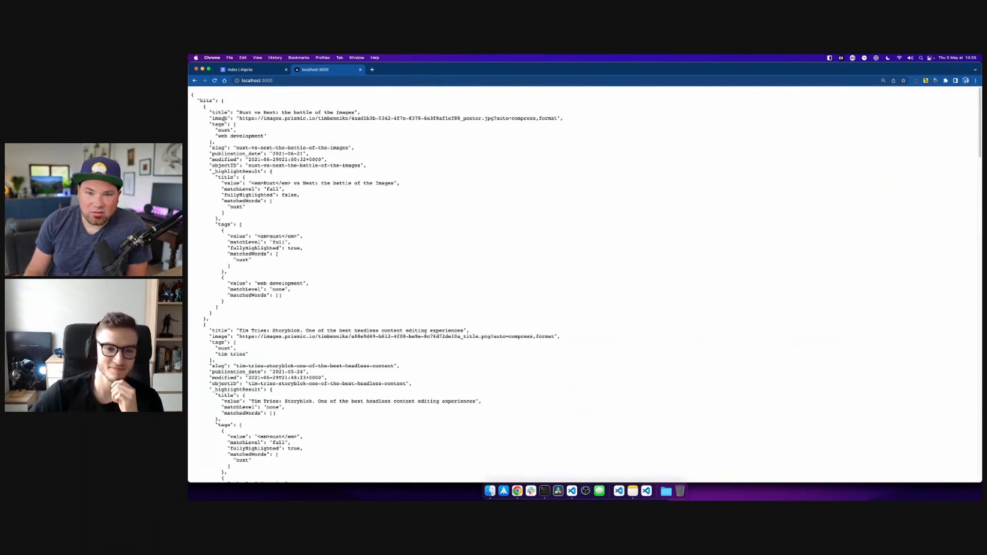
scroll("down", 3)
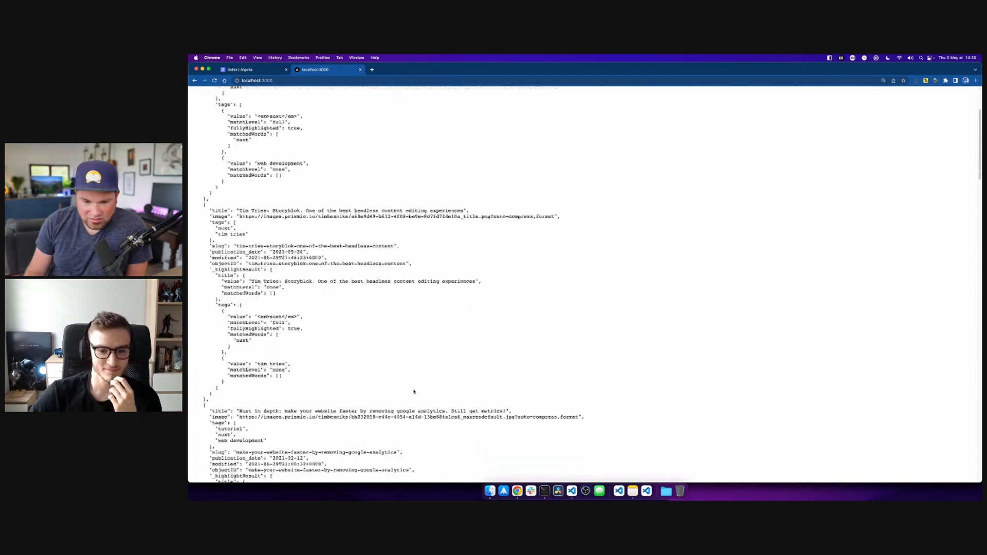
scroll("up", 3)
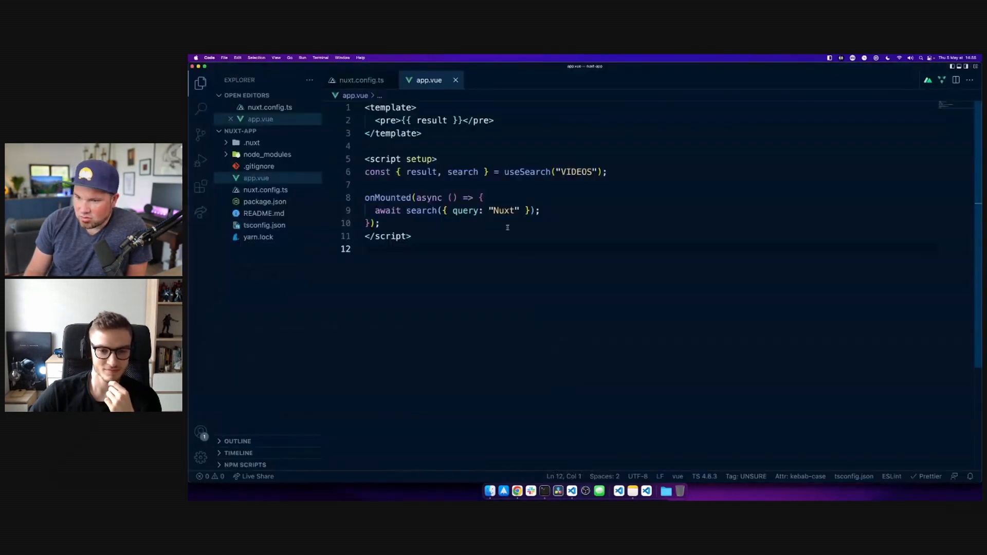
double_click(503, 210)
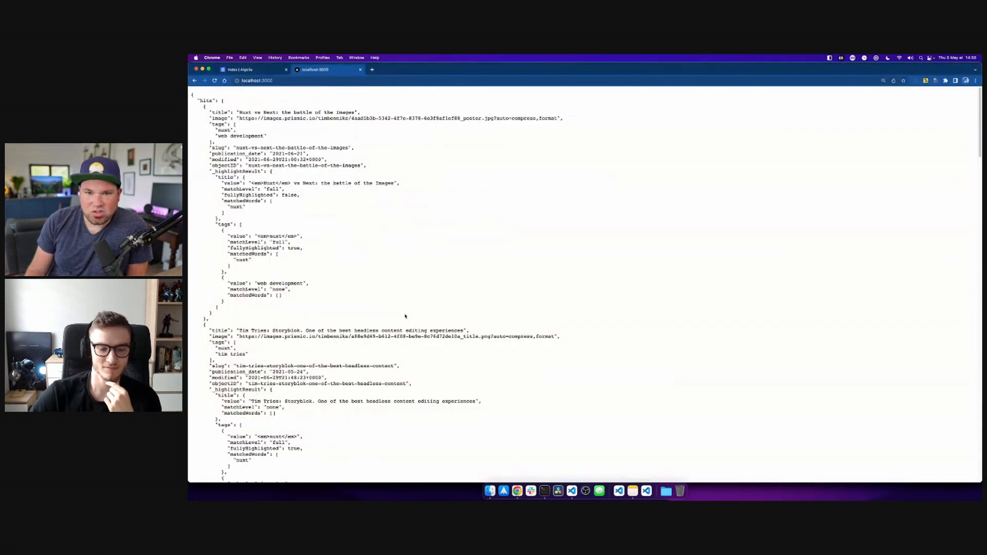
Pick out the first hit's title and scroll through the JSON hit list.
double_click(207, 100)
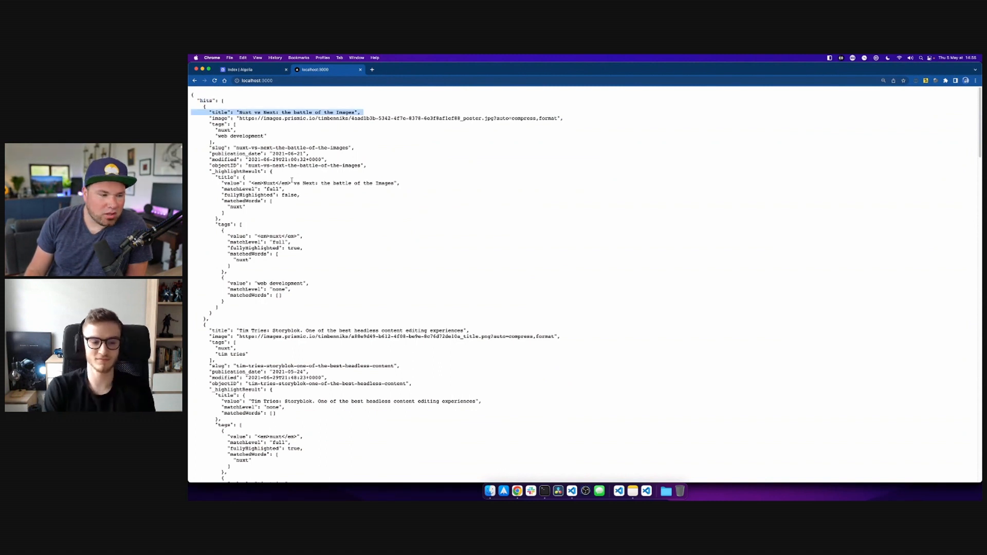
scroll("down", 3)
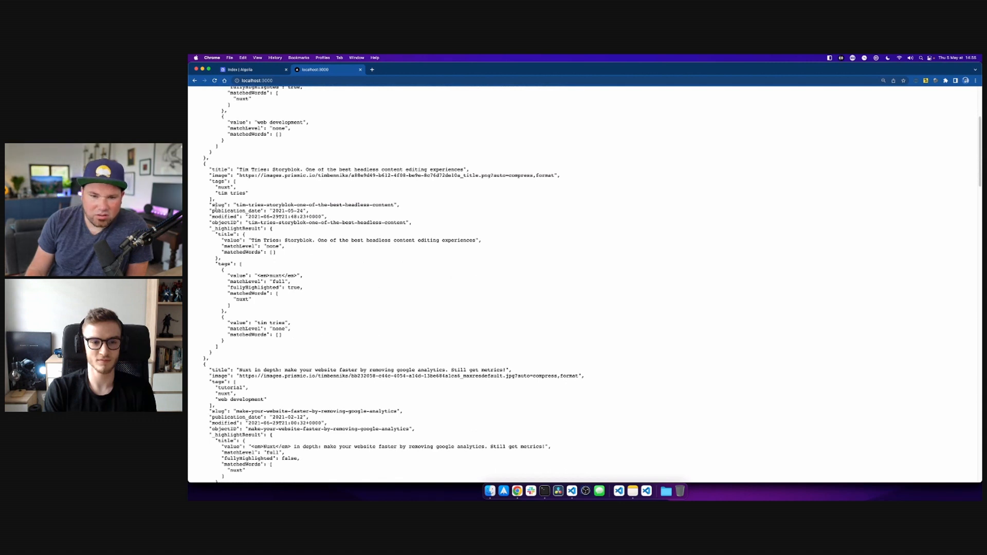
scroll("down", 3)
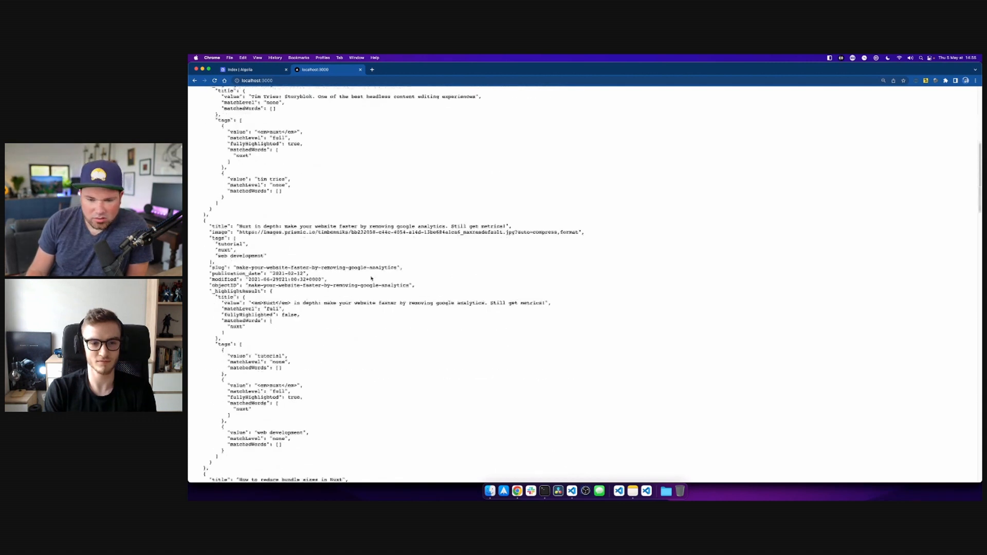
scroll("down", 3)
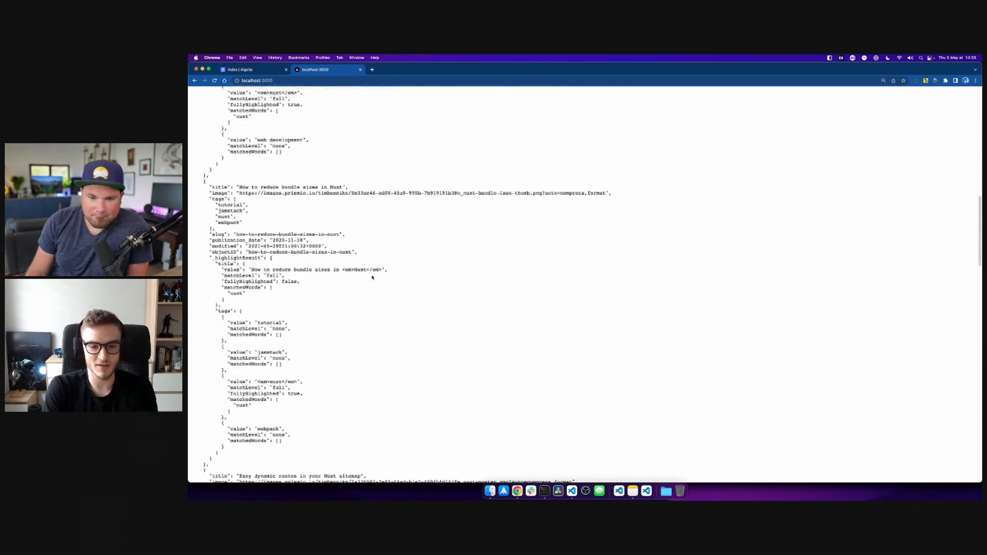
scroll("down", 3)
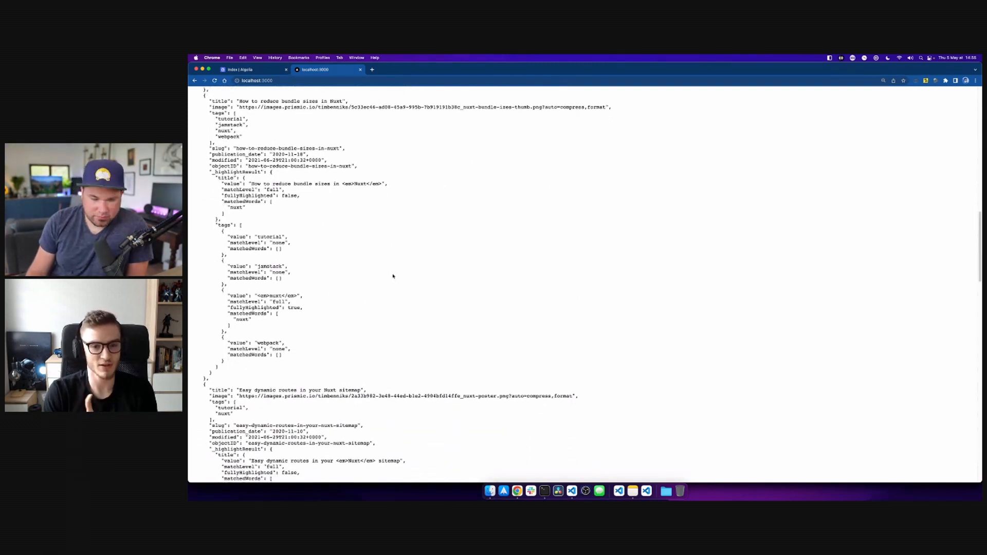
scroll("down", 3)
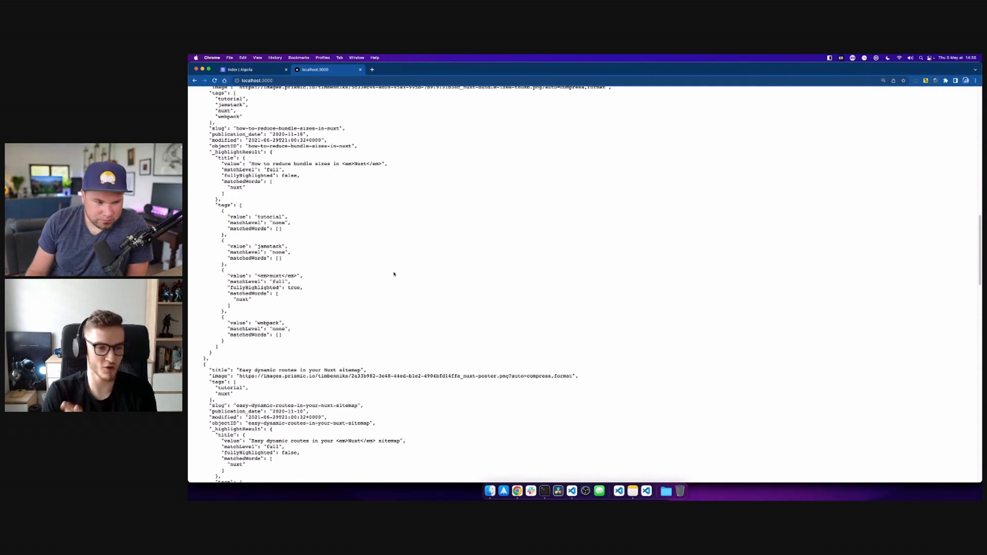
scroll("down", 3)
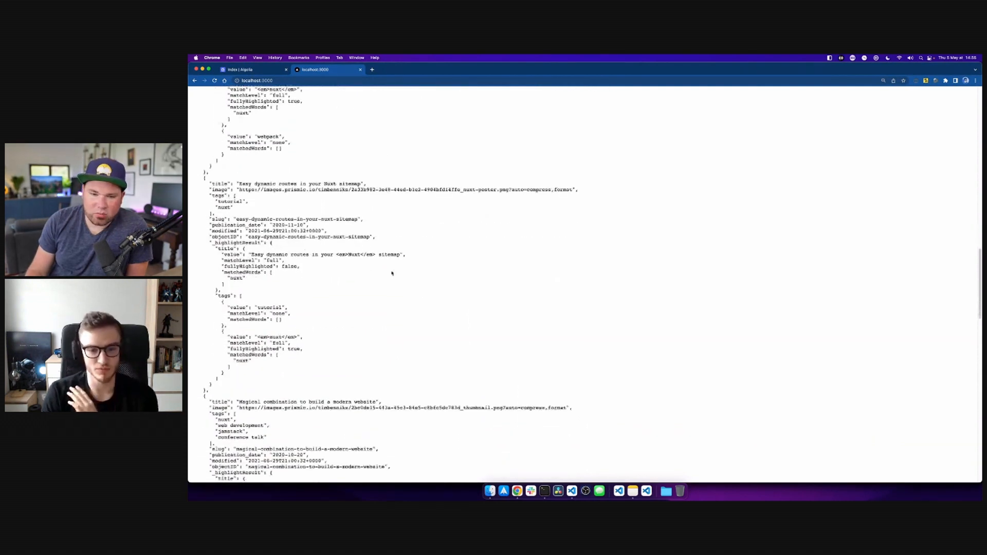
scroll("up", 3)
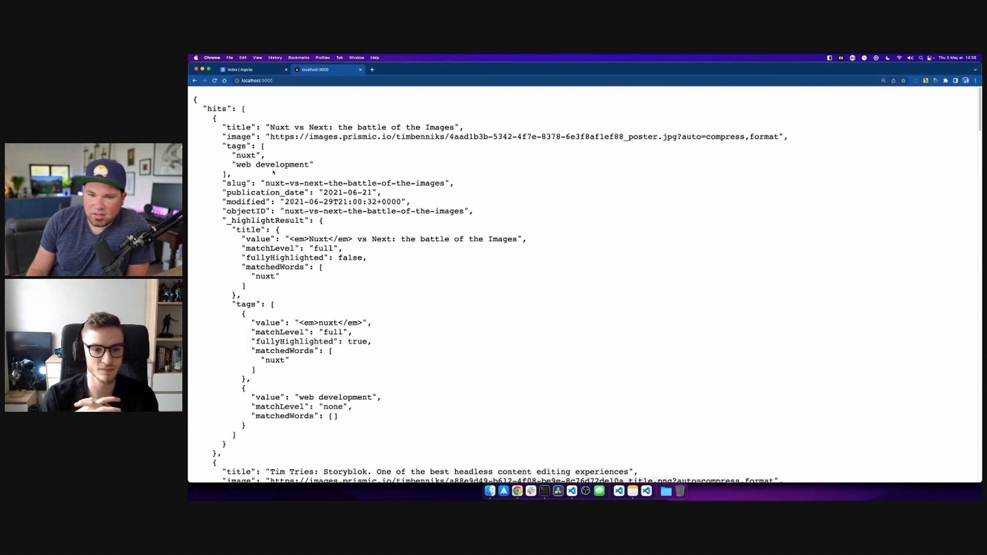
Inspect the first hit's _highlightResult title value, then return to the editor.
double_click(266, 221)
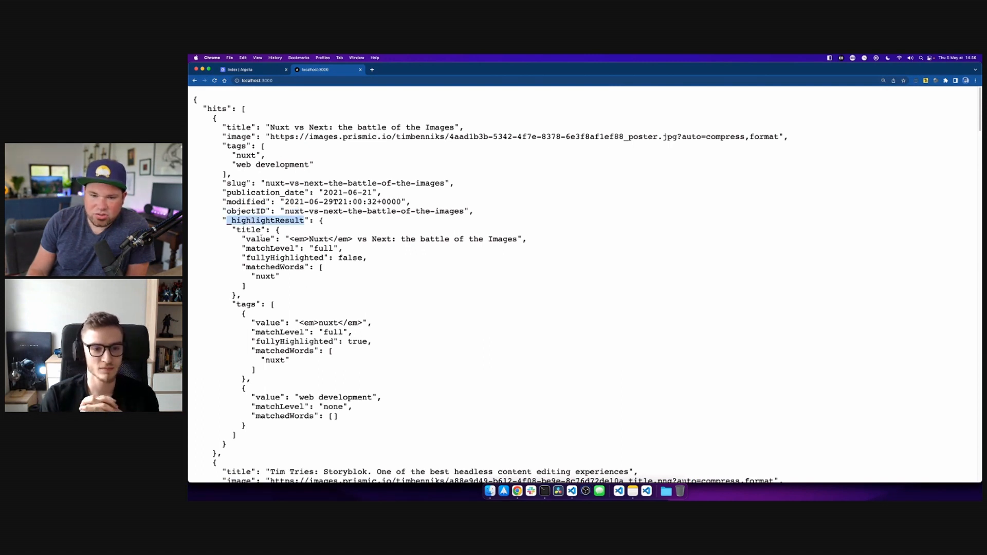
double_click(247, 229)
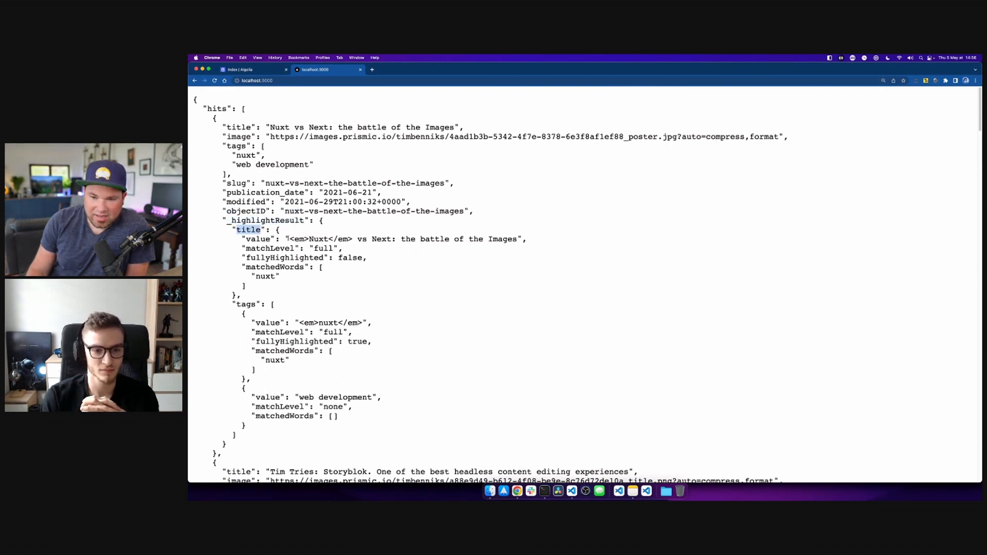
double_click(319, 238)
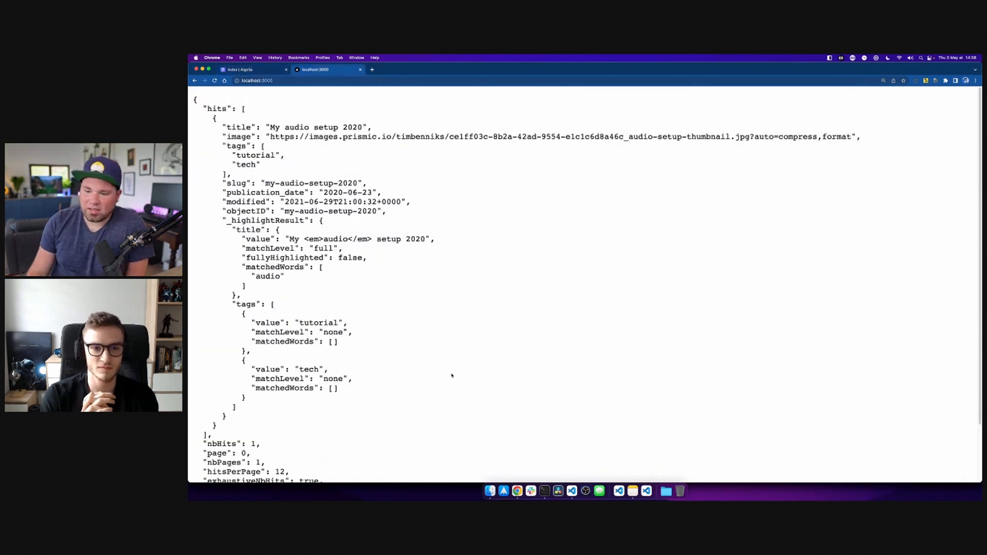
mouse_move(571, 490)
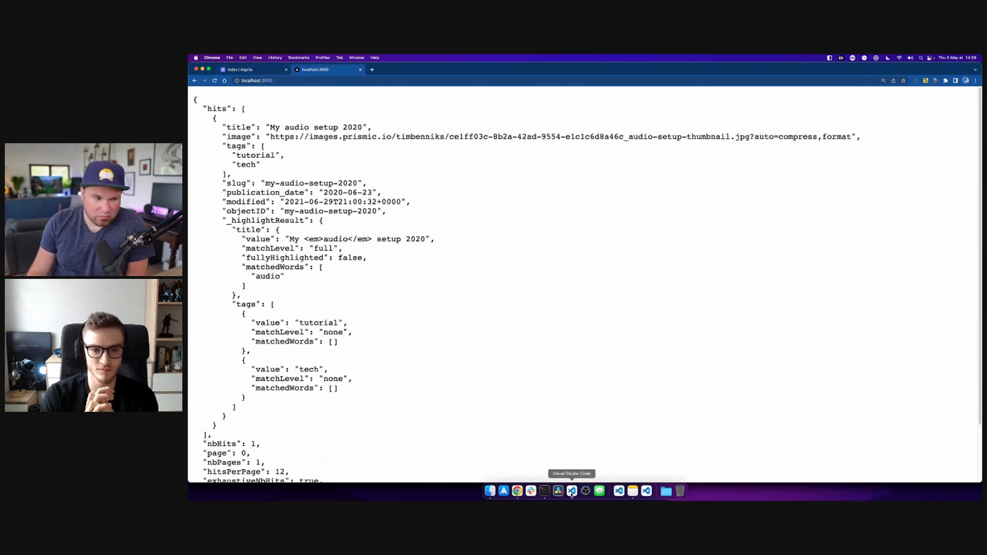
left_click(572, 491)
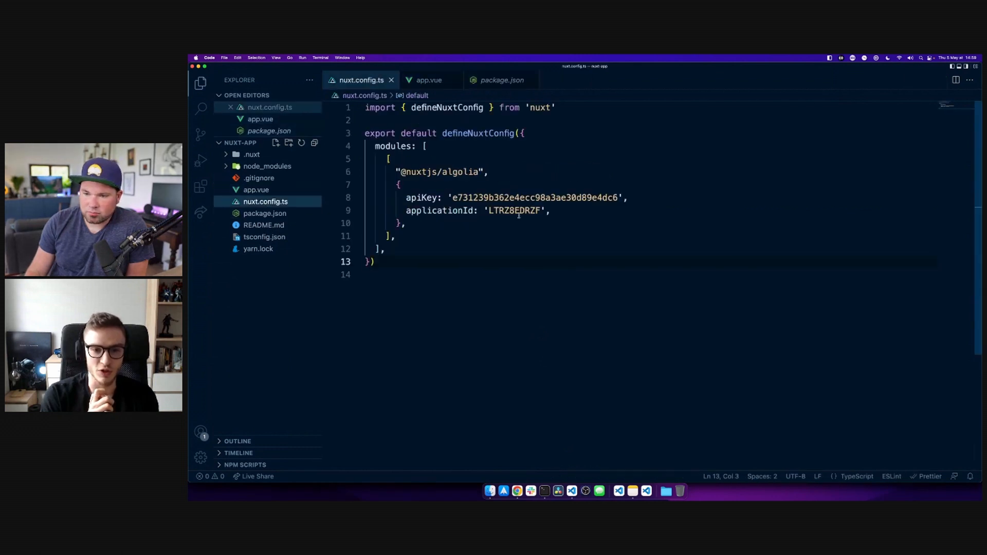
type("instant")
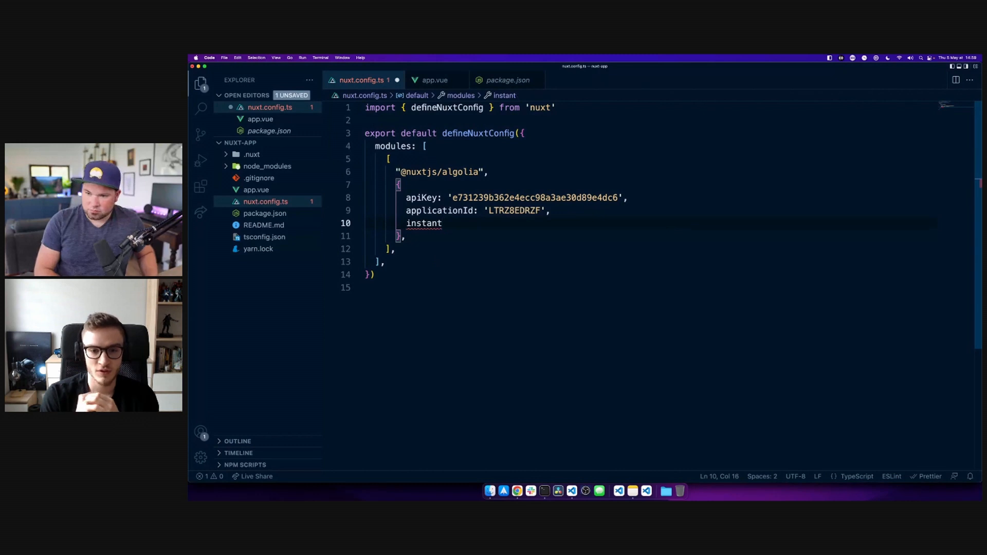
type("s")
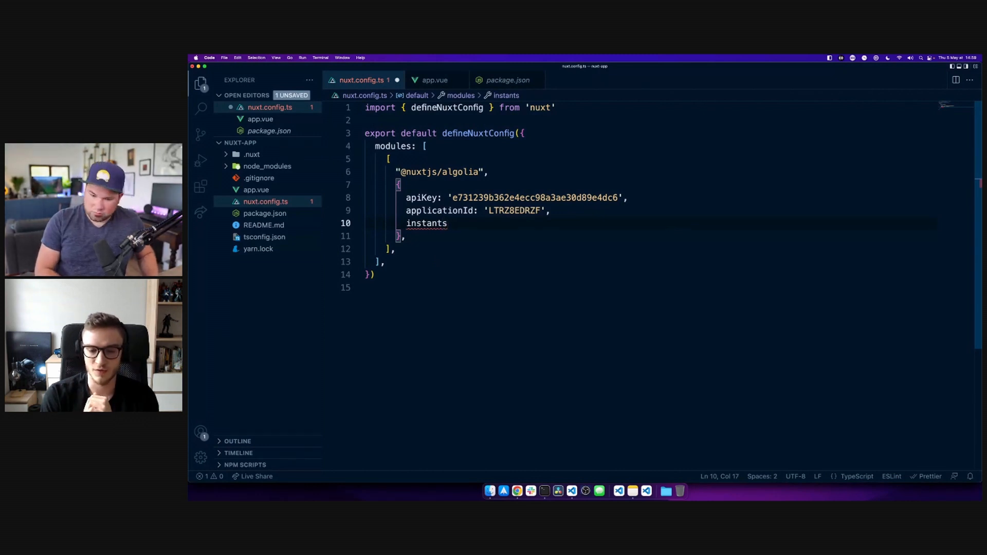
type("search")
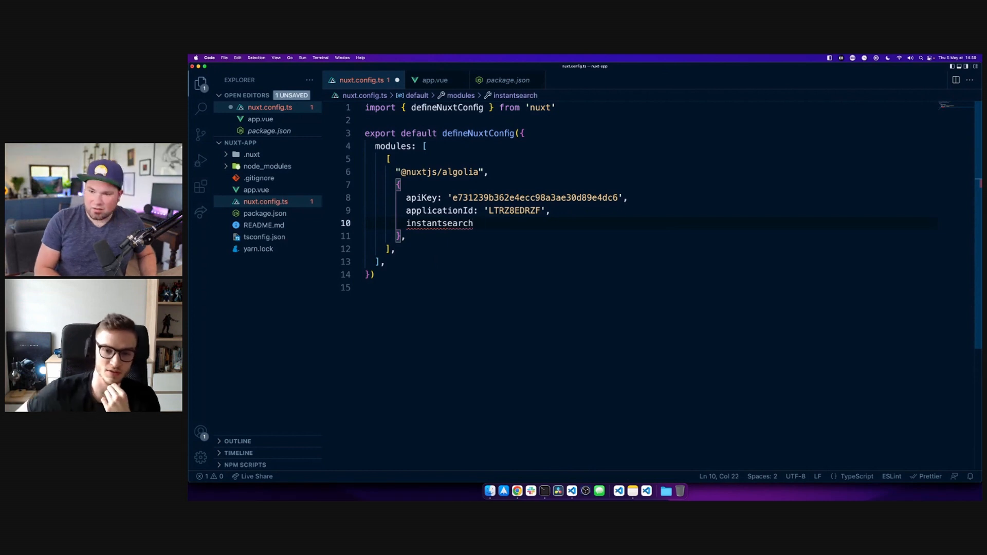
type(": tue")
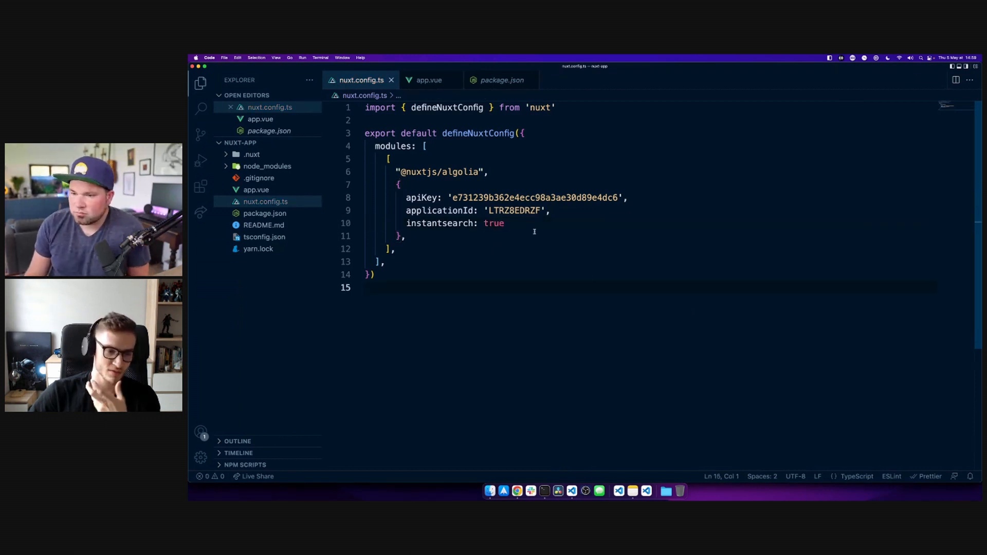
double_click(493, 223)
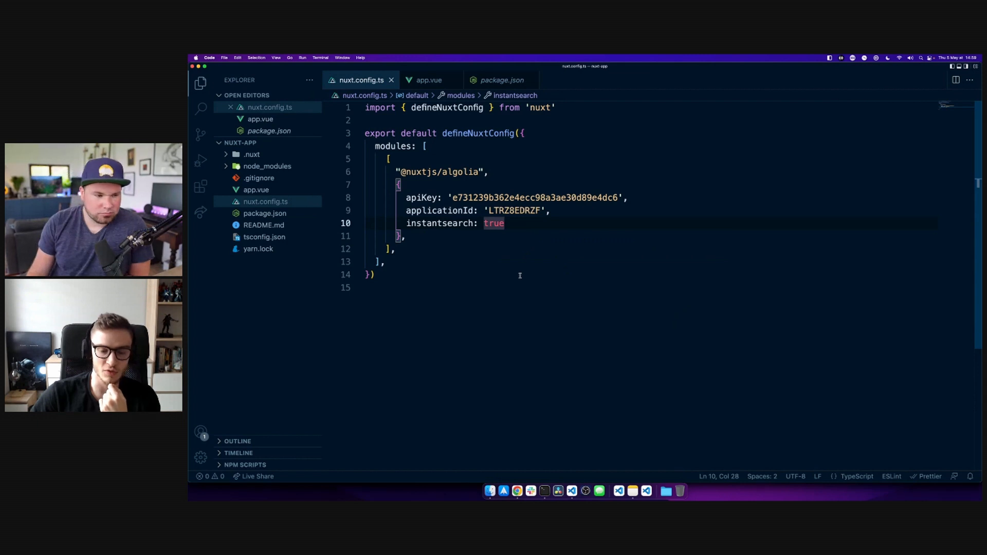
left_click(535, 274)
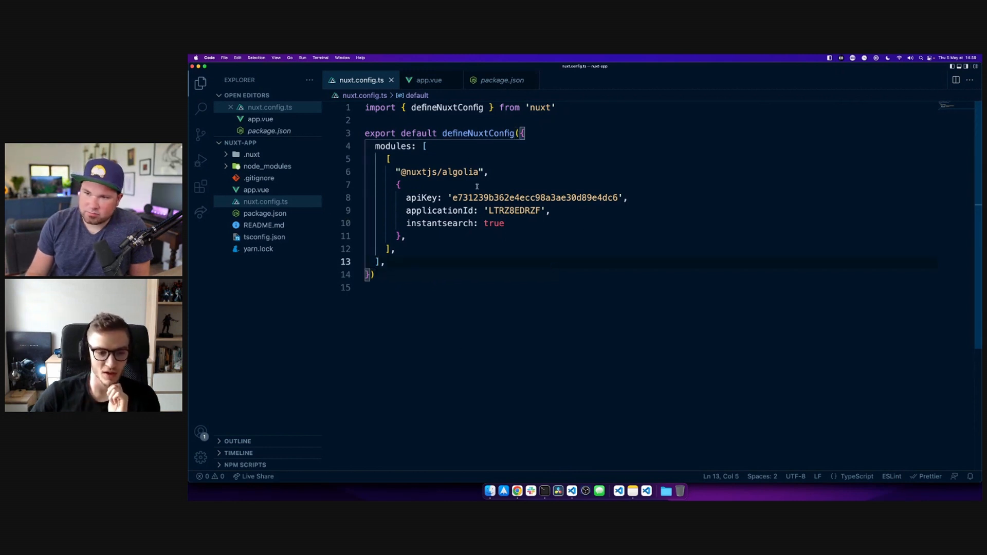
left_click(429, 80)
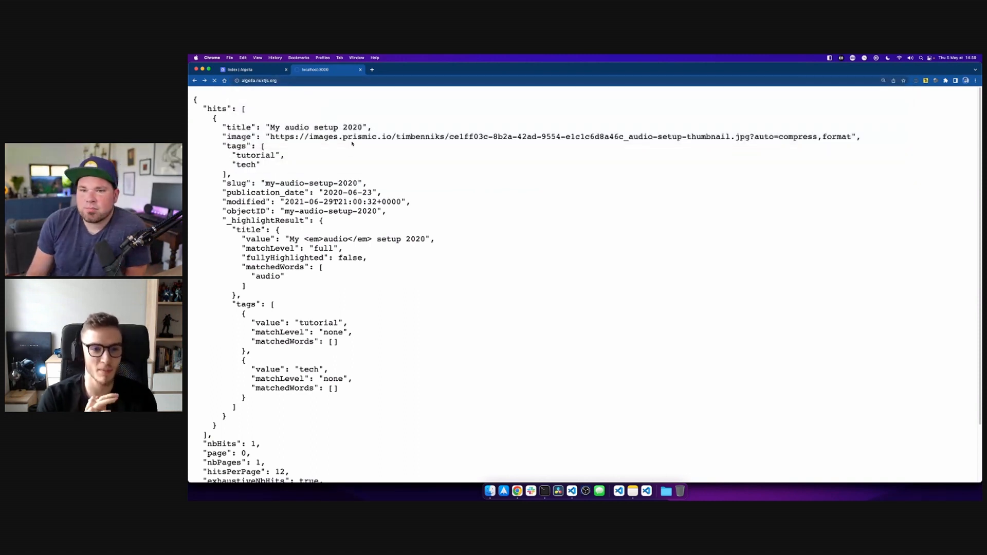
Reload the app page, see the connection error, and return to nuxt.config.ts.
left_click(258, 80)
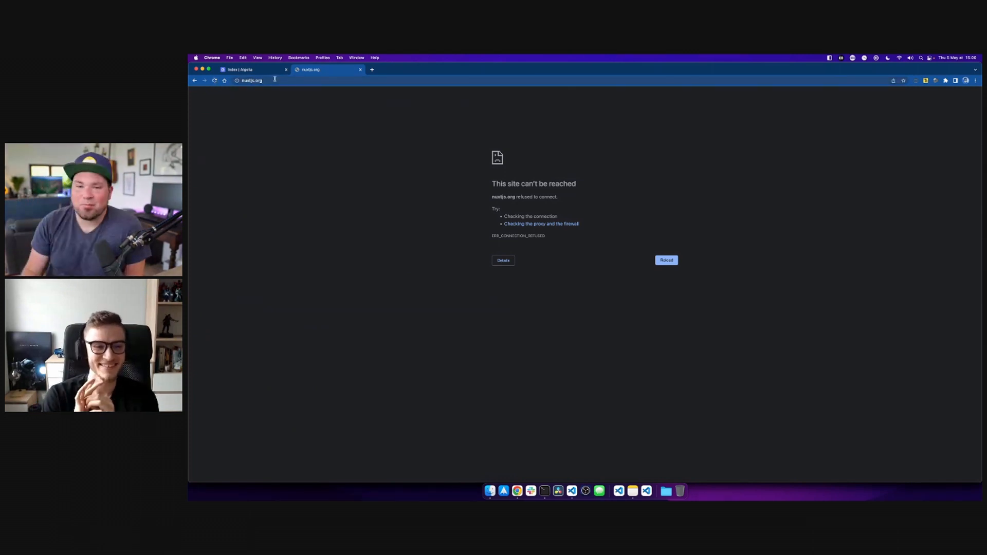
left_click(252, 69)
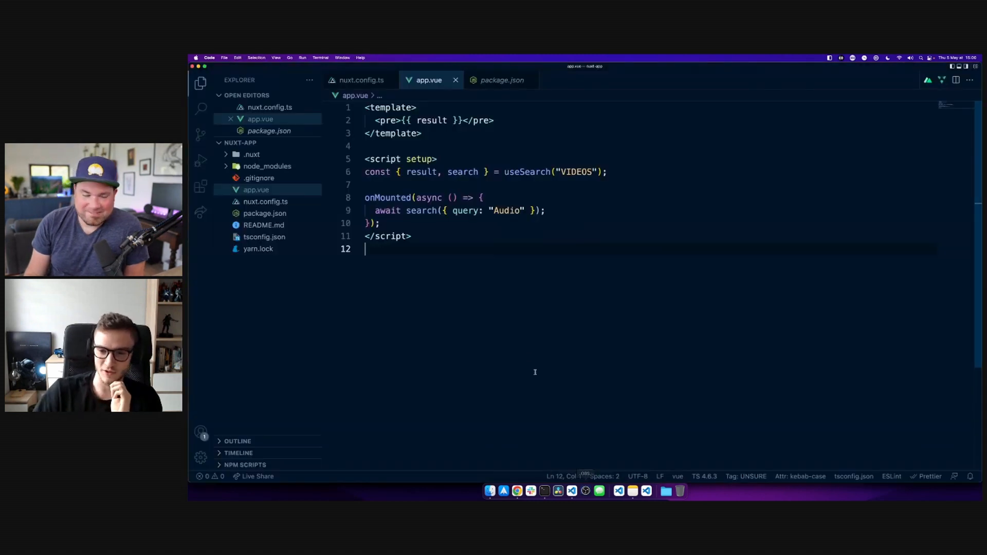
left_click(361, 81)
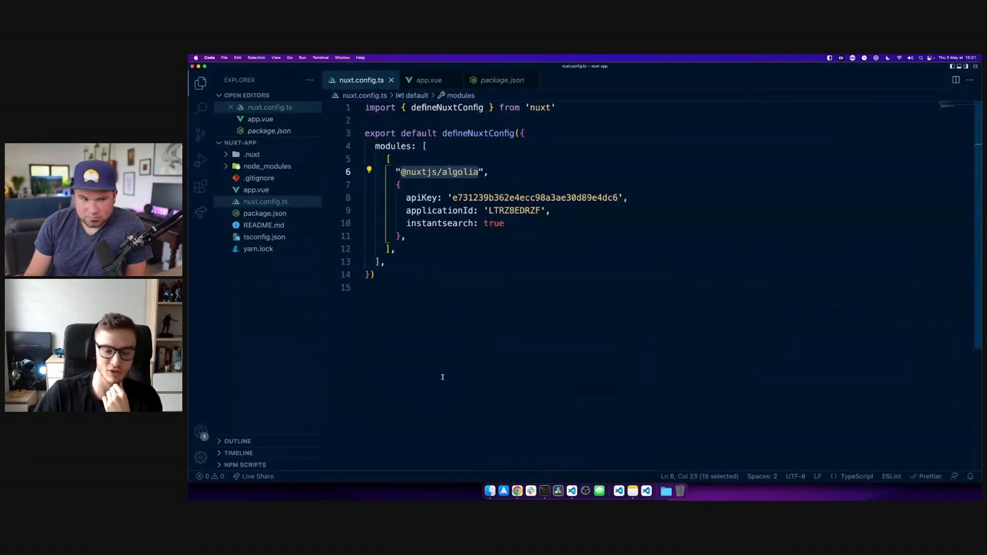
Replace the instantsearch value true with { theme: 'algolia' } in nuxt.config.ts.
left_click(378, 287)
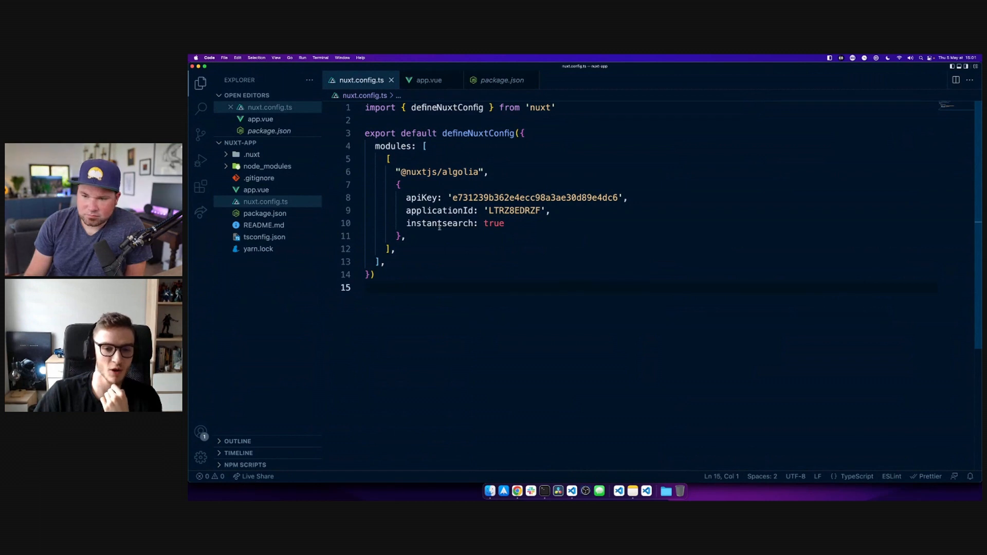
left_click(386, 261)
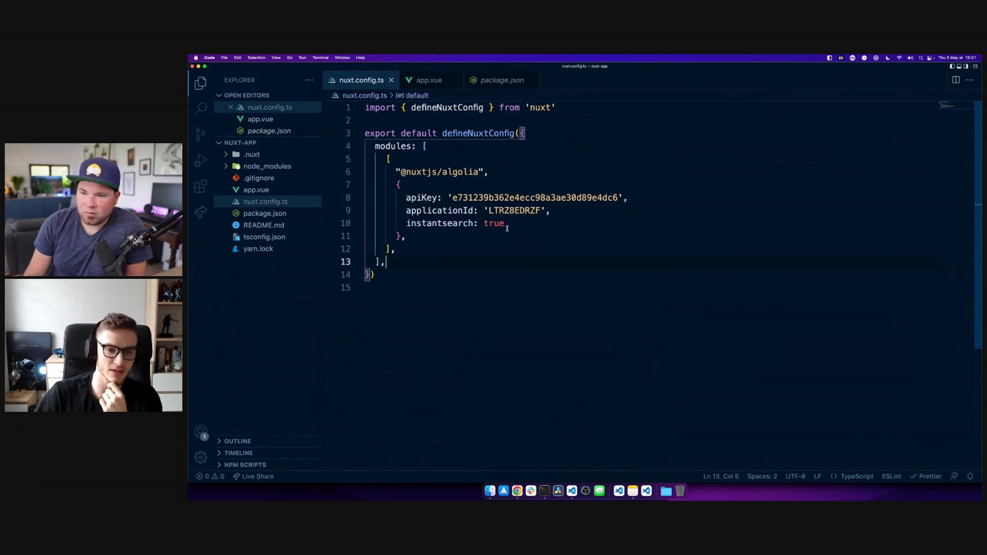
double_click(494, 223)
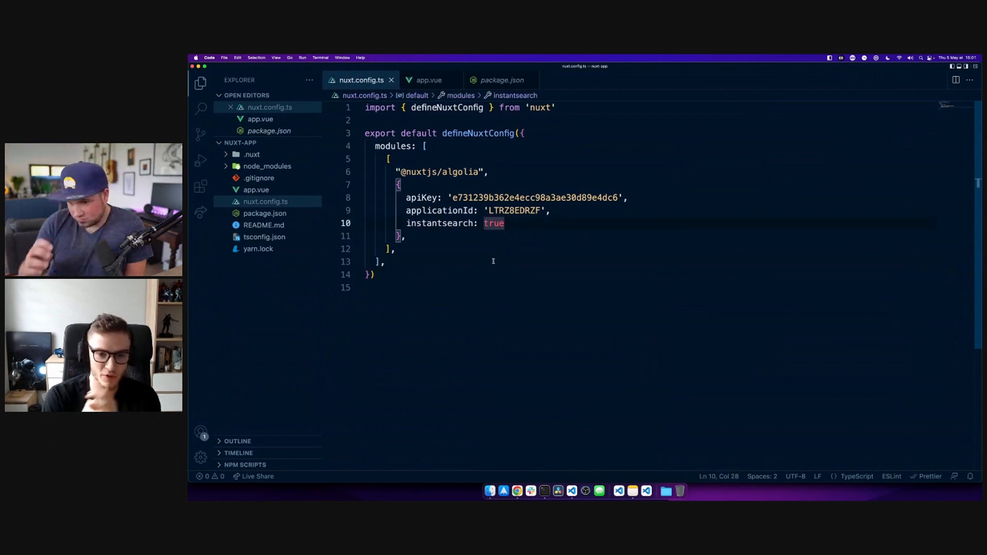
type("{}")
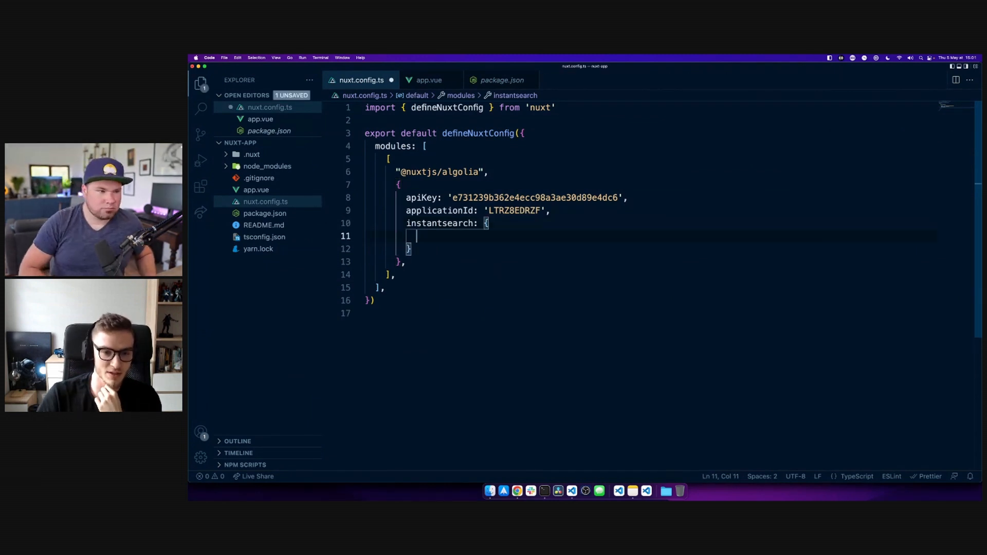
type("the")
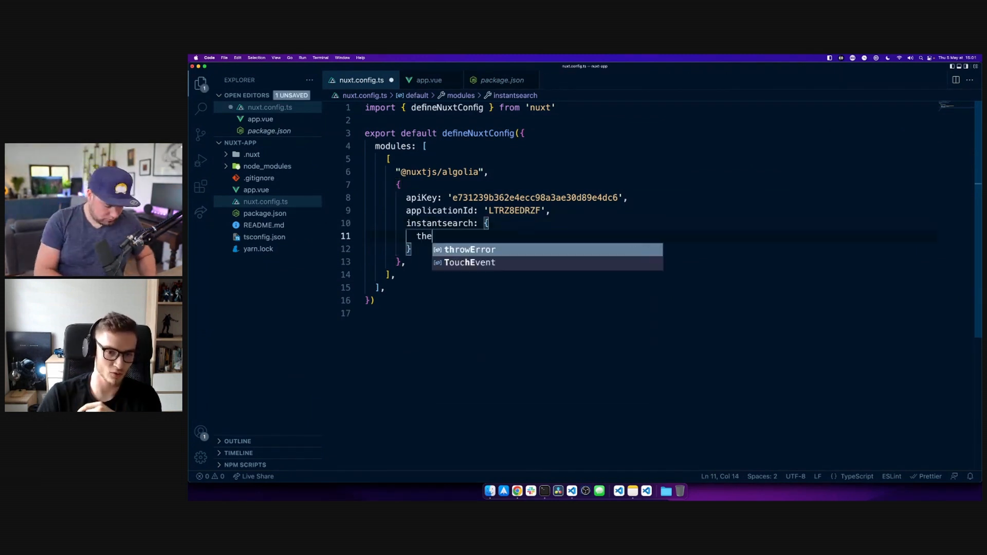
type("me:")
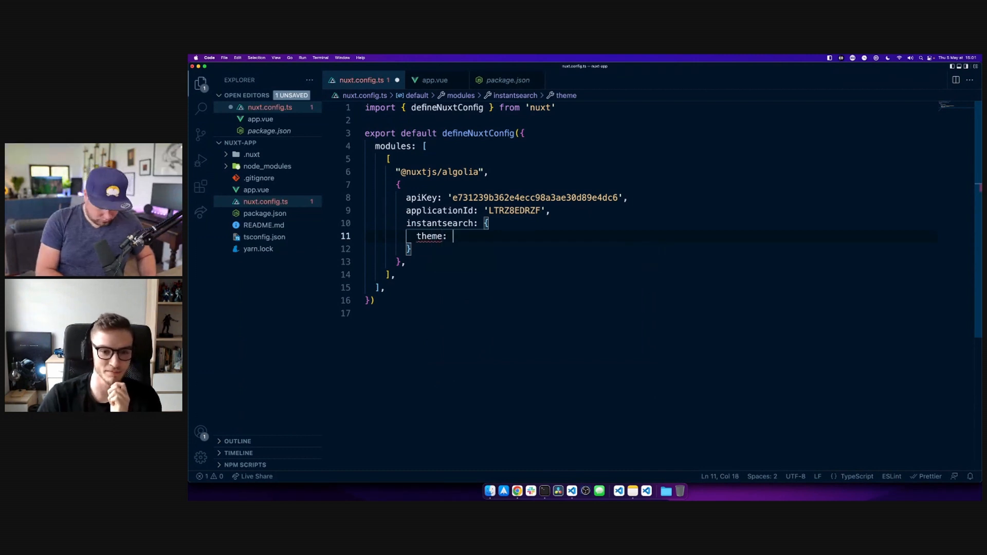
type("'sa'")
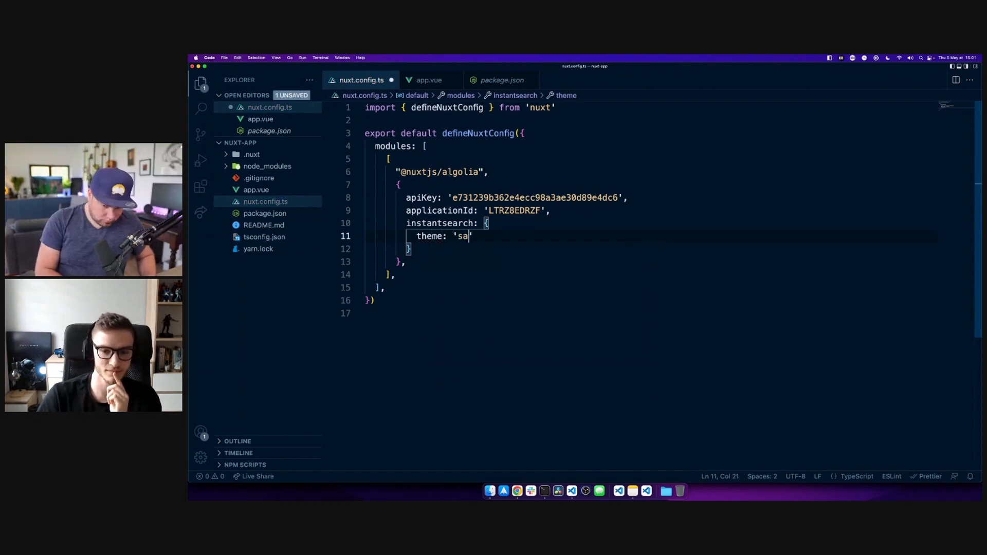
type("lgolia")
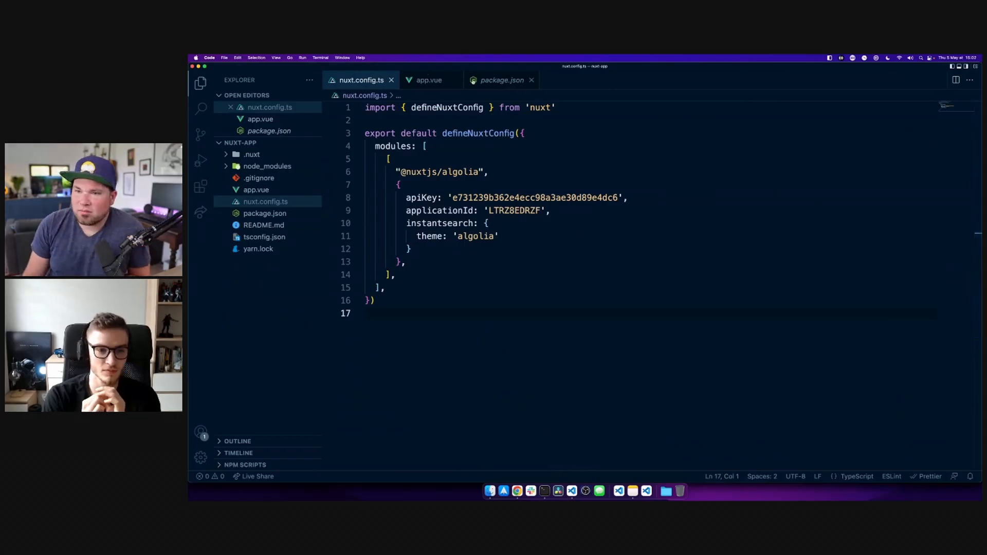
left_click(429, 80)
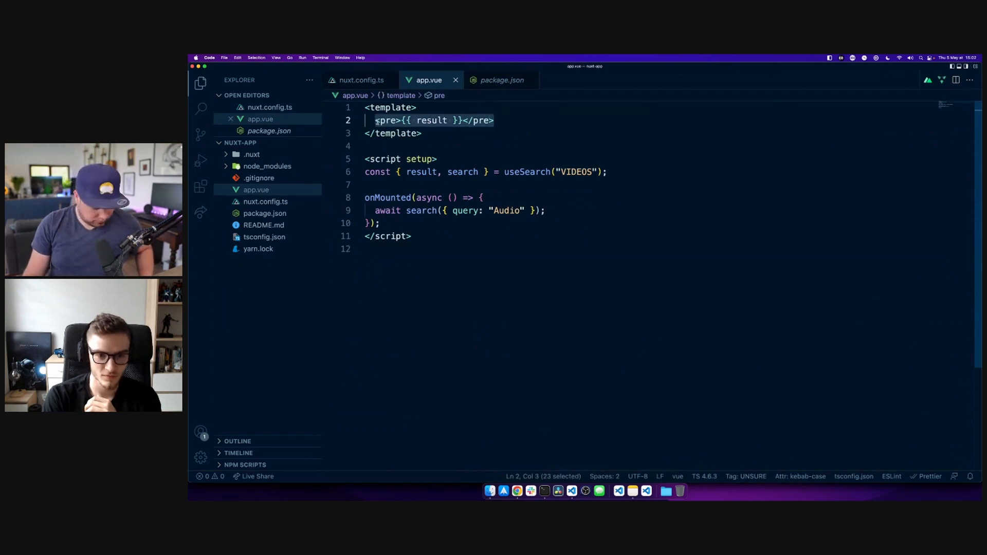
Add <ais-instant-search> with index-name VIDEOS and :search-client="algolia" to the template.
type("<ais-instant-search :index-name=\"indexName\" :search-client=\"algolia\">")
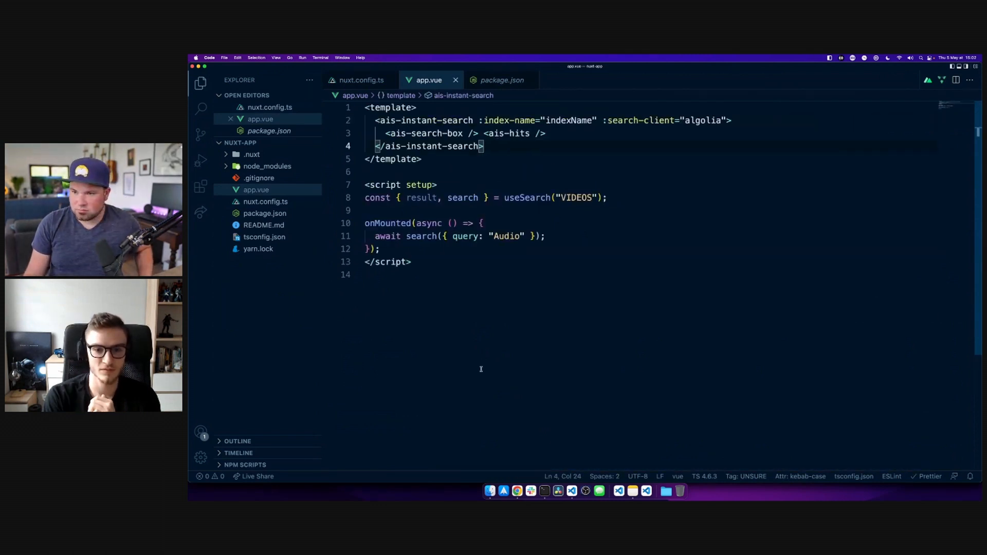
double_click(569, 120)
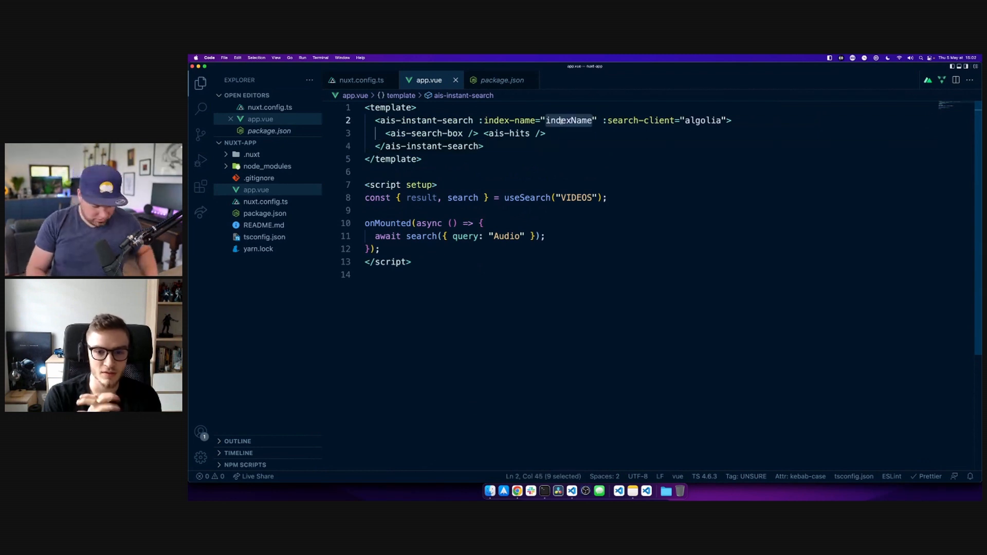
type("VIDOS")
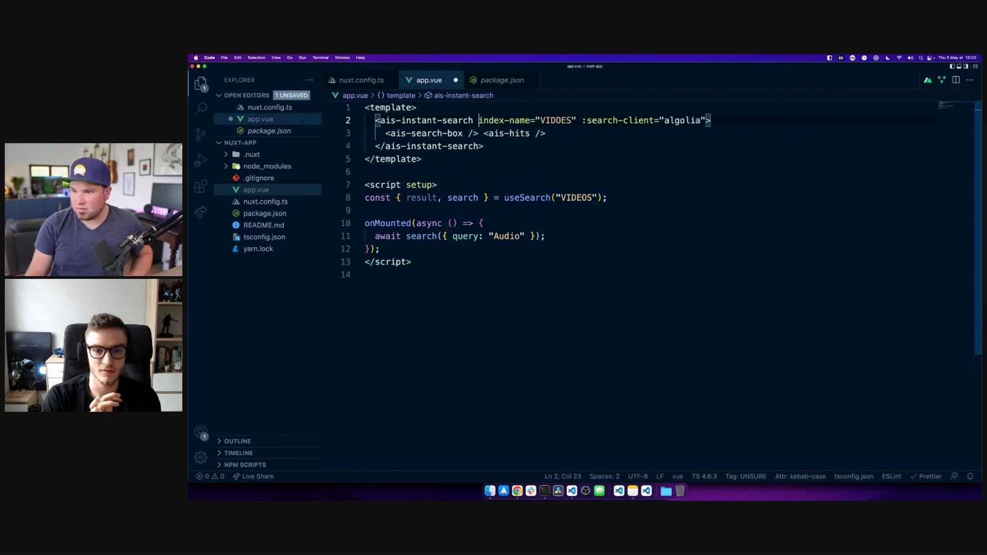
double_click(680, 120)
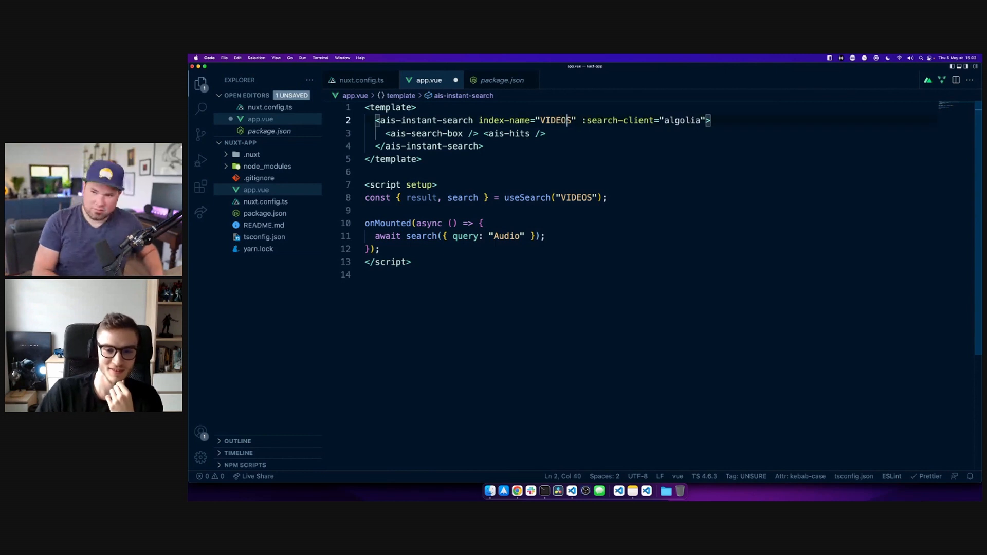
left_click(420, 158)
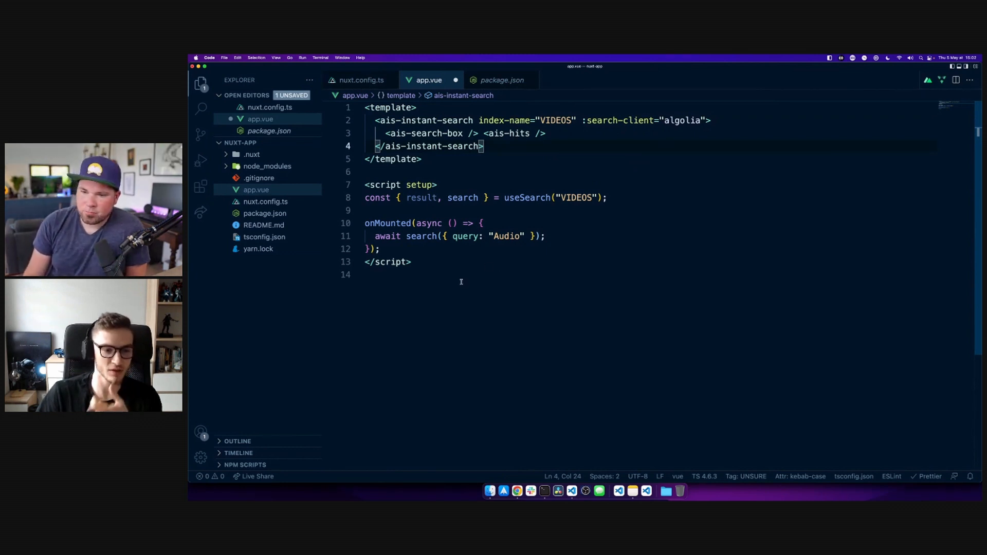
Define const algolia = useAlgolia() in the script and adjust the ais-hits component.
left_click(365, 211)
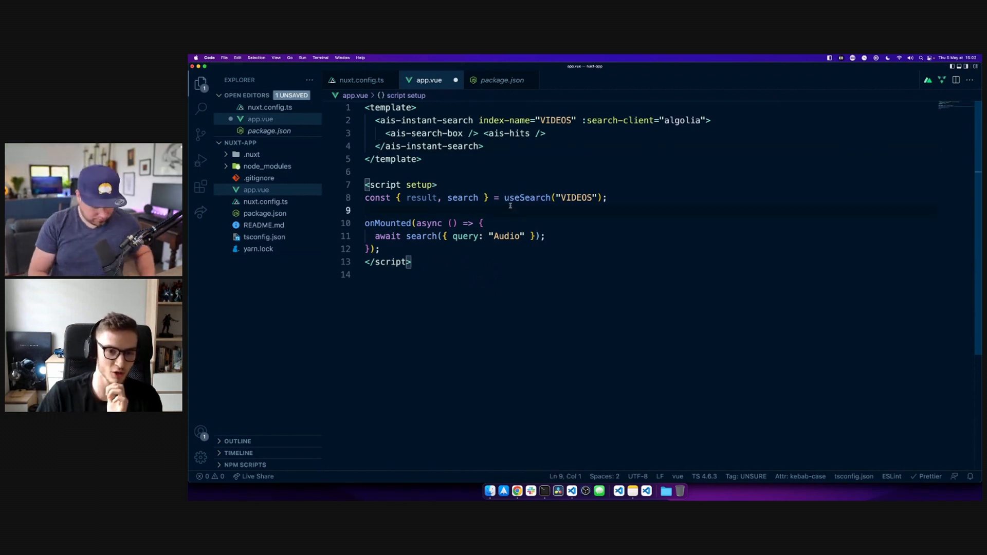
type("const a")
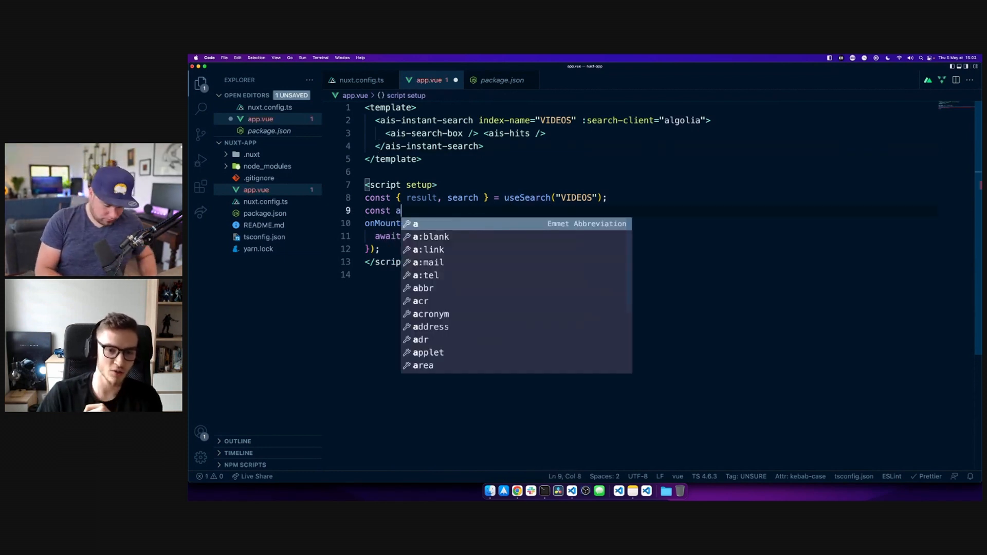
type("lgolia =")
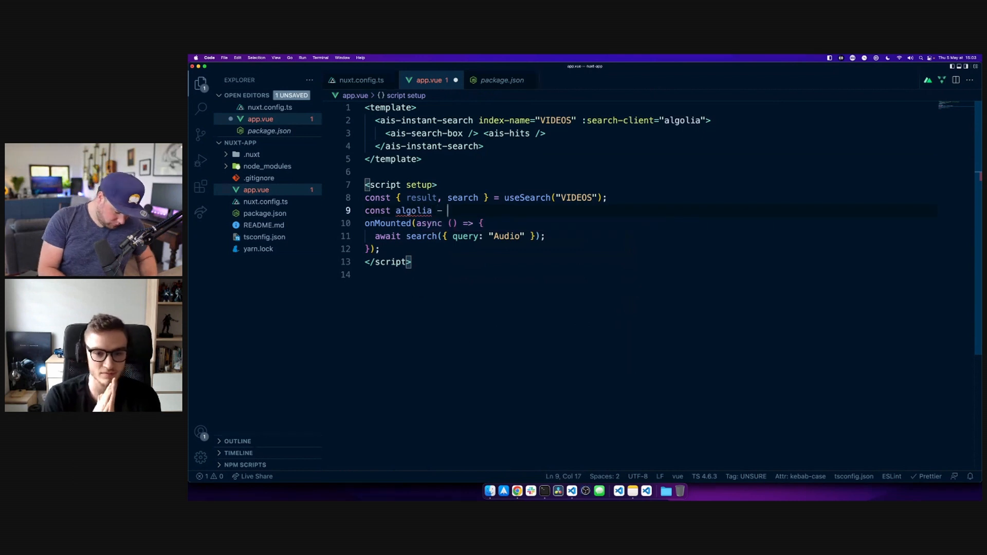
type("useAlgolia();")
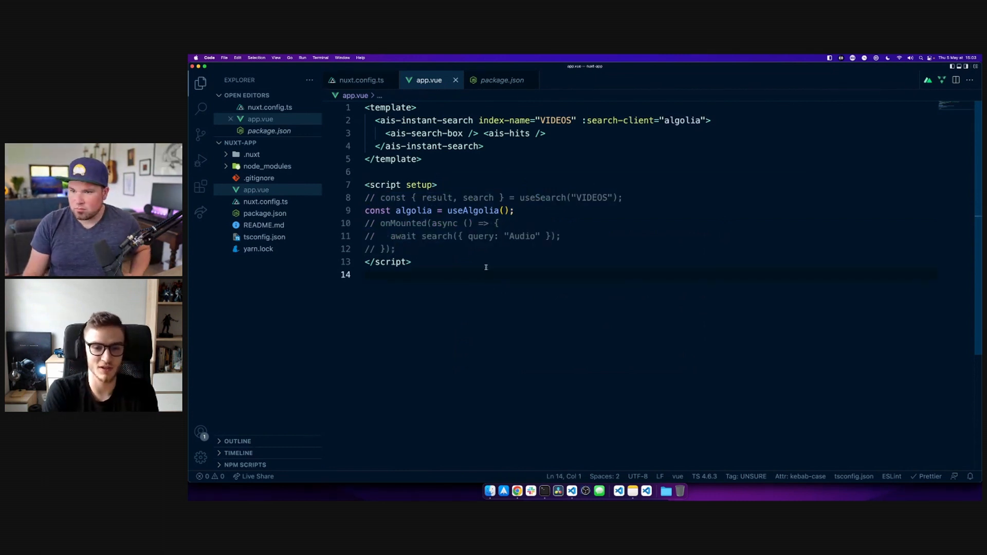
double_click(515, 132)
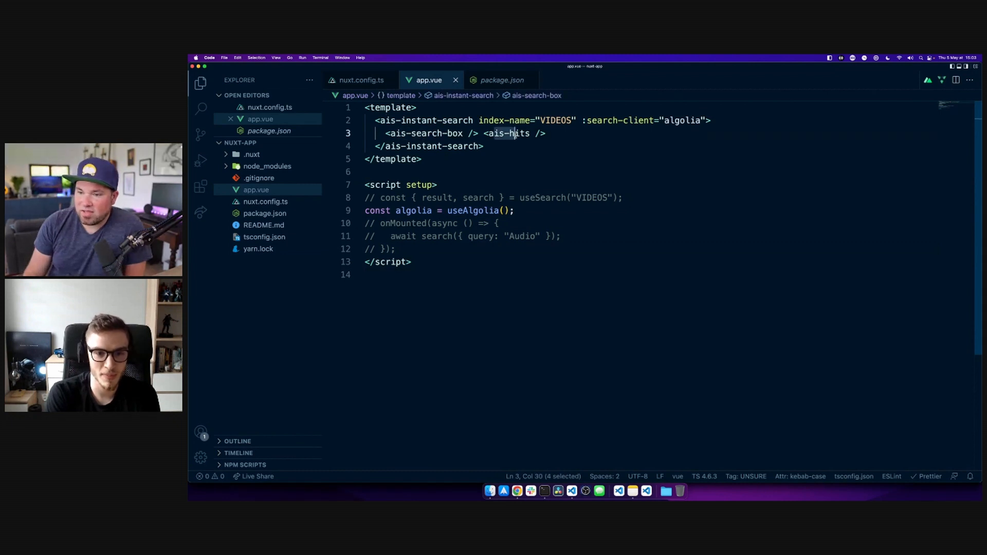
left_click(516, 491)
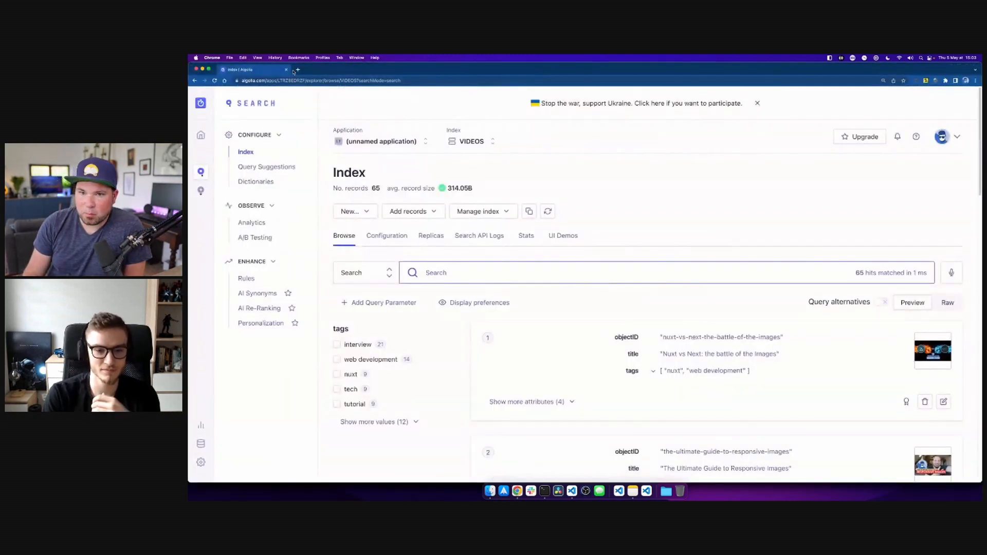
Open the blank localhost:3000 app and inspect it with the developer tools.
left_click(297, 69)
type("localhost:3000")
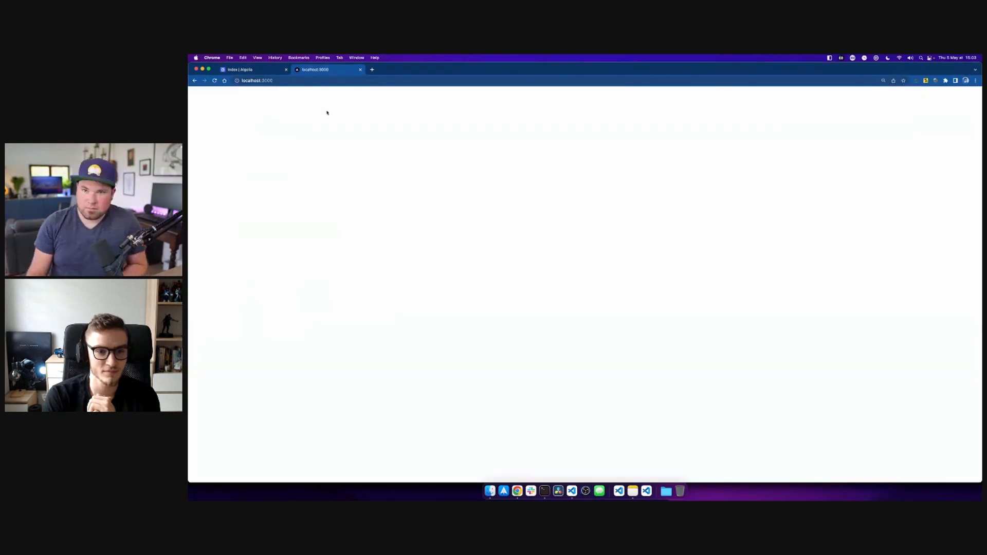
right_click(467, 233)
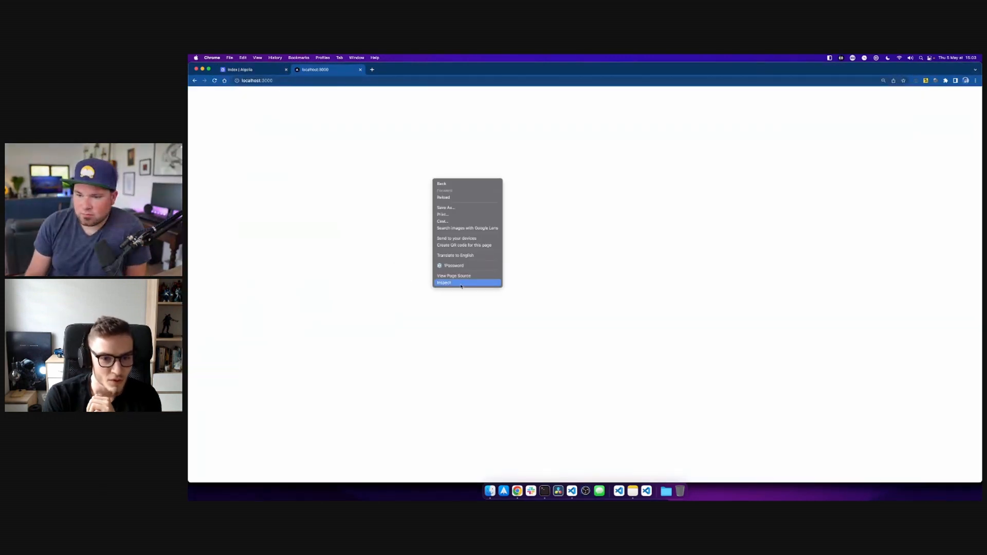
left_click(443, 283)
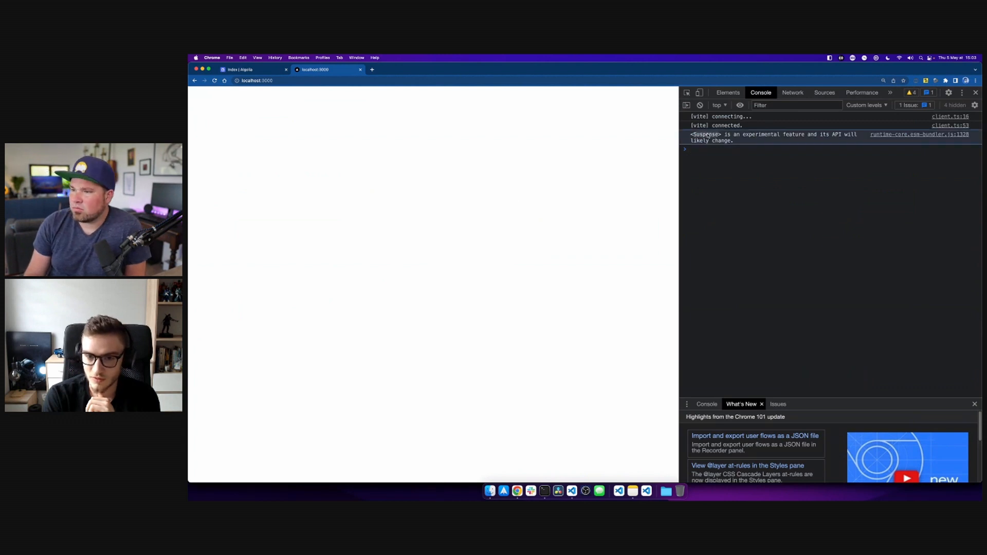
left_click(213, 81)
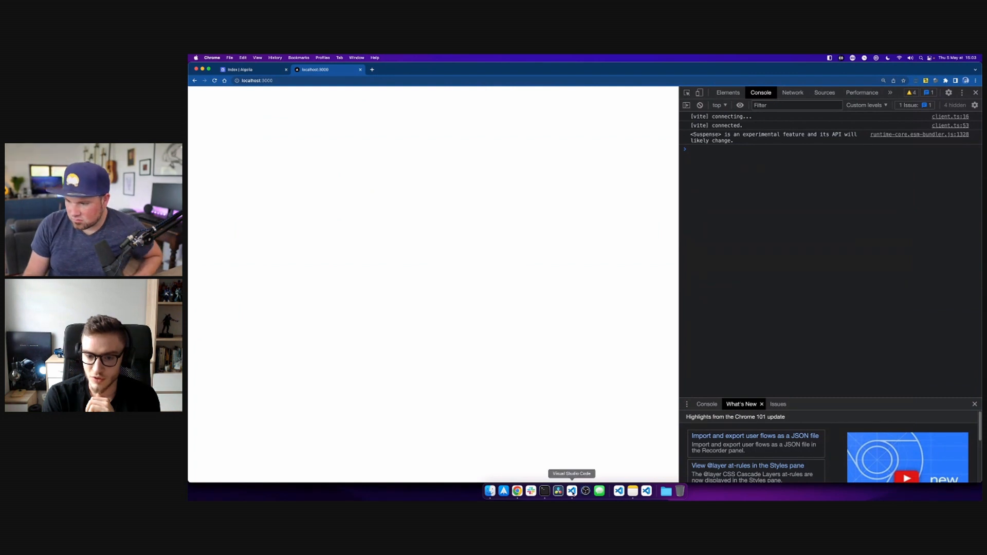
left_click(572, 491)
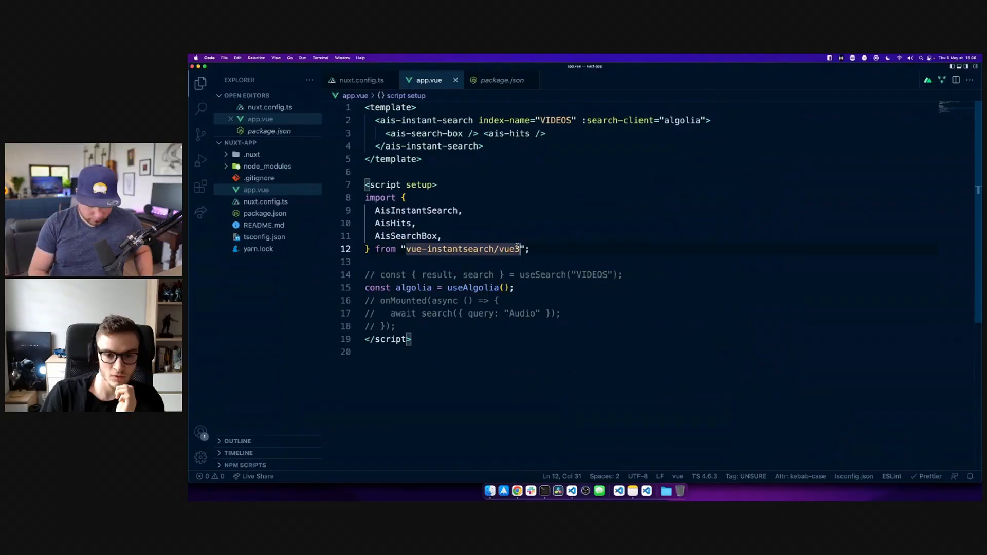
Trim the InstantSearch import path and change it to vue-instantsearch/vue3/.
key("Backspace")
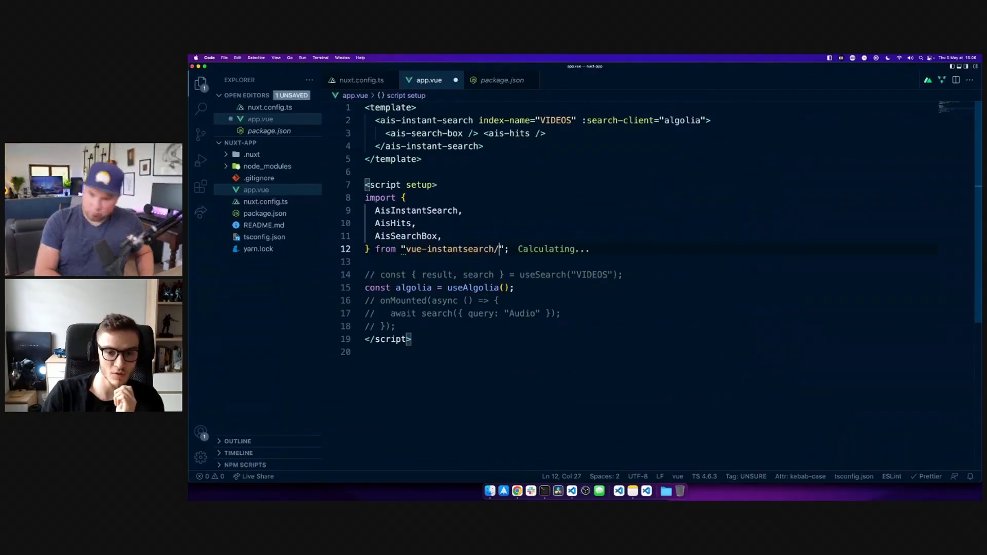
type("vue3/")
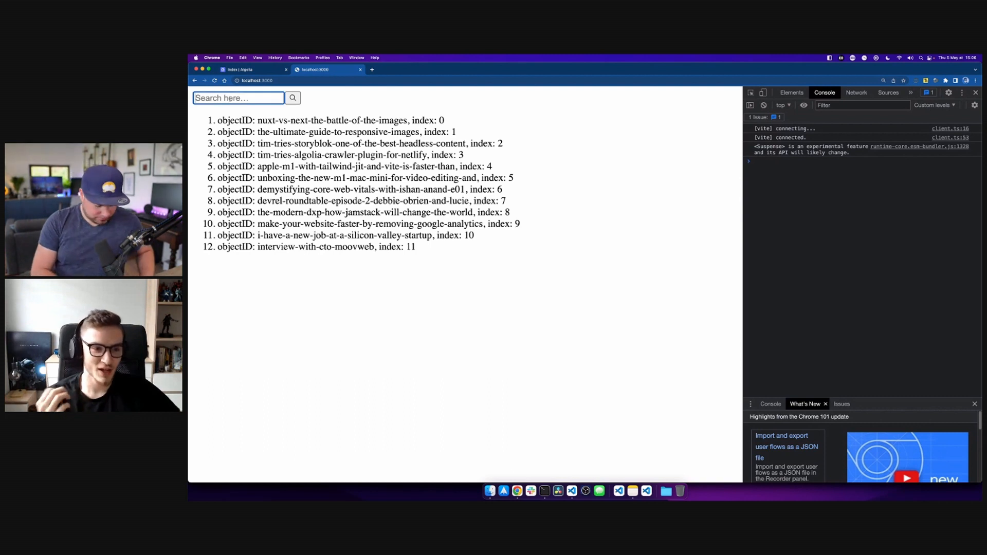
Search 'nuxt' then 'moovweb' in the app's search box, then clear the search.
type("nuxt")
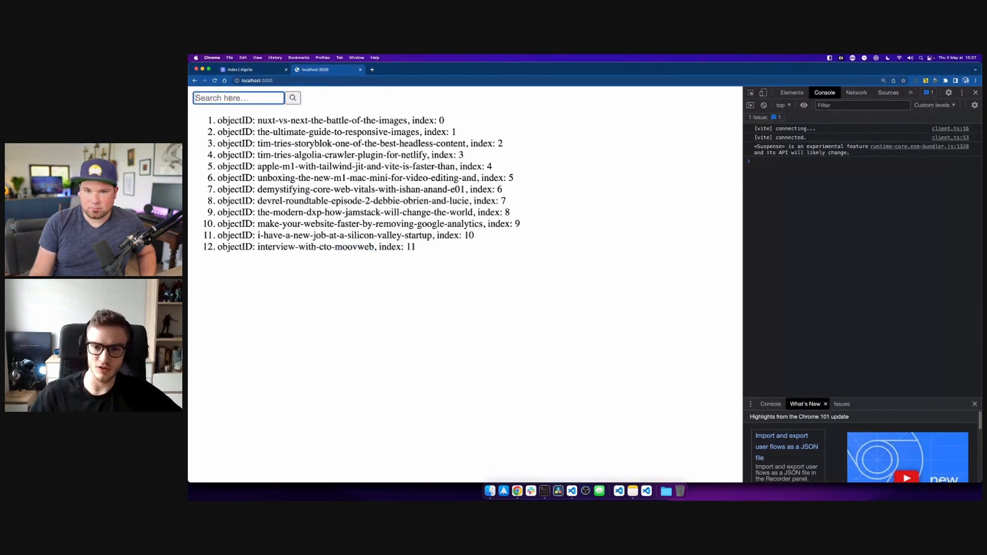
type("moovweb")
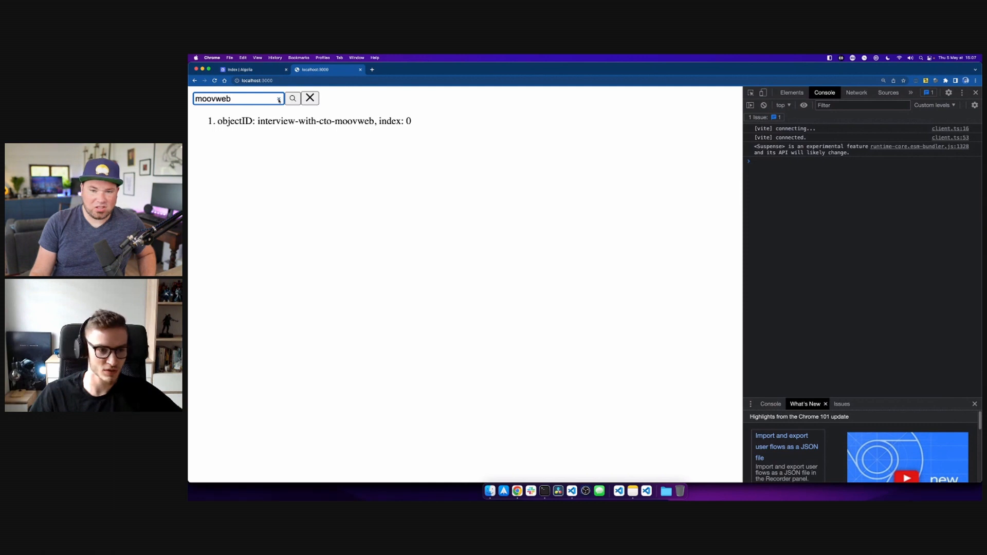
left_click(310, 98)
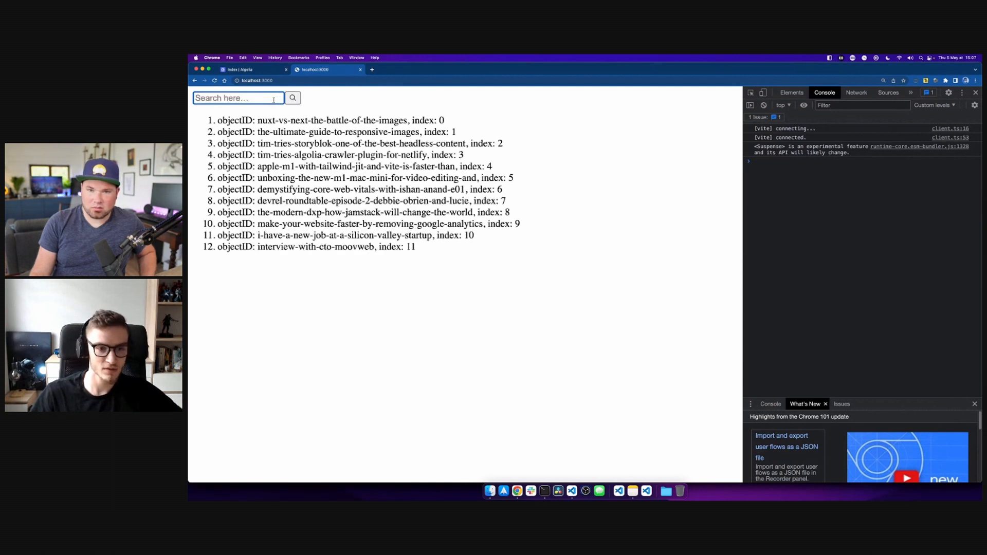
mouse_move(557, 491)
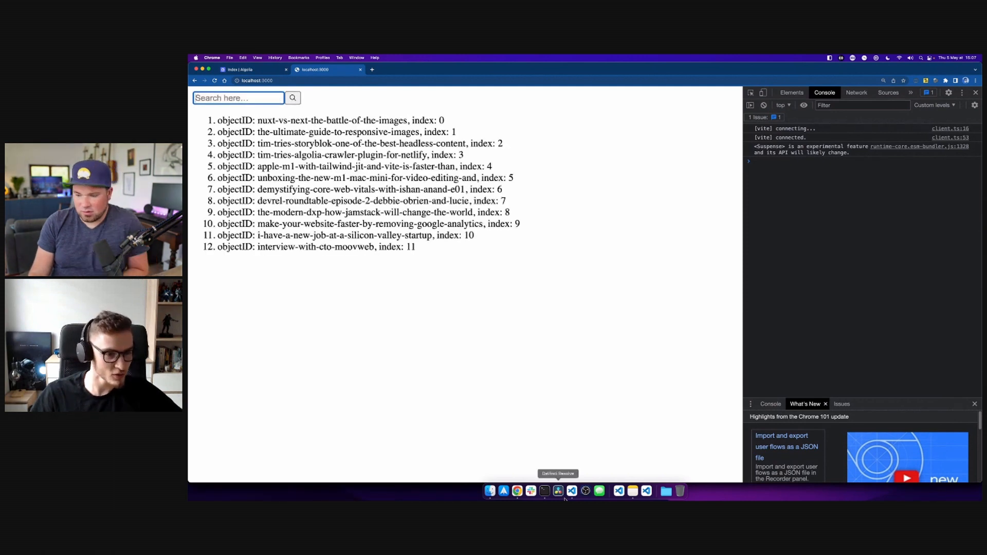
mouse_move(571, 491)
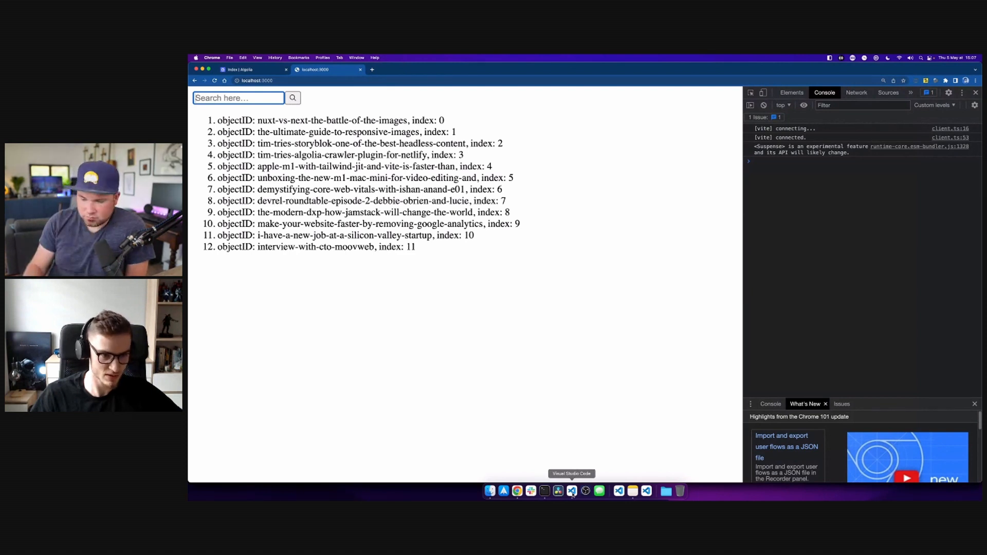
left_click(571, 491)
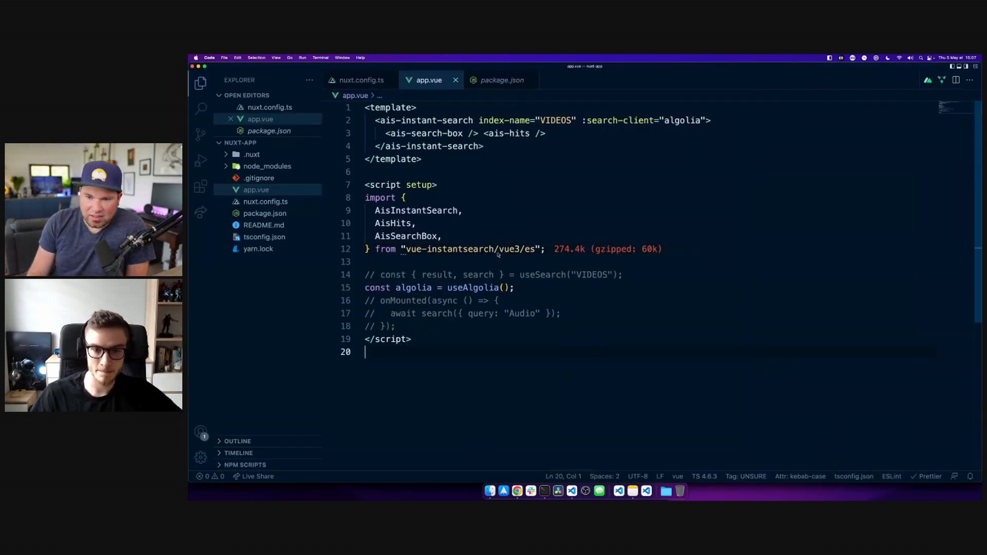
Add import "instantsearch.css/themes/algolia.css" below the vue-instantsearch import in app.vue.
type("import \"instantsearch.css\";")
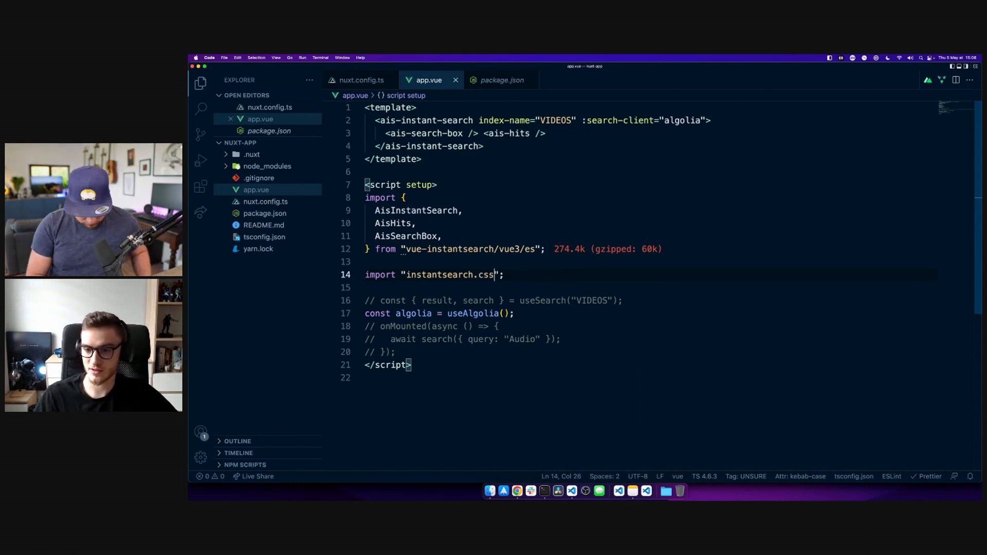
type("/themes/a")
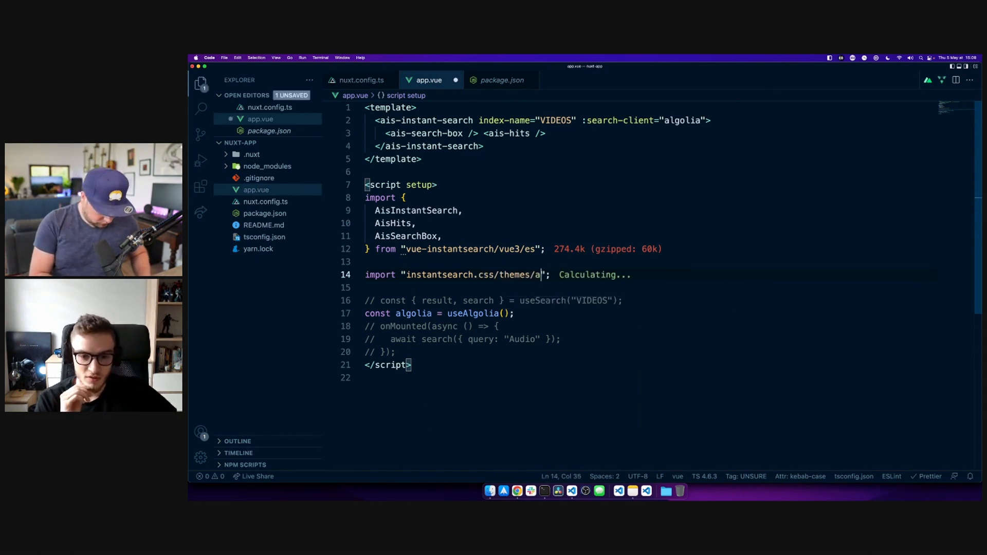
type("lgolia")
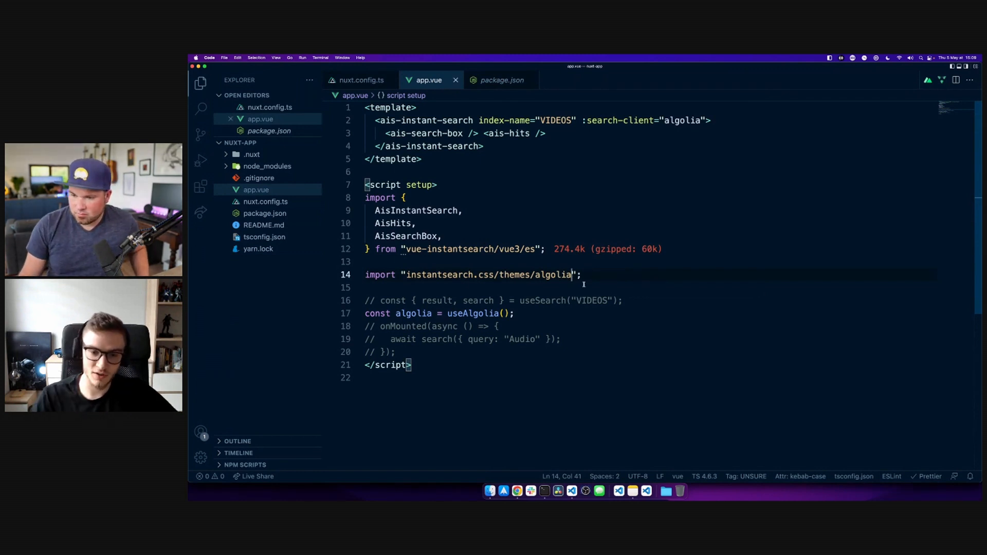
type(".css")
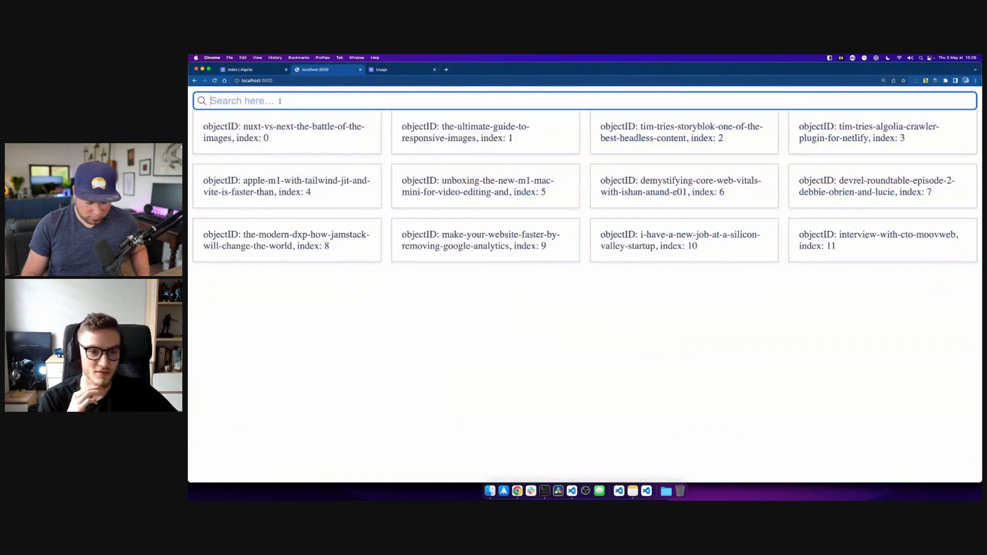
type("nuxt")
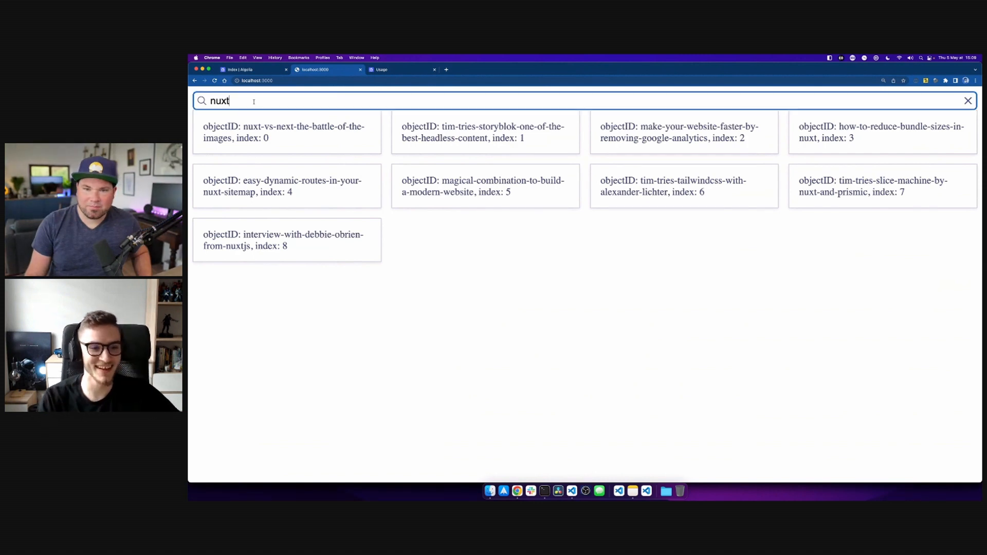
left_click(968, 100)
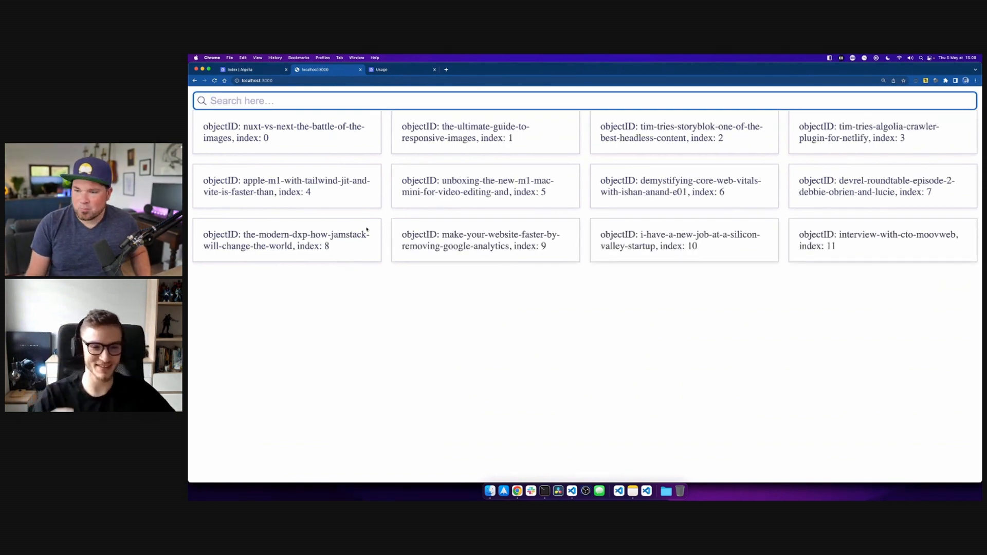
type("analytics")
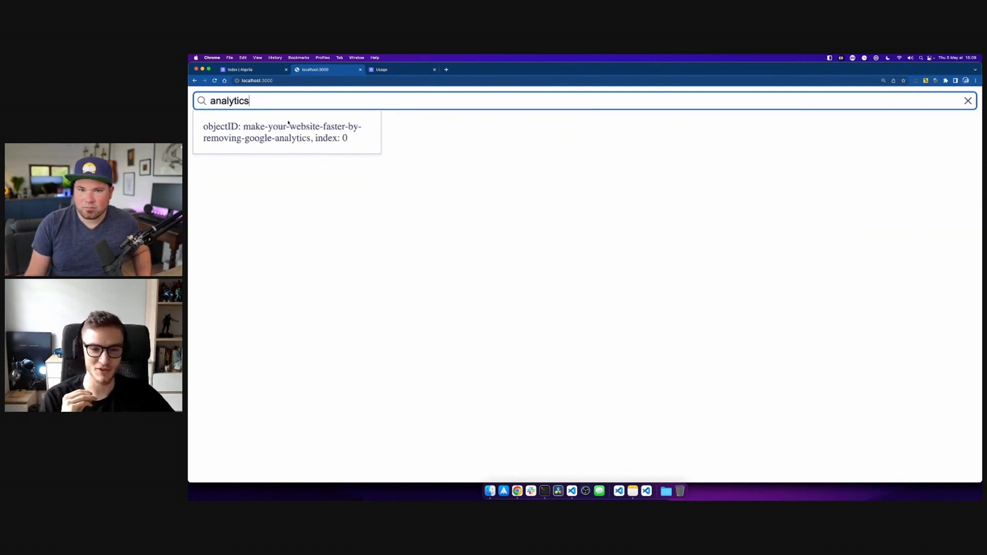
key("Backspace")
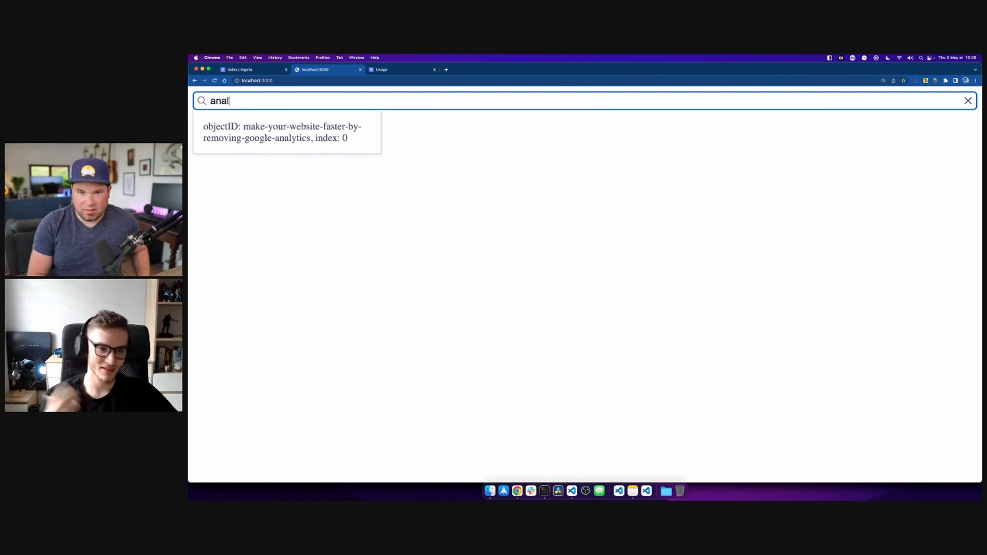
left_click(968, 101)
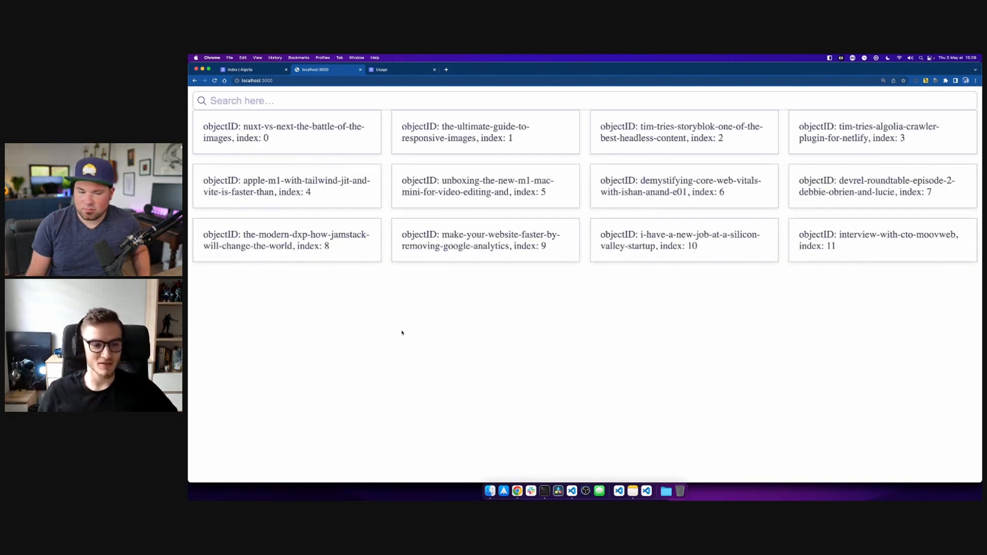